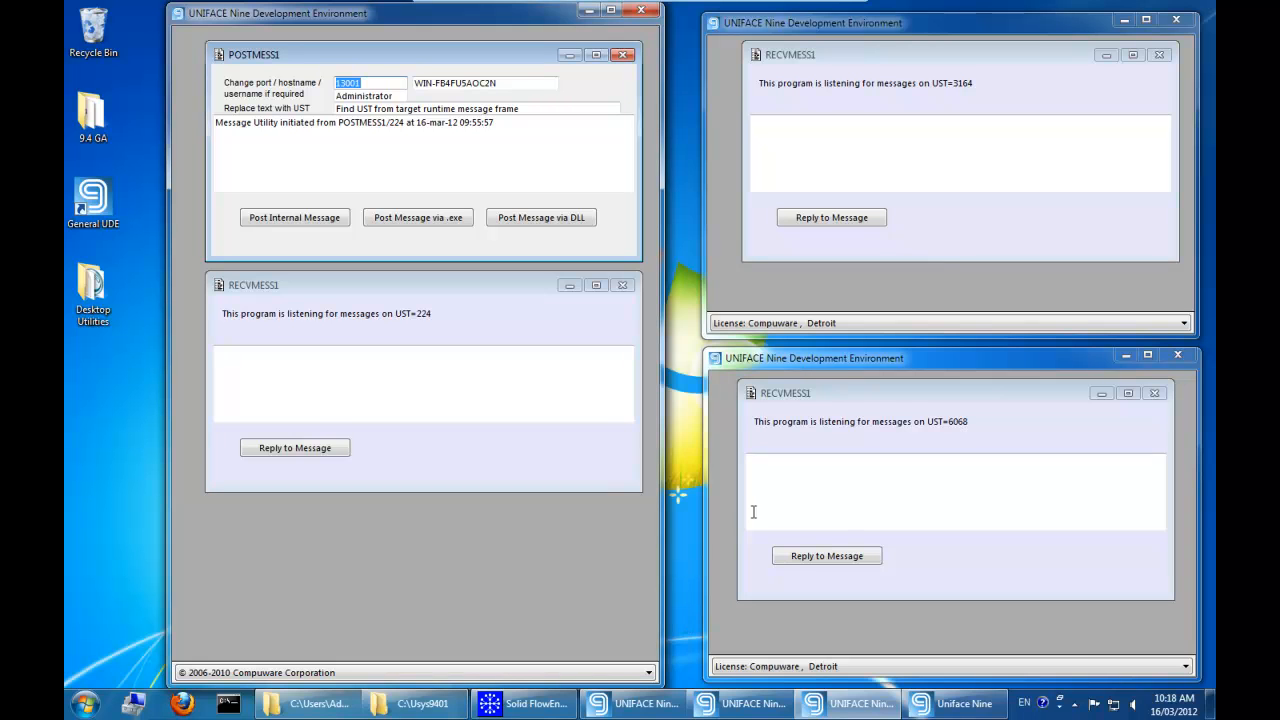
{"action": "mouse_move", "coordinate": [729, 513]}
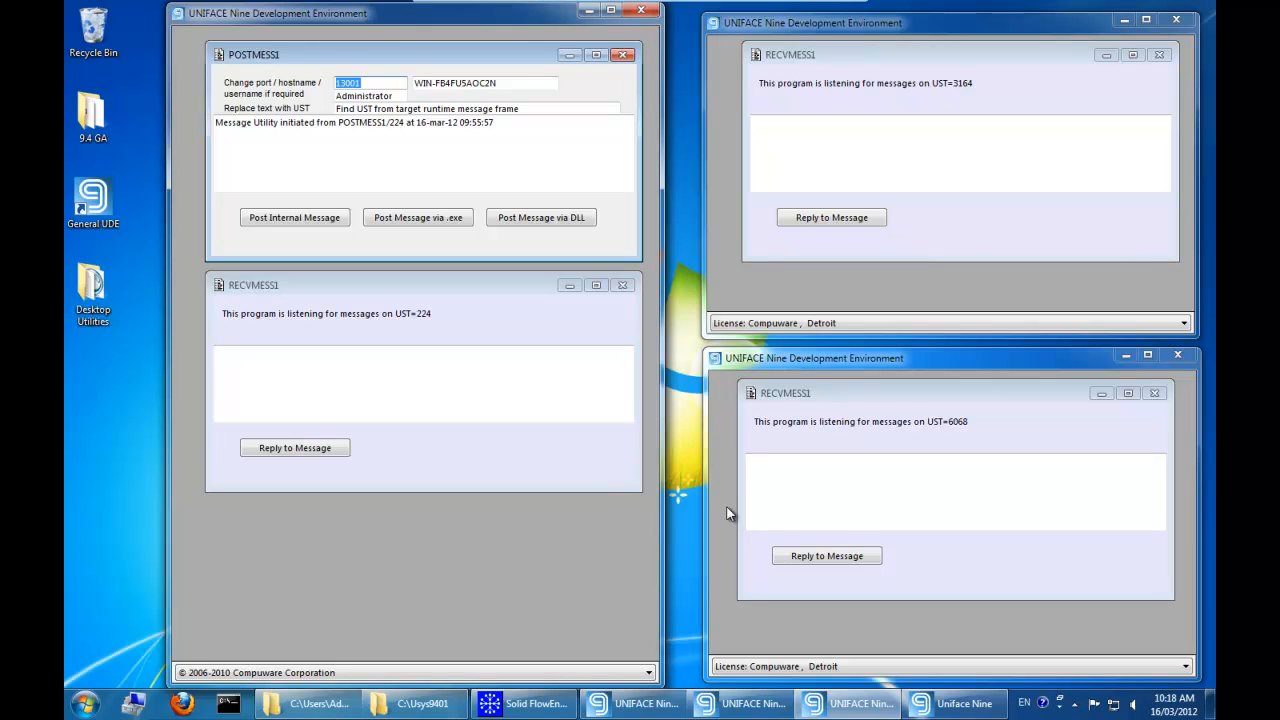
{"action": "mouse_move", "coordinate": [835, 396]}
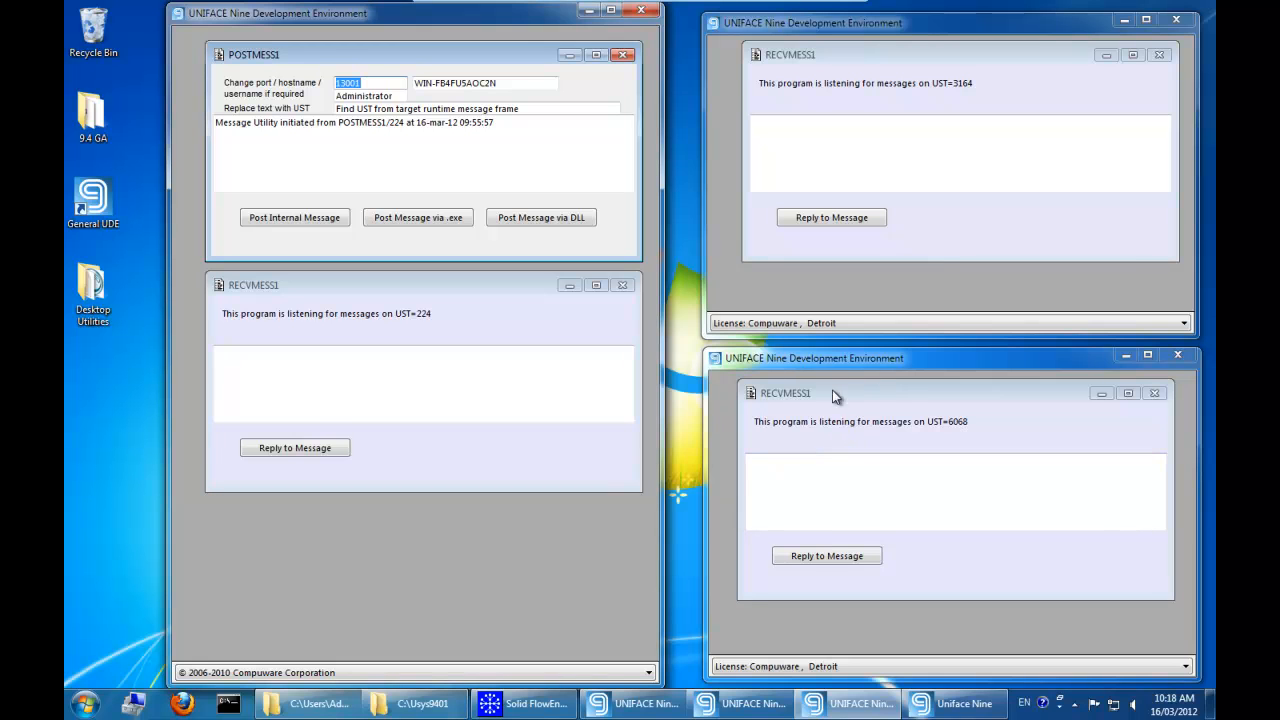
{"action": "mouse_move", "coordinate": [830, 406]}
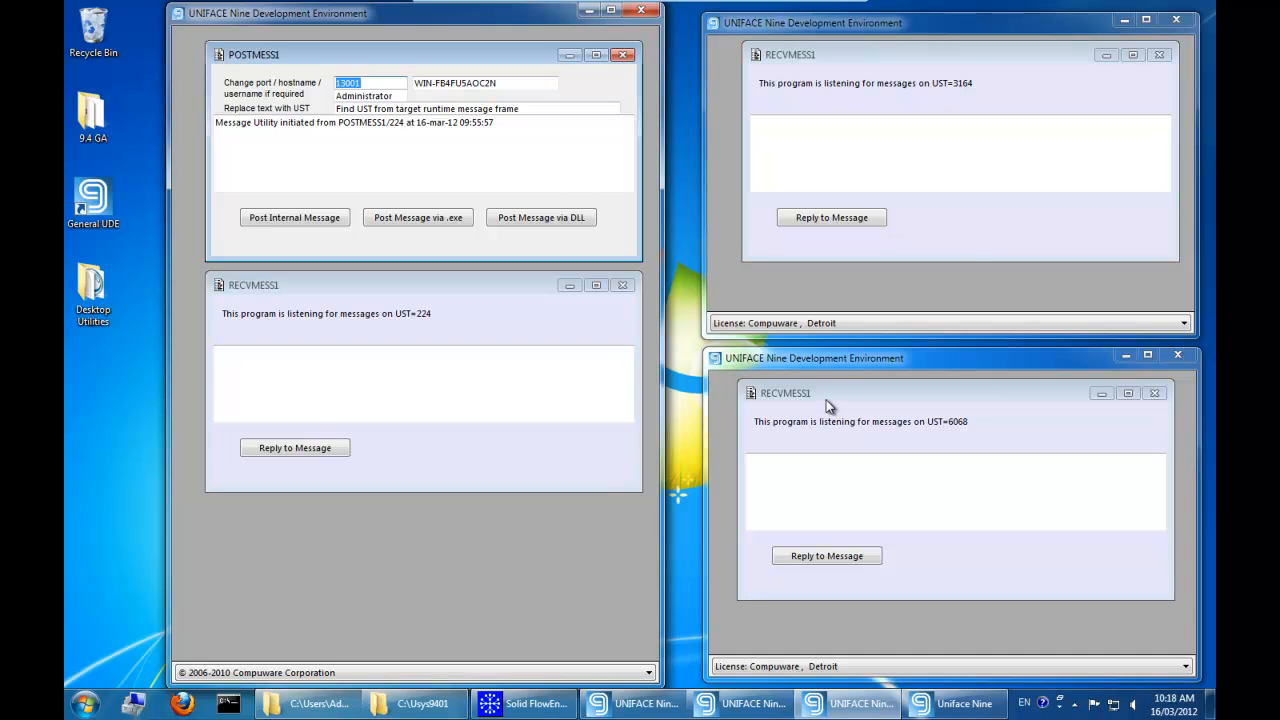
{"action": "mouse_move", "coordinate": [741, 47]}
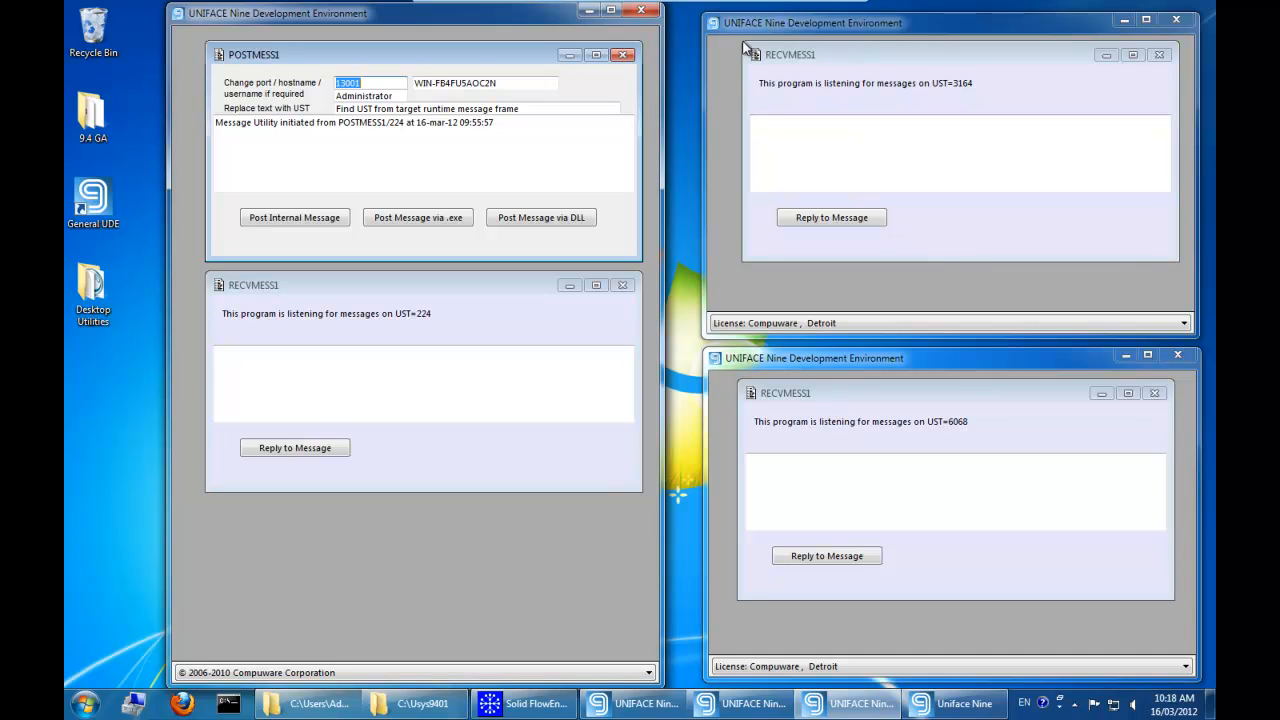
{"action": "mouse_move", "coordinate": [634, 119]}
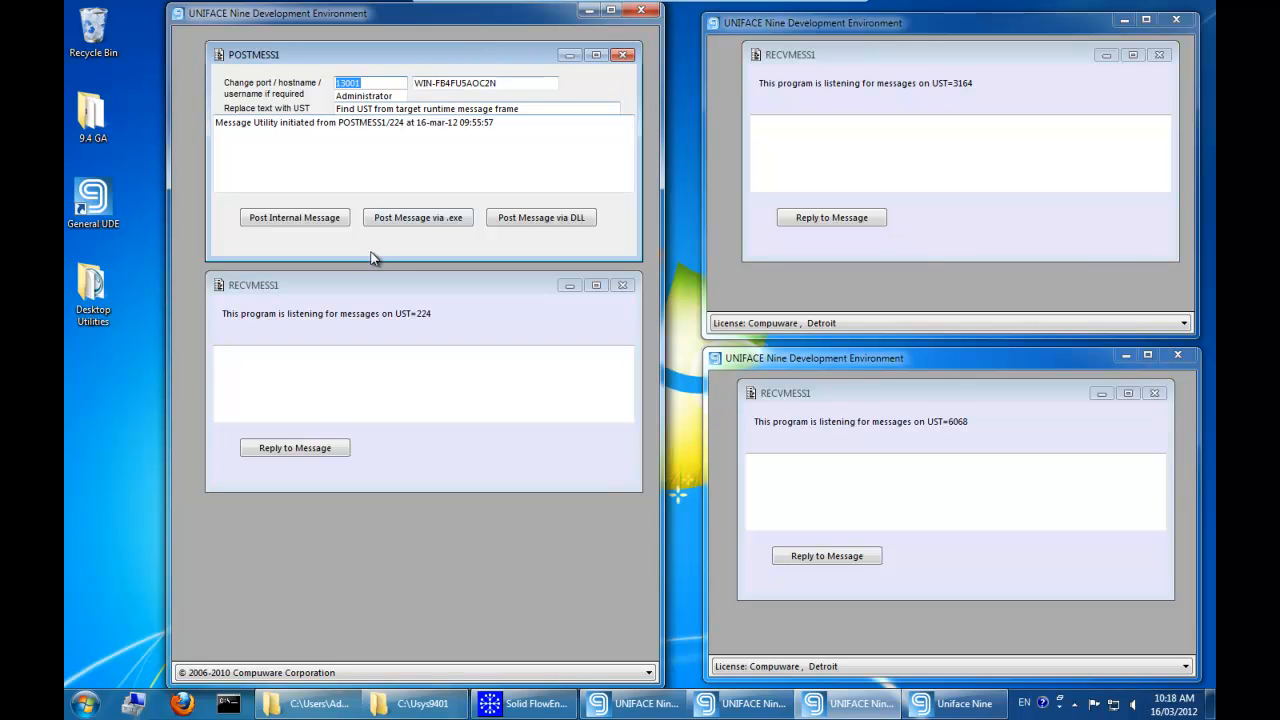
{"action": "mouse_move", "coordinate": [510, 237]}
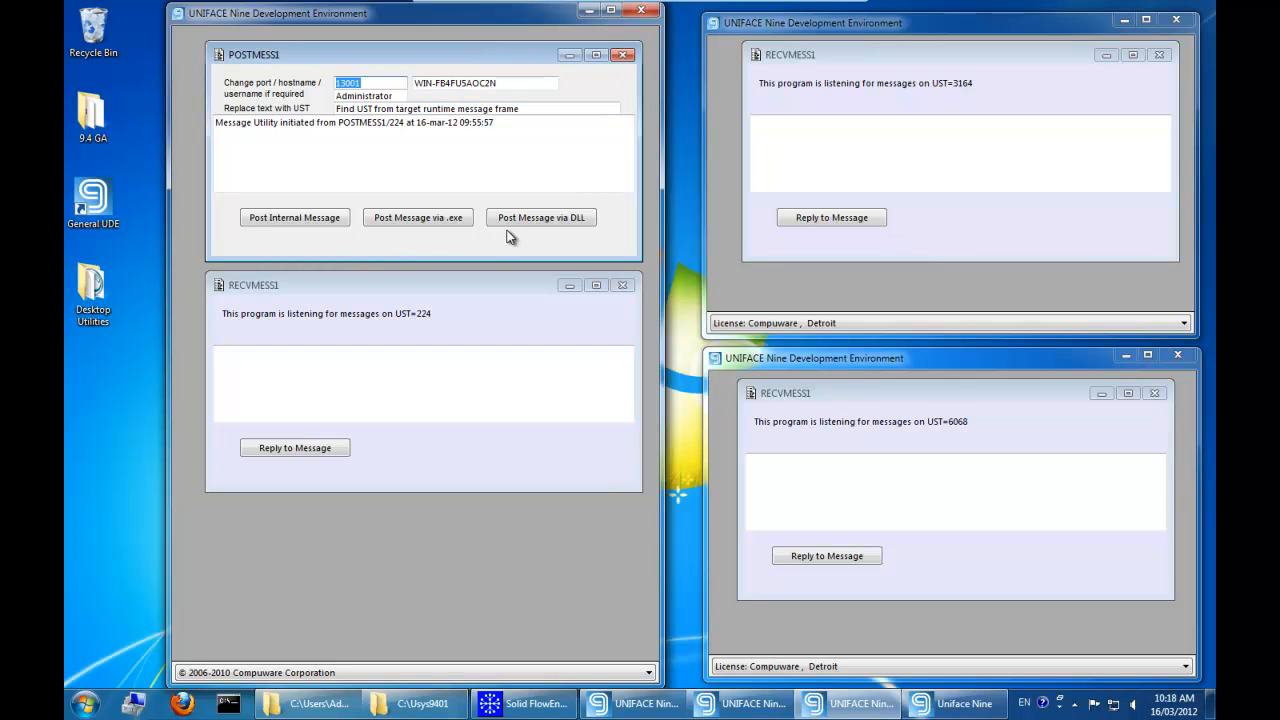
{"action": "mouse_move", "coordinate": [469, 303]}
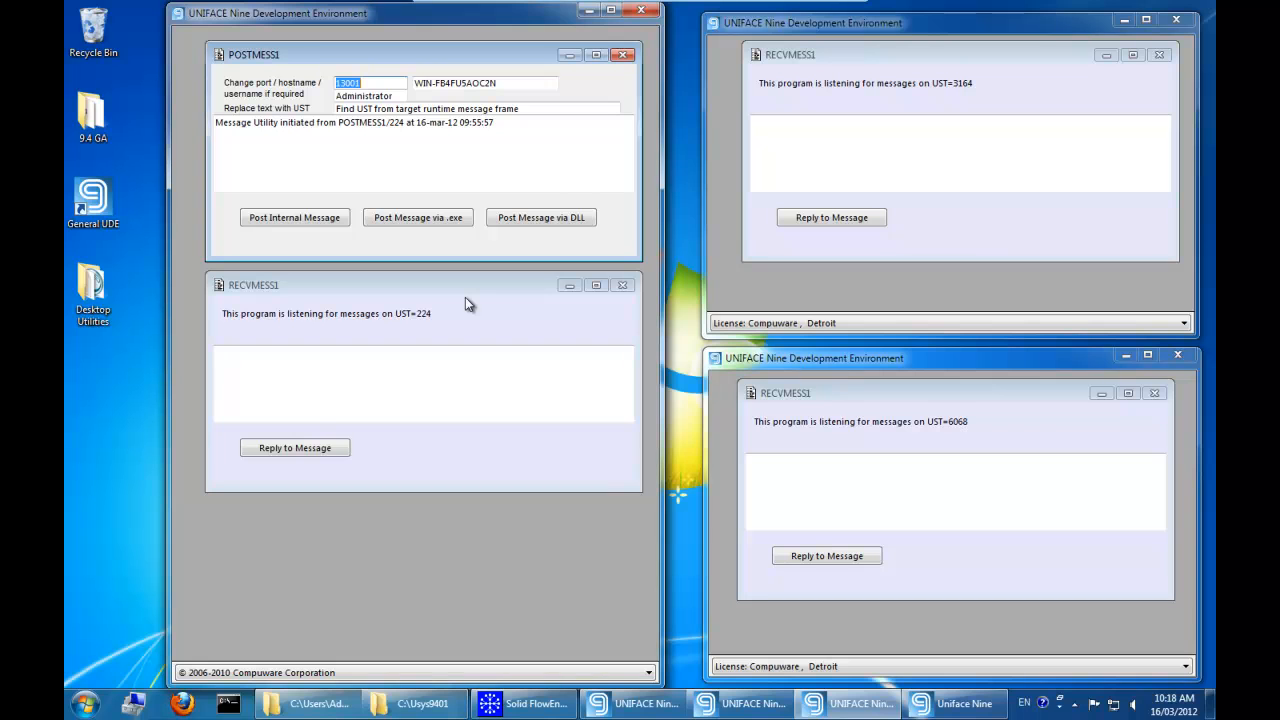
{"action": "mouse_move", "coordinate": [324, 237]}
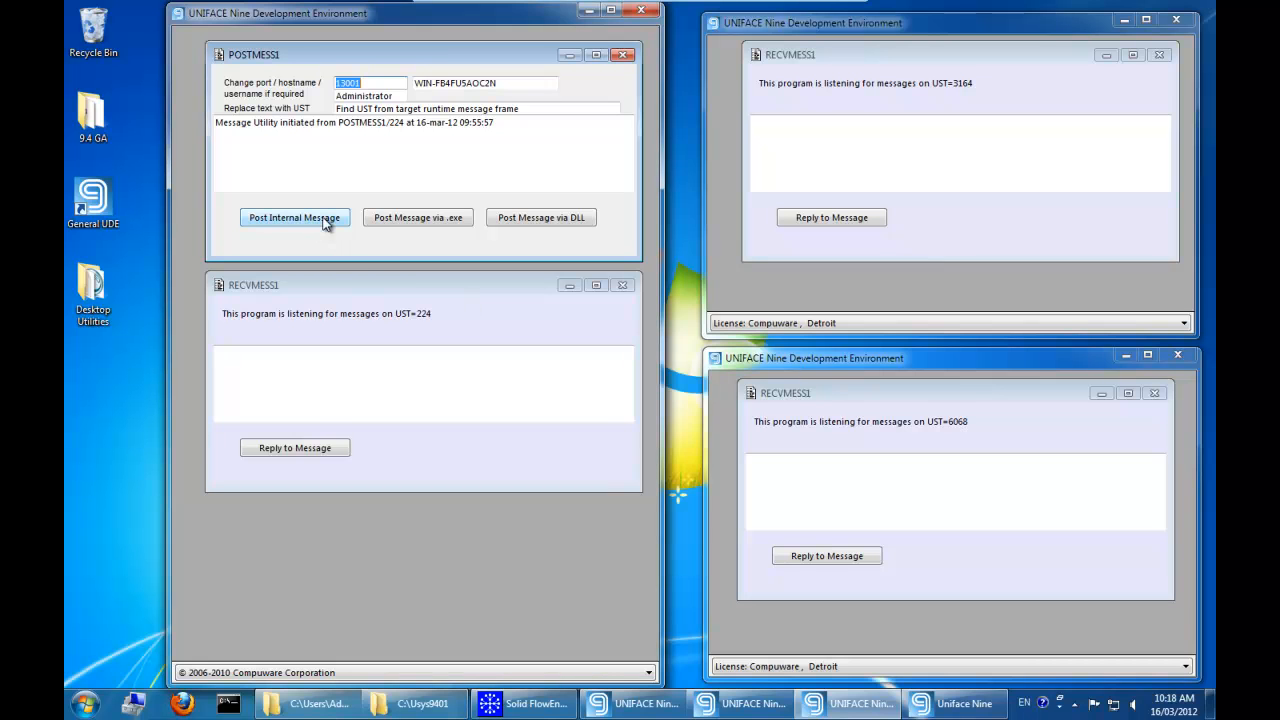
- Post an internal message from POSTMESS1 to the UST=224 listening form
{"action": "left_click", "coordinate": [294, 217]}
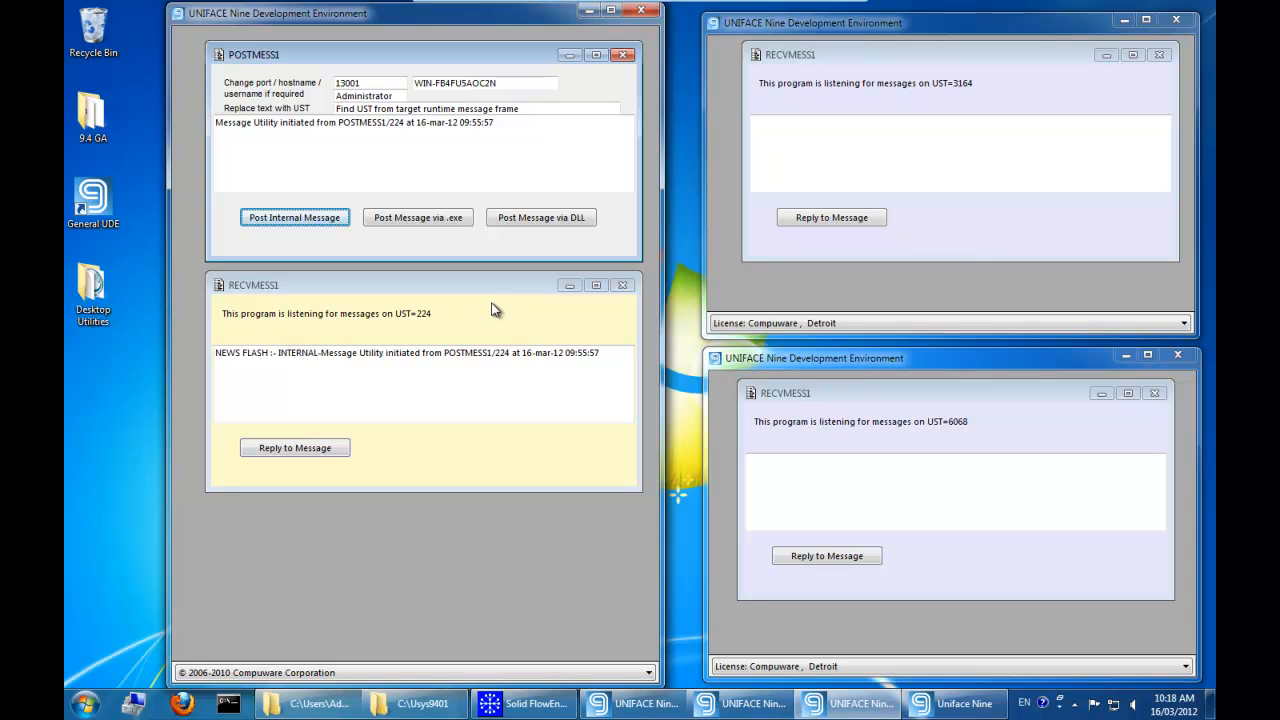
{"action": "mouse_move", "coordinate": [575, 365]}
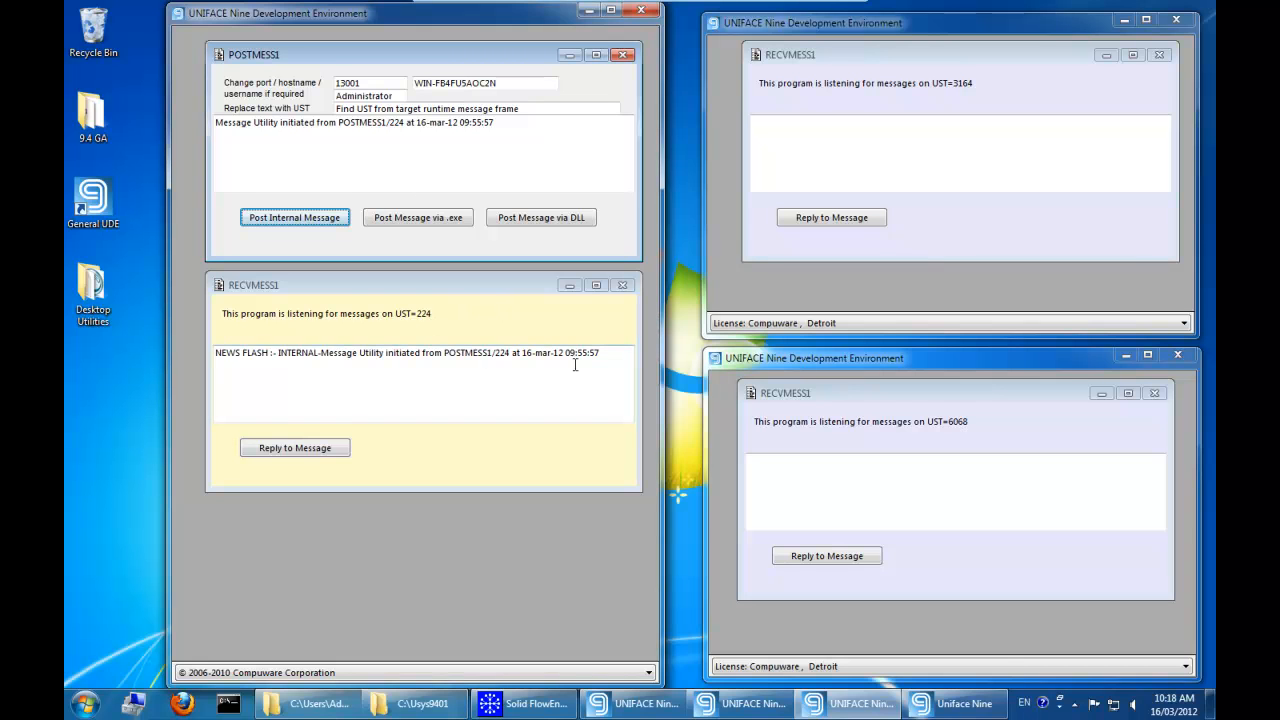
{"action": "mouse_move", "coordinate": [622, 366]}
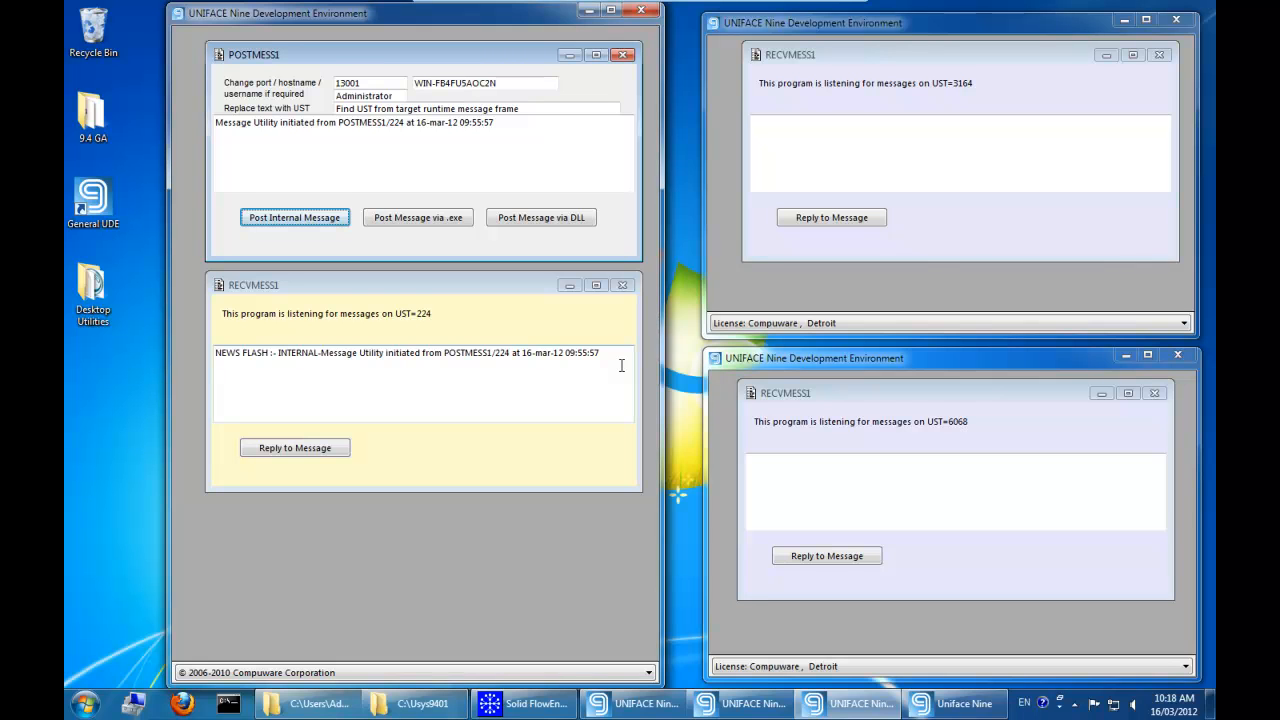
{"action": "mouse_move", "coordinate": [899, 365]}
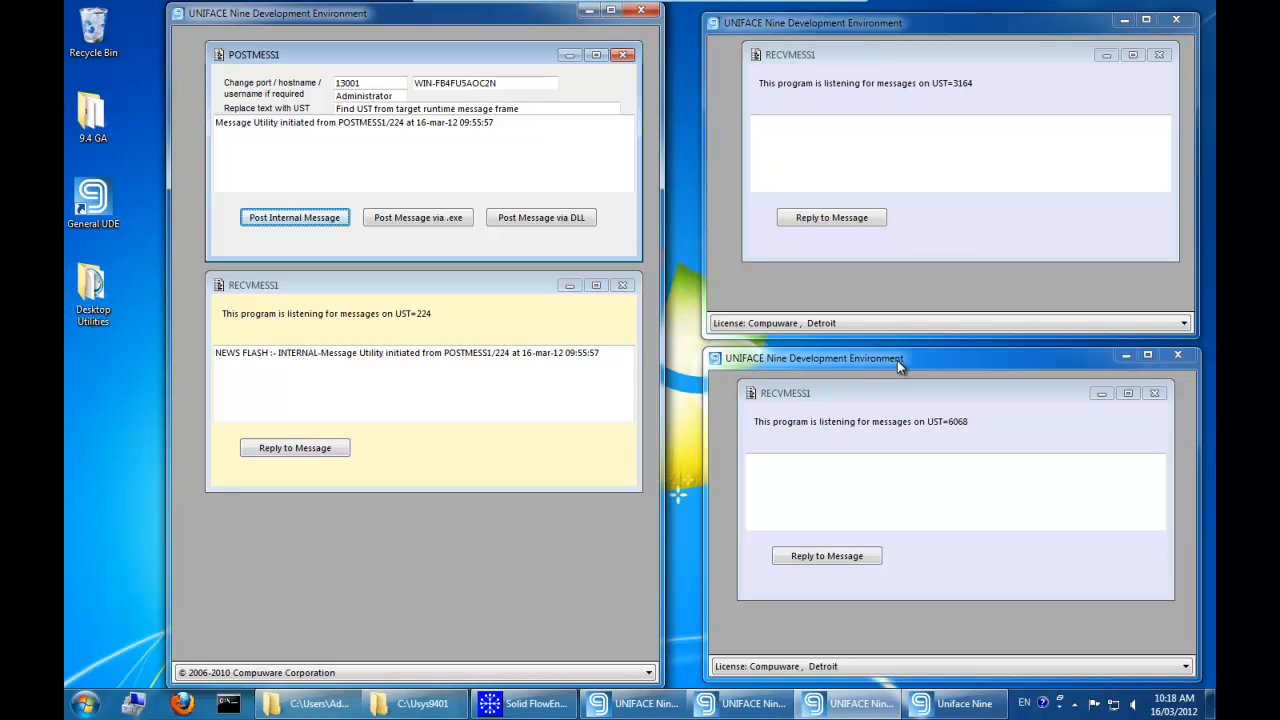
{"action": "mouse_move", "coordinate": [897, 378]}
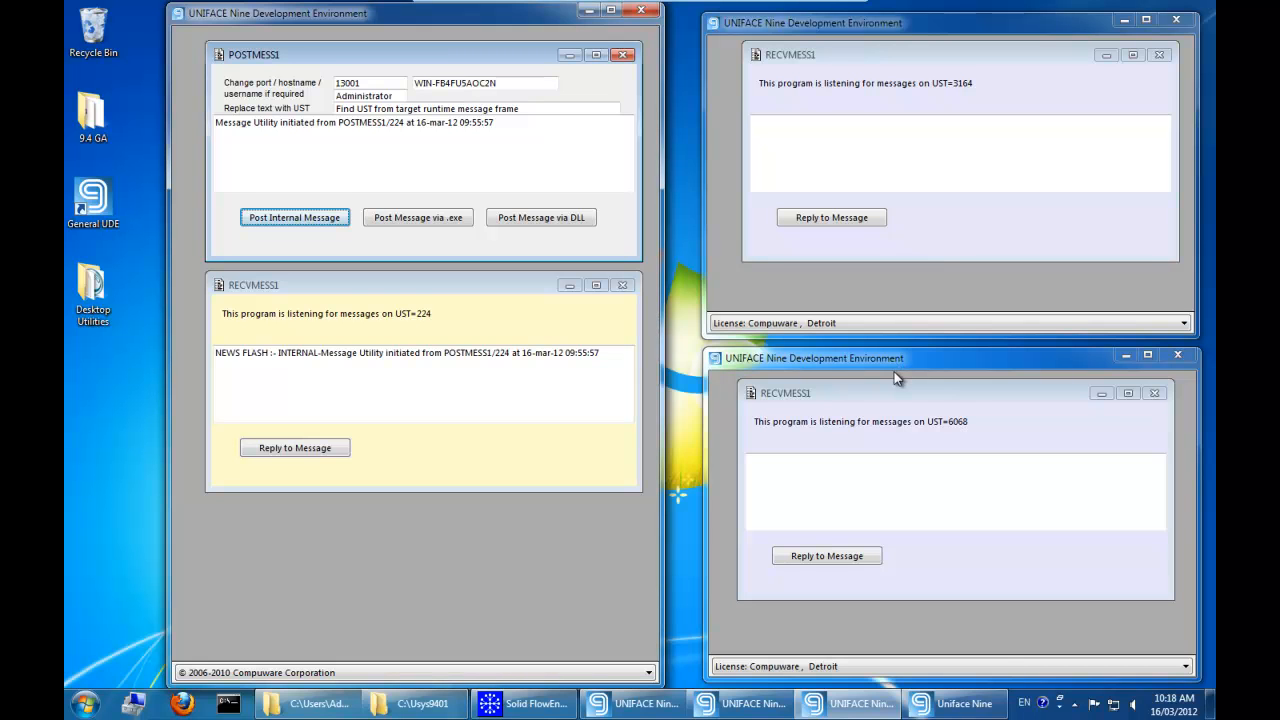
{"action": "mouse_move", "coordinate": [901, 382]}
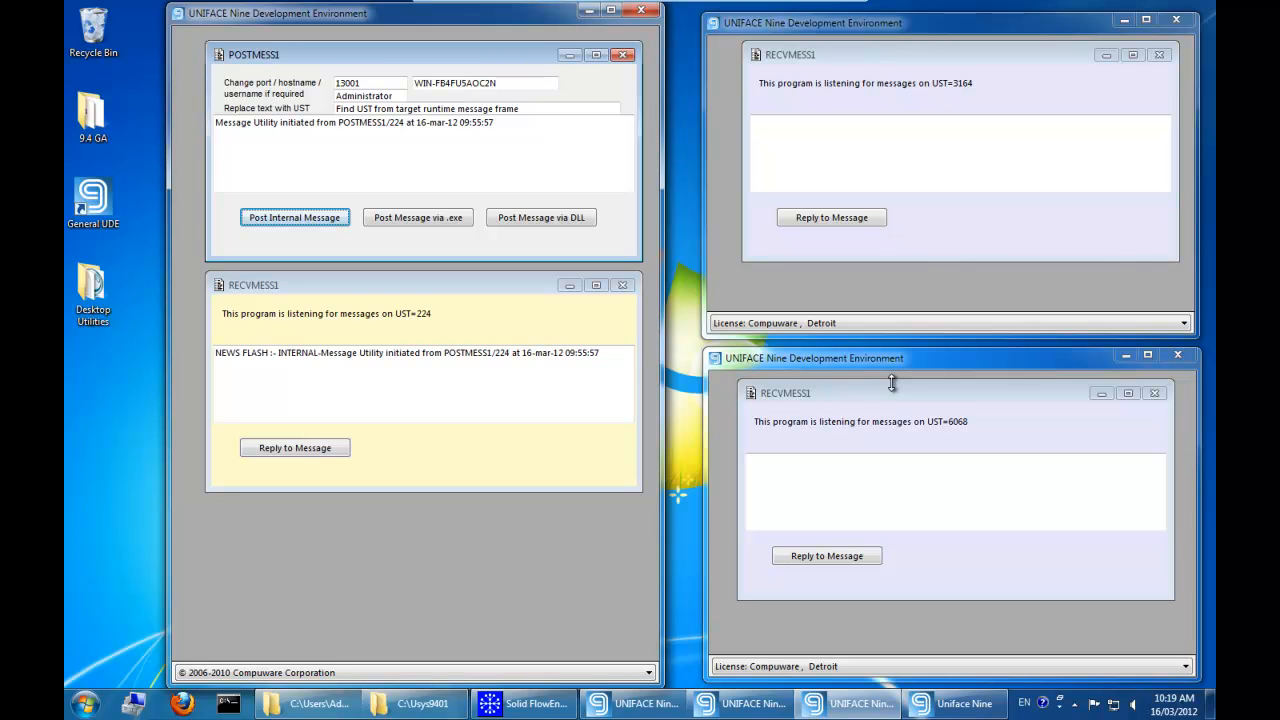
{"action": "mouse_move", "coordinate": [876, 398]}
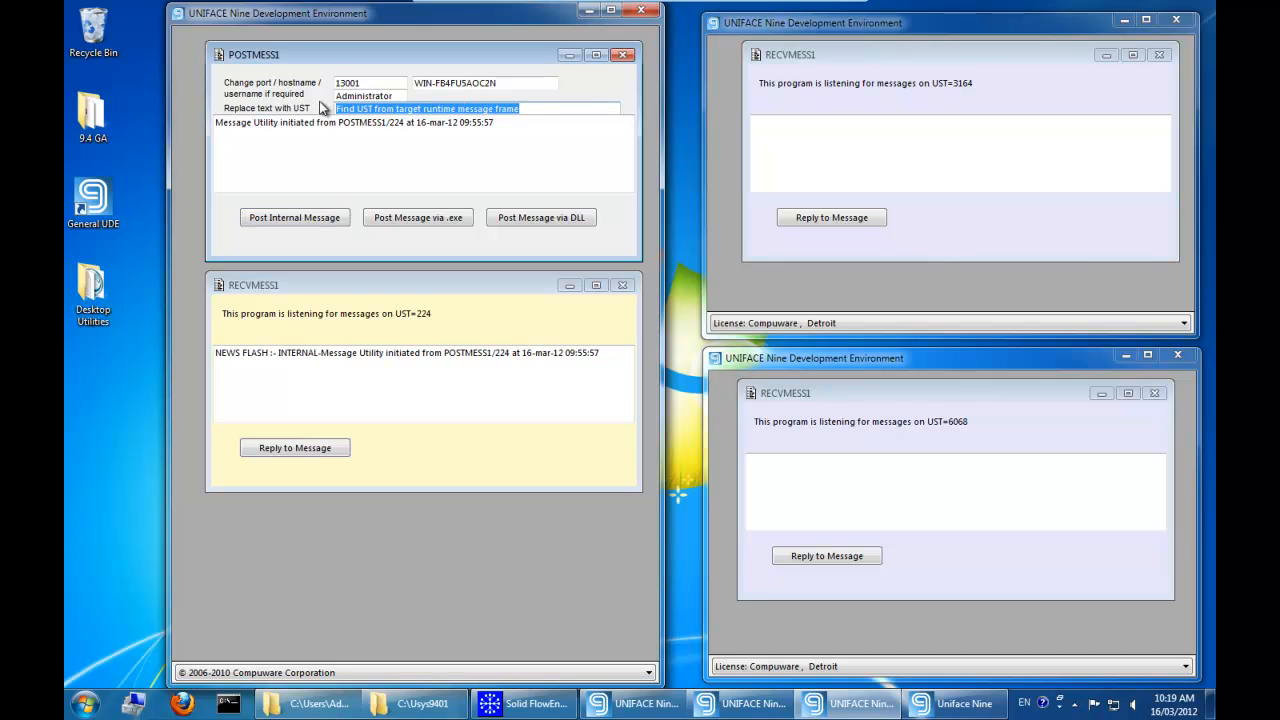
- Enter UST 6068 and post the CMDLINE message through the executable
{"action": "type", "text": "60"}
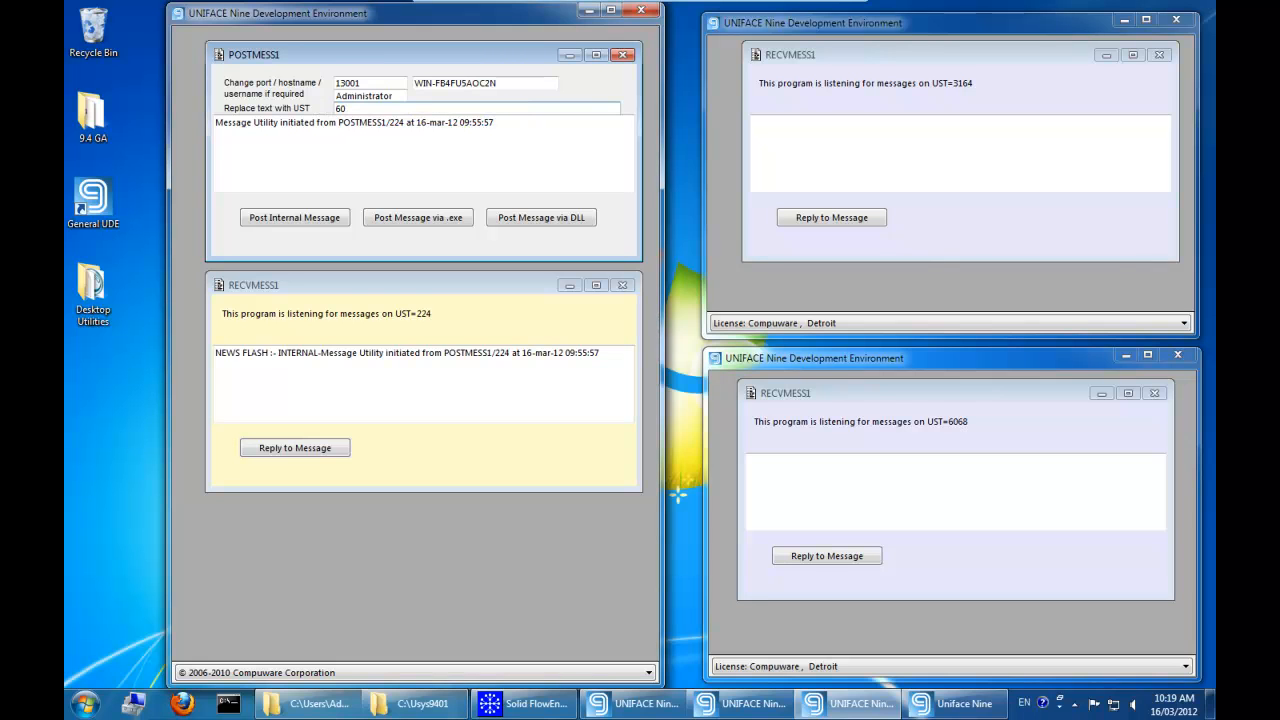
{"action": "type", "text": "6068"}
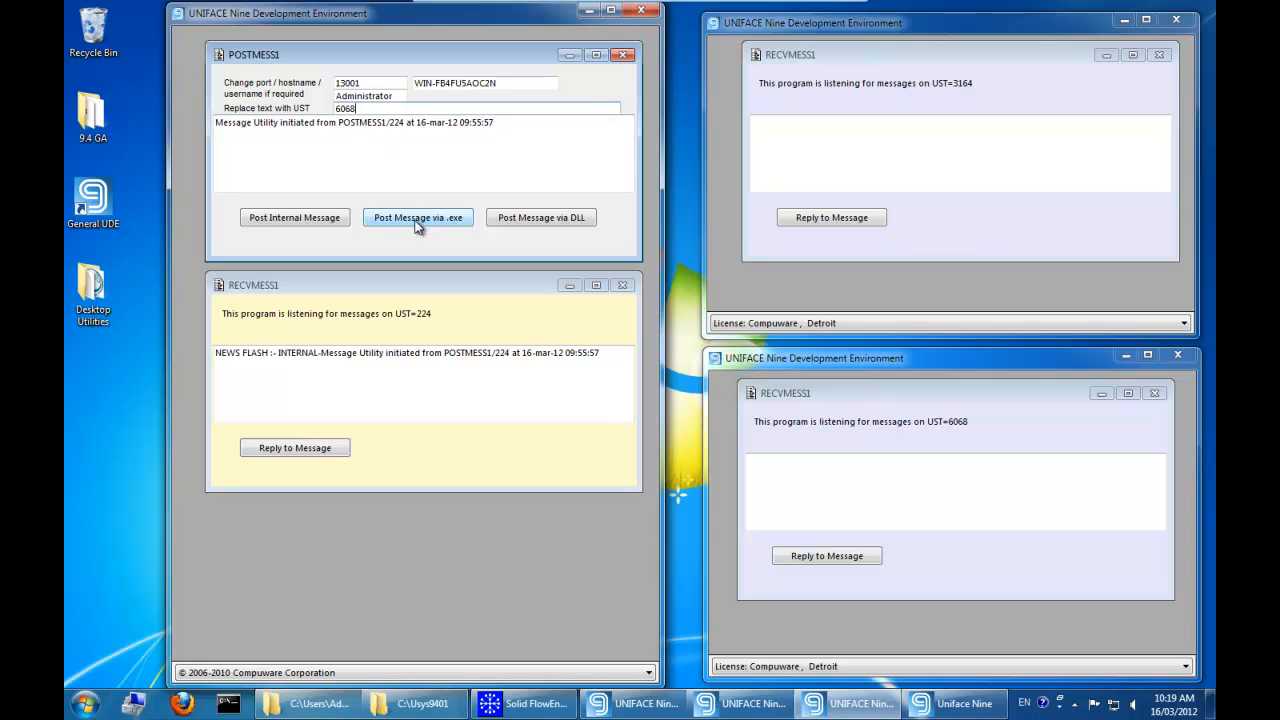
{"action": "left_click", "coordinate": [418, 217]}
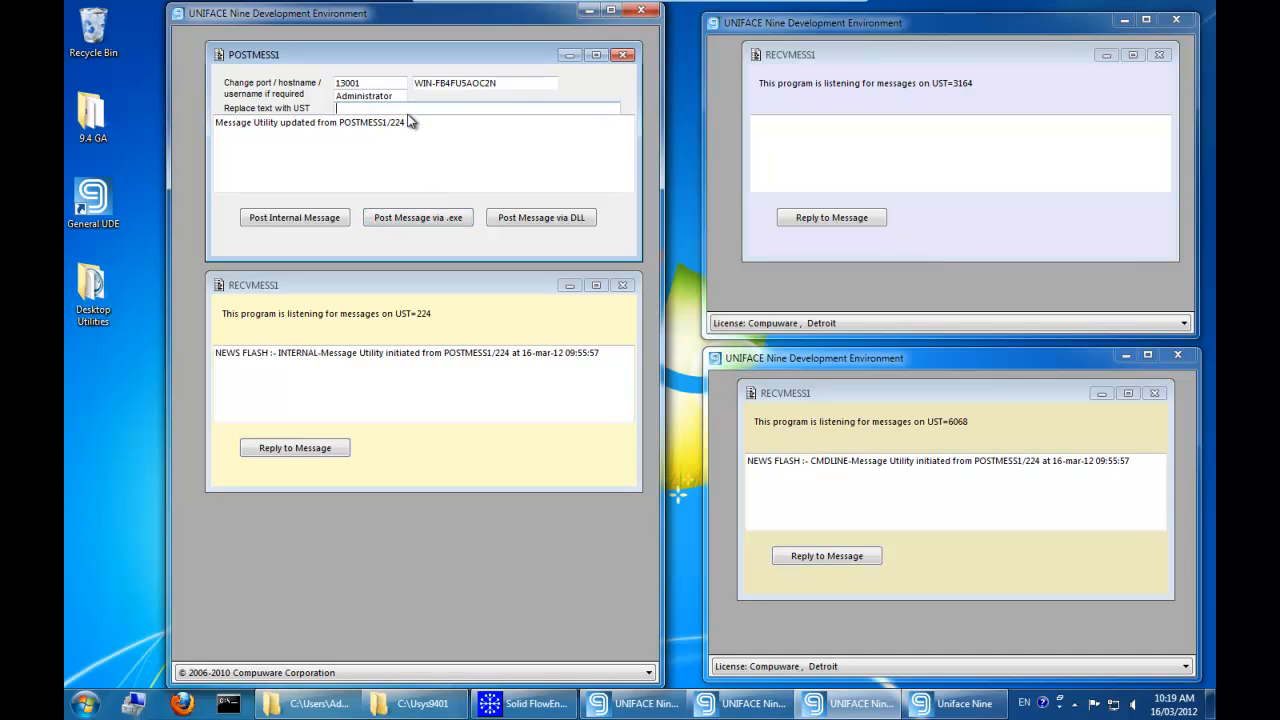
- Enter UST 3164 and post the DLLSIG message through the DLL
{"action": "type", "text": "3164"}
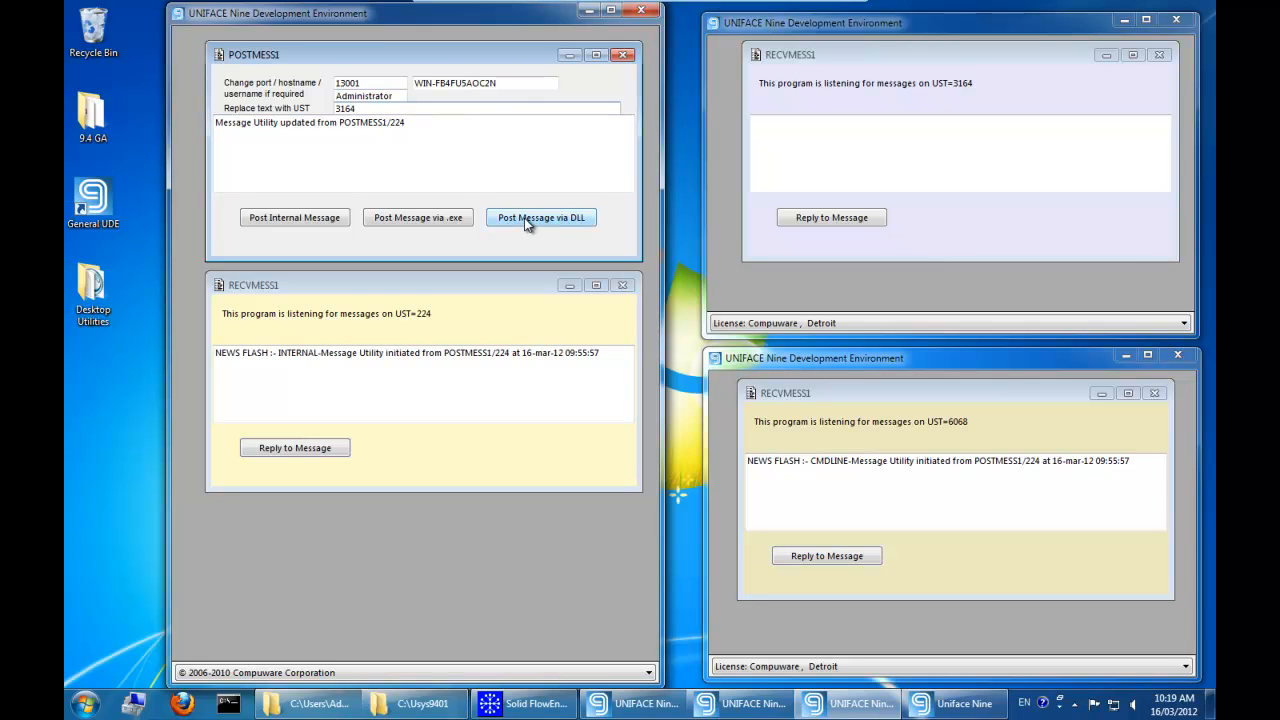
{"action": "left_click", "coordinate": [541, 217]}
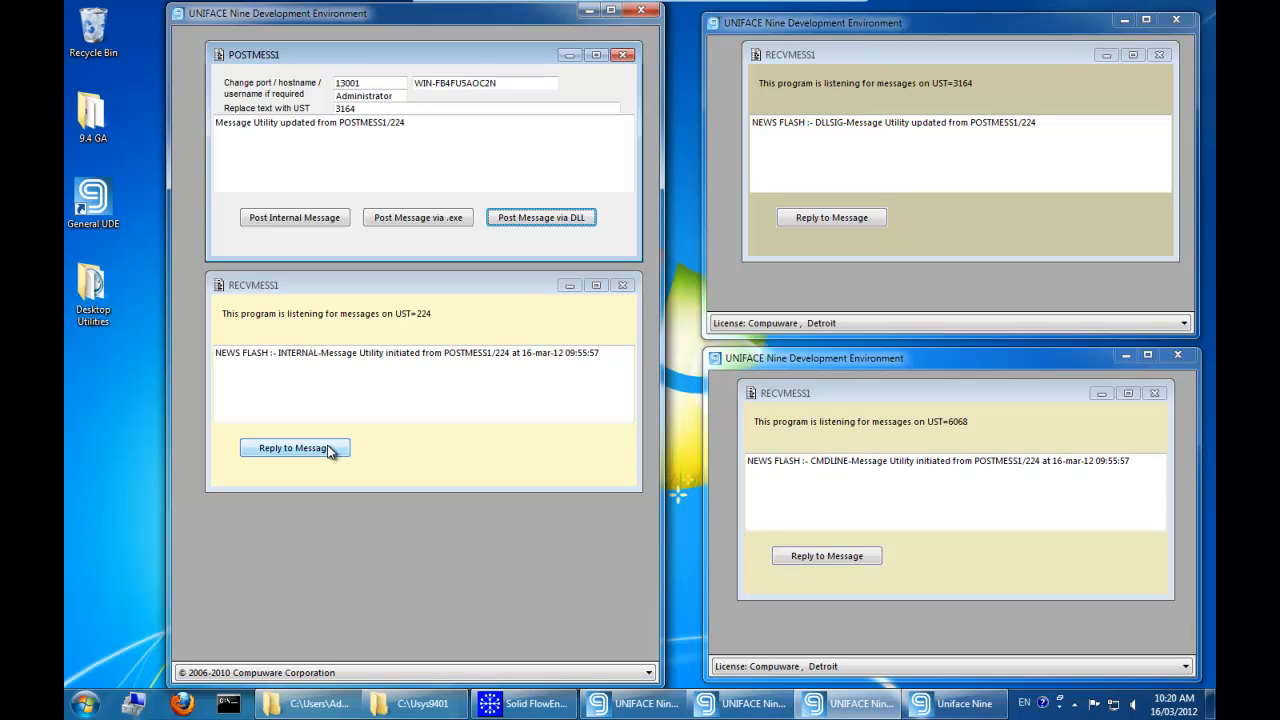
- Reply from the UST=224 listener, then try replying to CMDLINE and dismiss the warning
{"action": "left_click", "coordinate": [294, 447]}
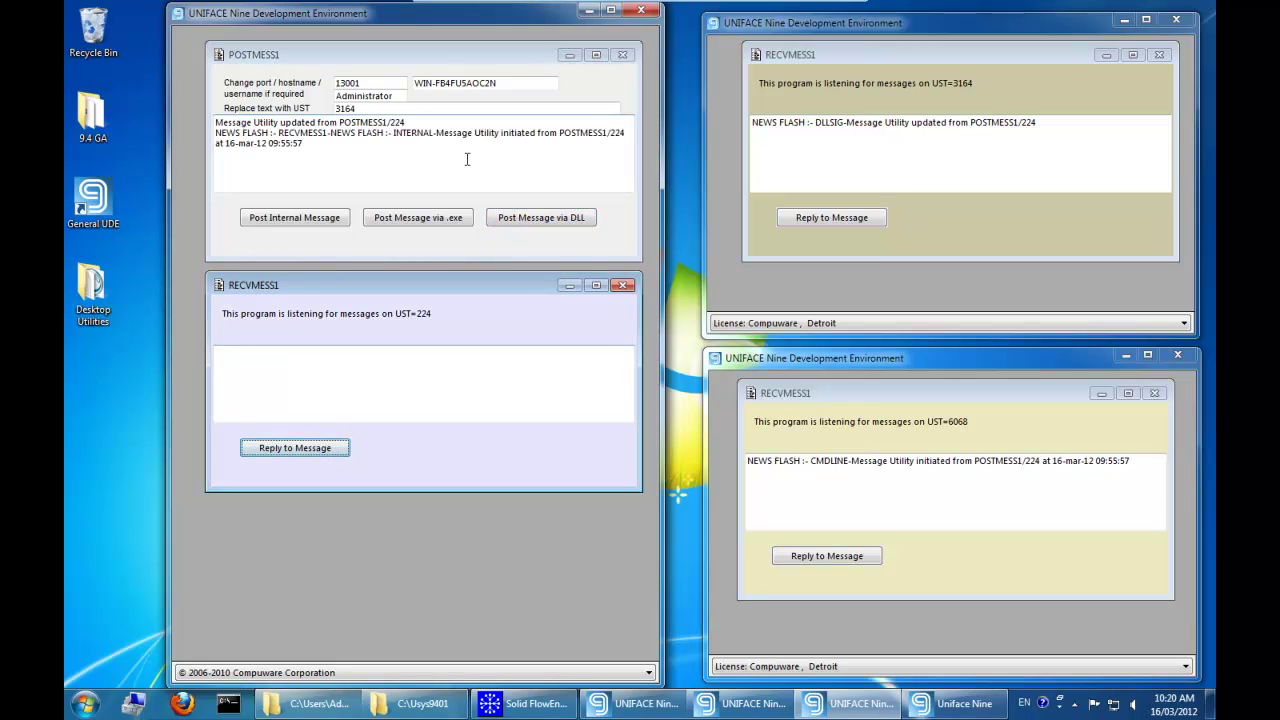
{"action": "mouse_move", "coordinate": [532, 194]}
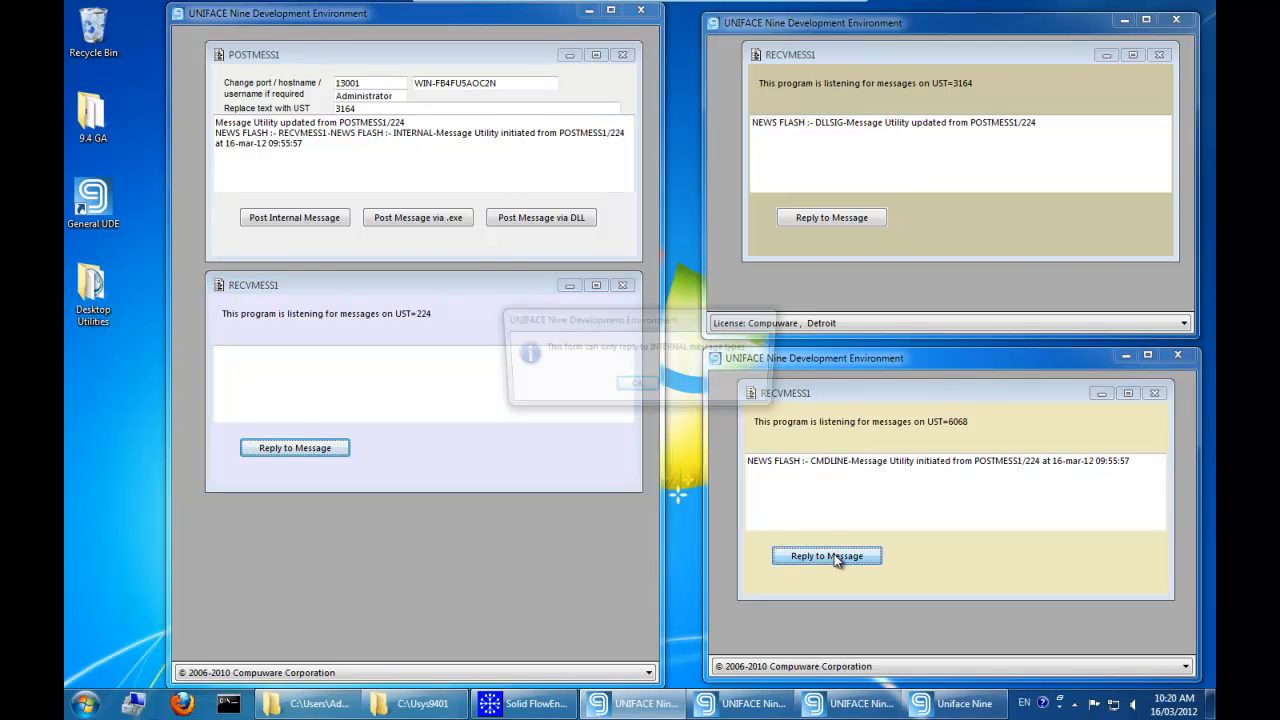
{"action": "left_click", "coordinate": [826, 556]}
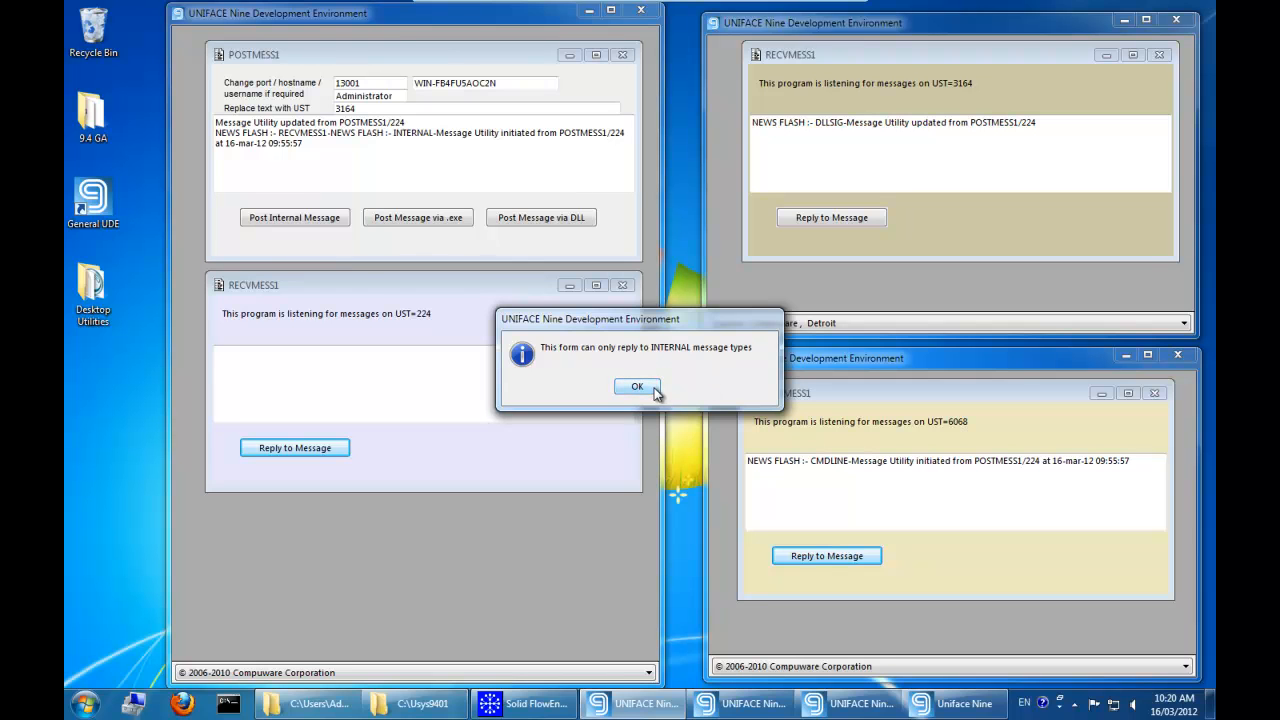
{"action": "left_click", "coordinate": [636, 386]}
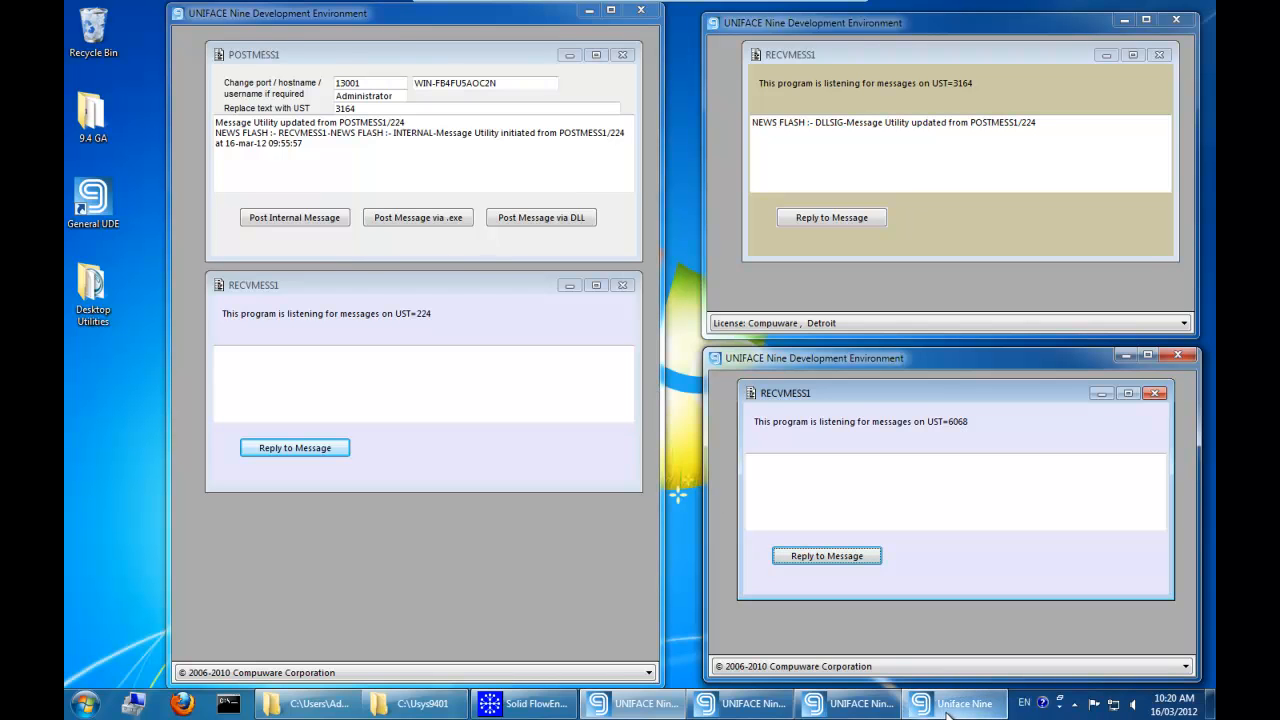
- Bring the main Uniface Nine development window with its shortcut list to the front
{"action": "left_click", "coordinate": [953, 703]}
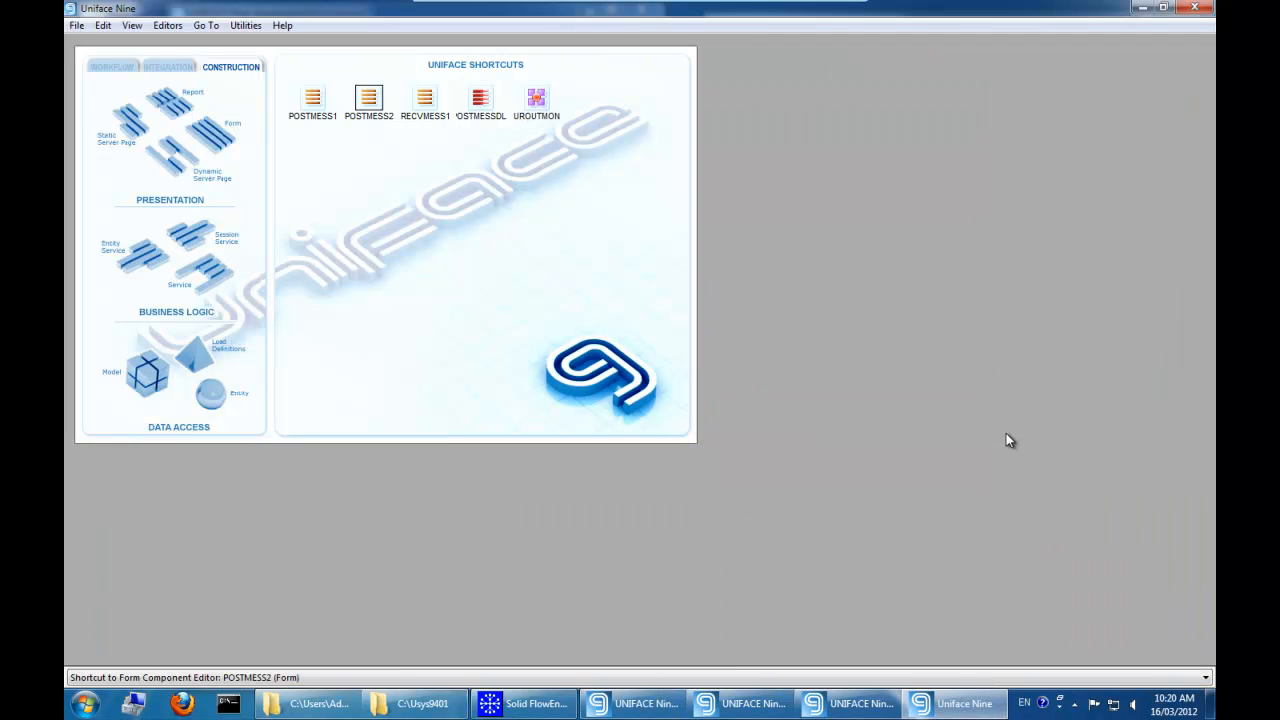
{"action": "mouse_move", "coordinate": [1009, 421]}
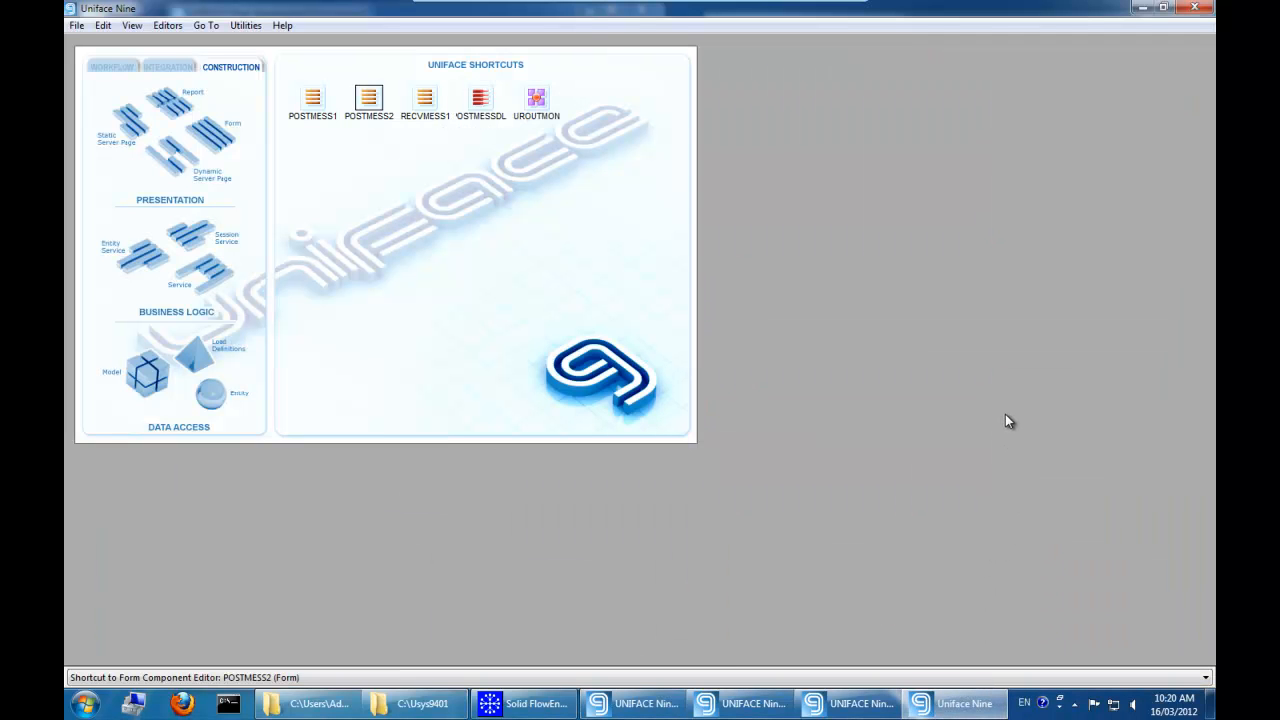
{"action": "mouse_move", "coordinate": [918, 302]}
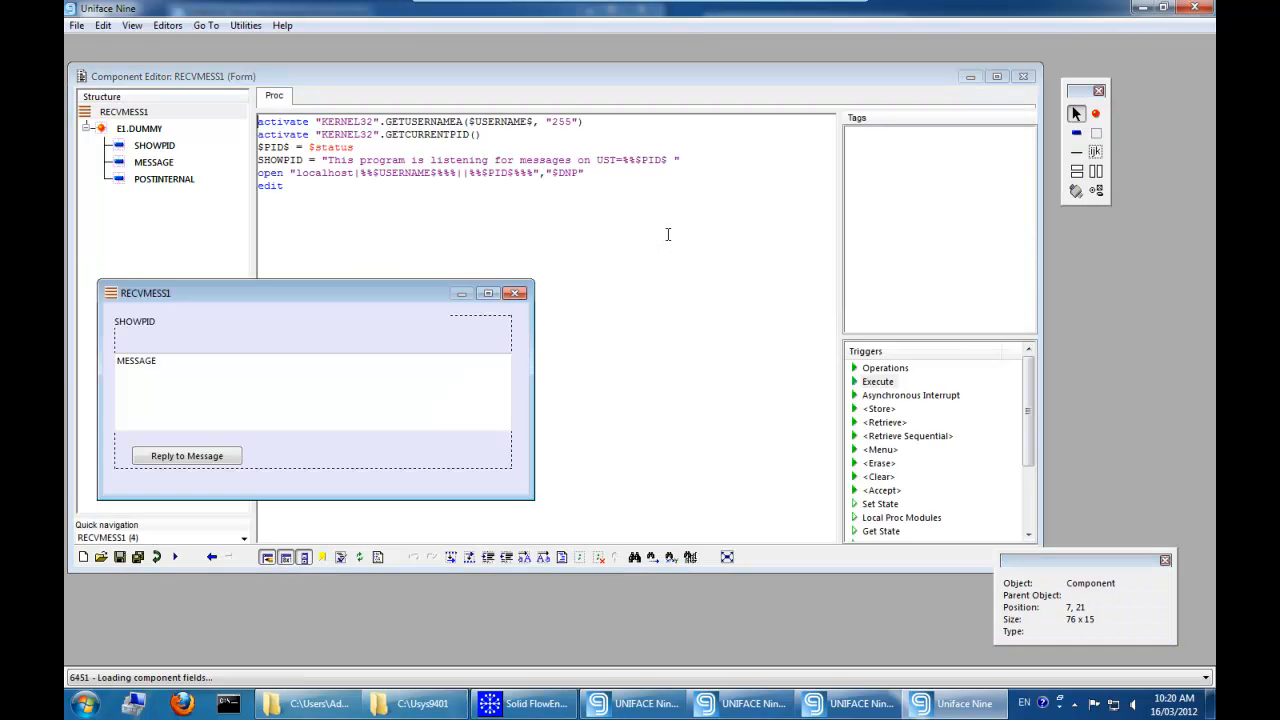
{"action": "mouse_move", "coordinate": [817, 285]}
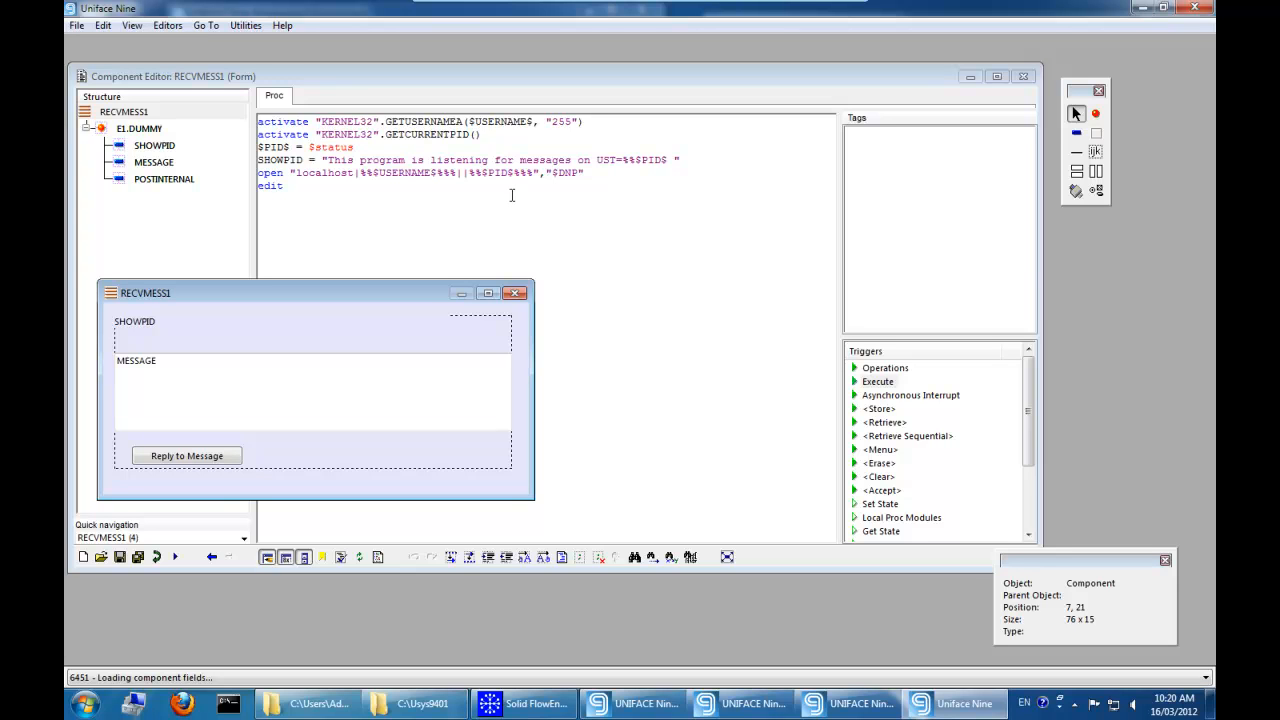
{"action": "mouse_move", "coordinate": [512, 192]}
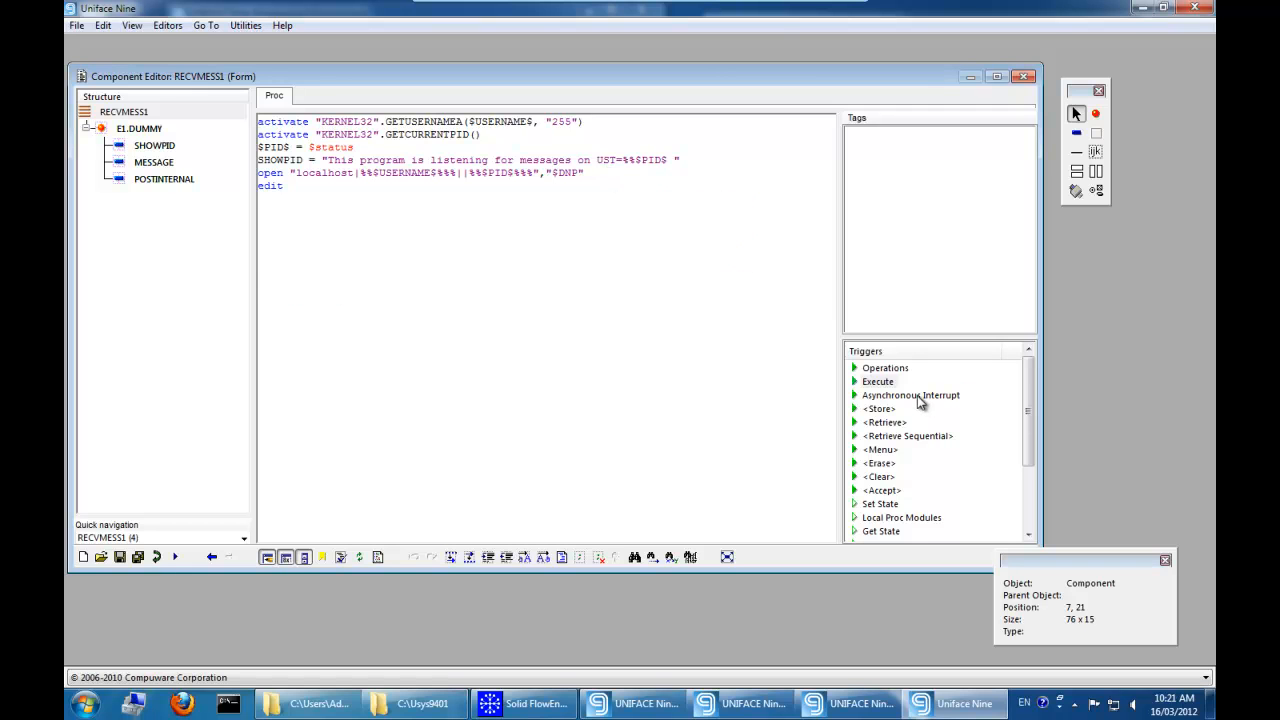
- Read RECVMESS1's Asynchronous Interrupt trigger code, then close the form editor
{"action": "left_click", "coordinate": [911, 395]}
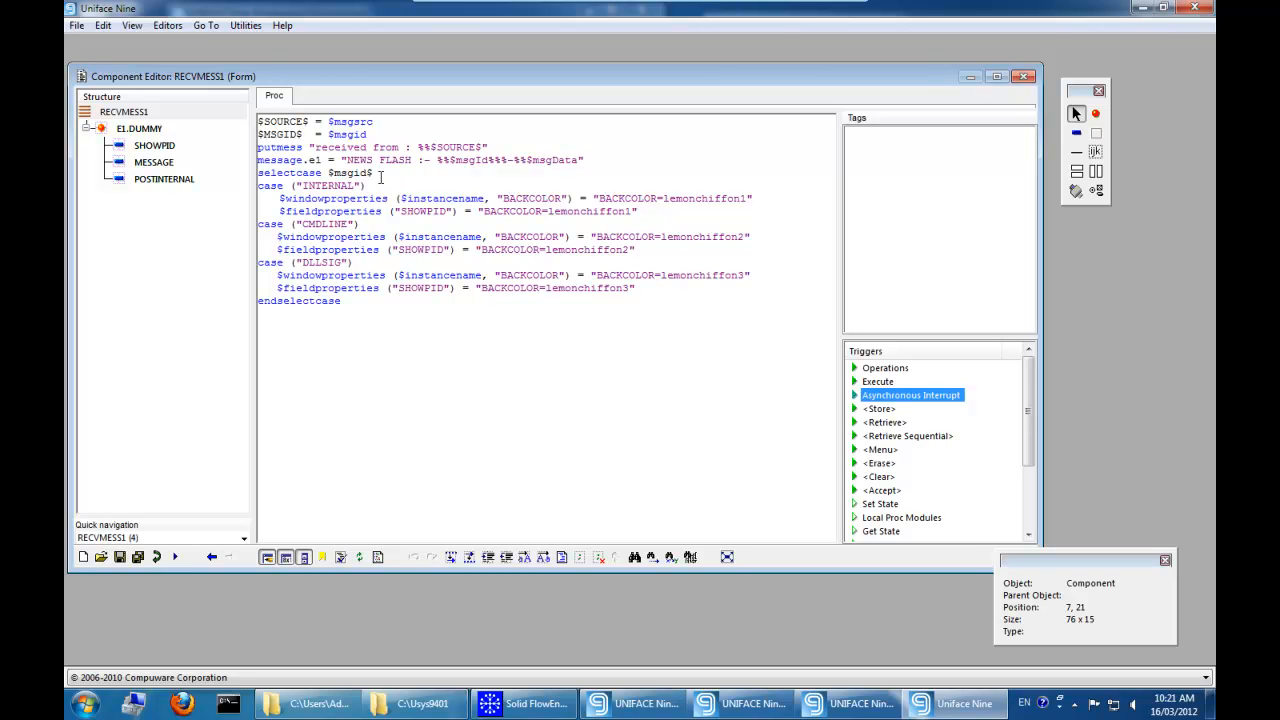
{"action": "mouse_move", "coordinate": [624, 347]}
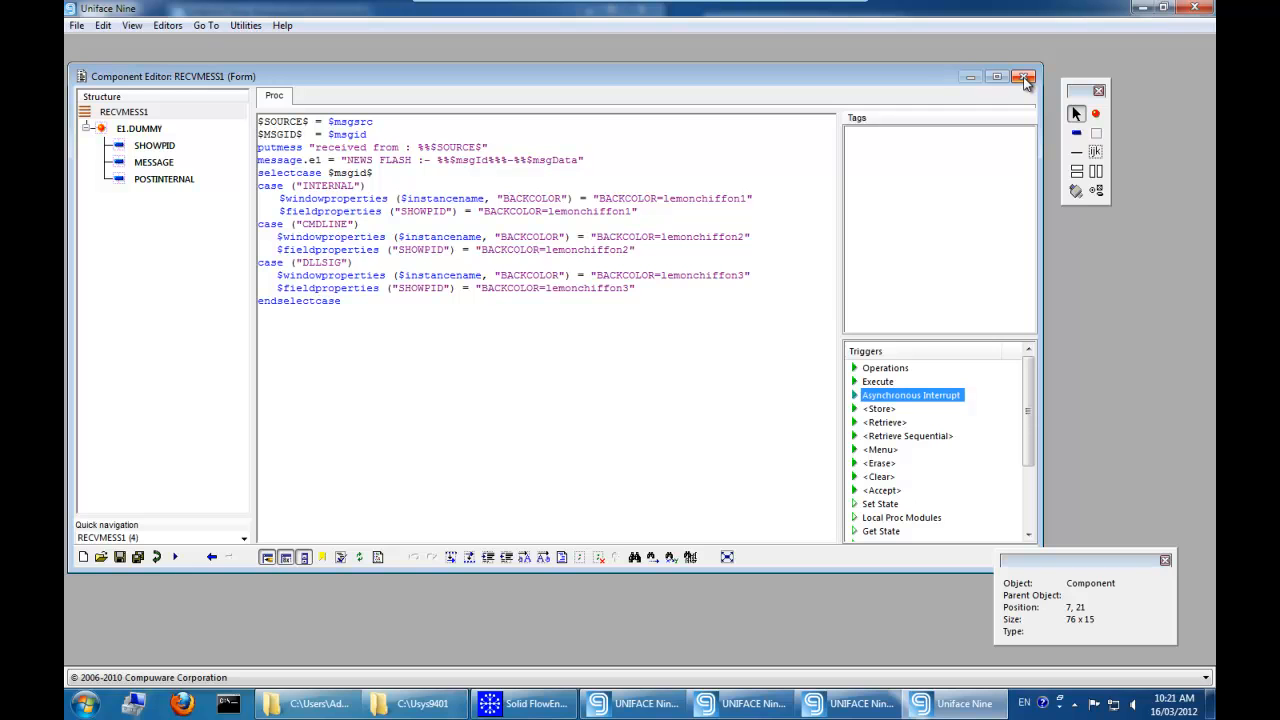
{"action": "left_click", "coordinate": [1025, 74]}
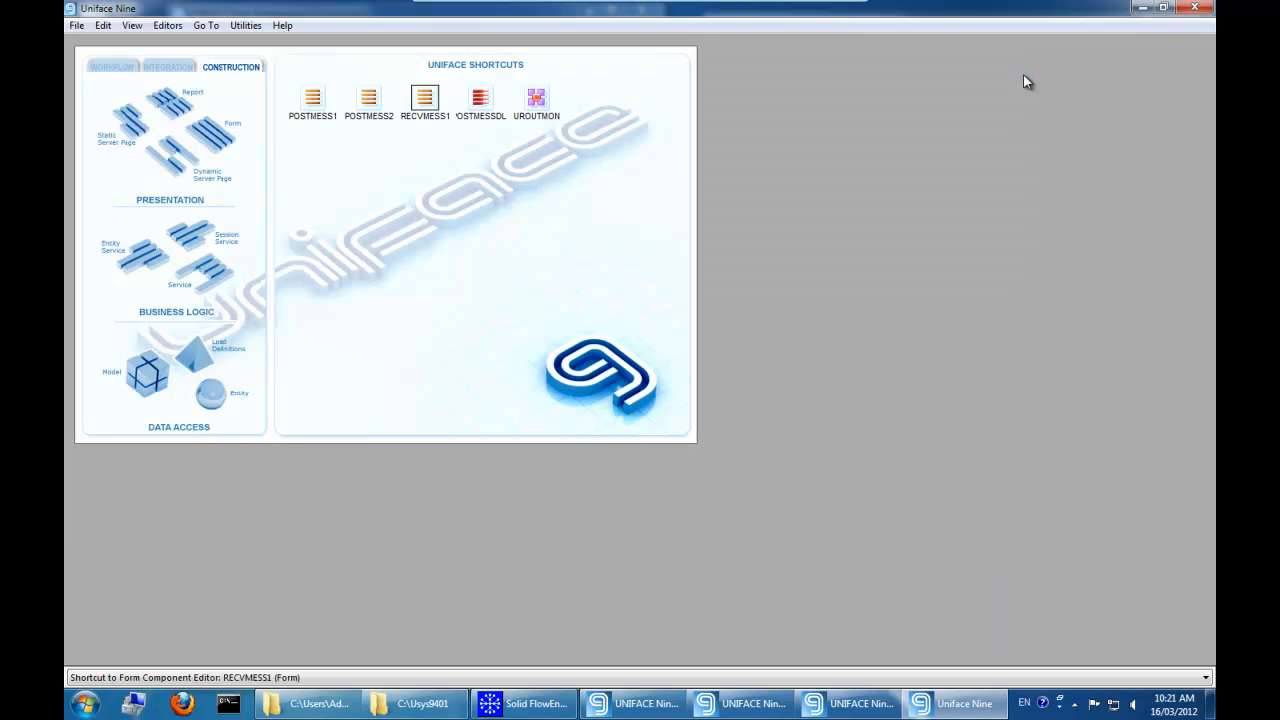
{"action": "mouse_move", "coordinate": [641, 293]}
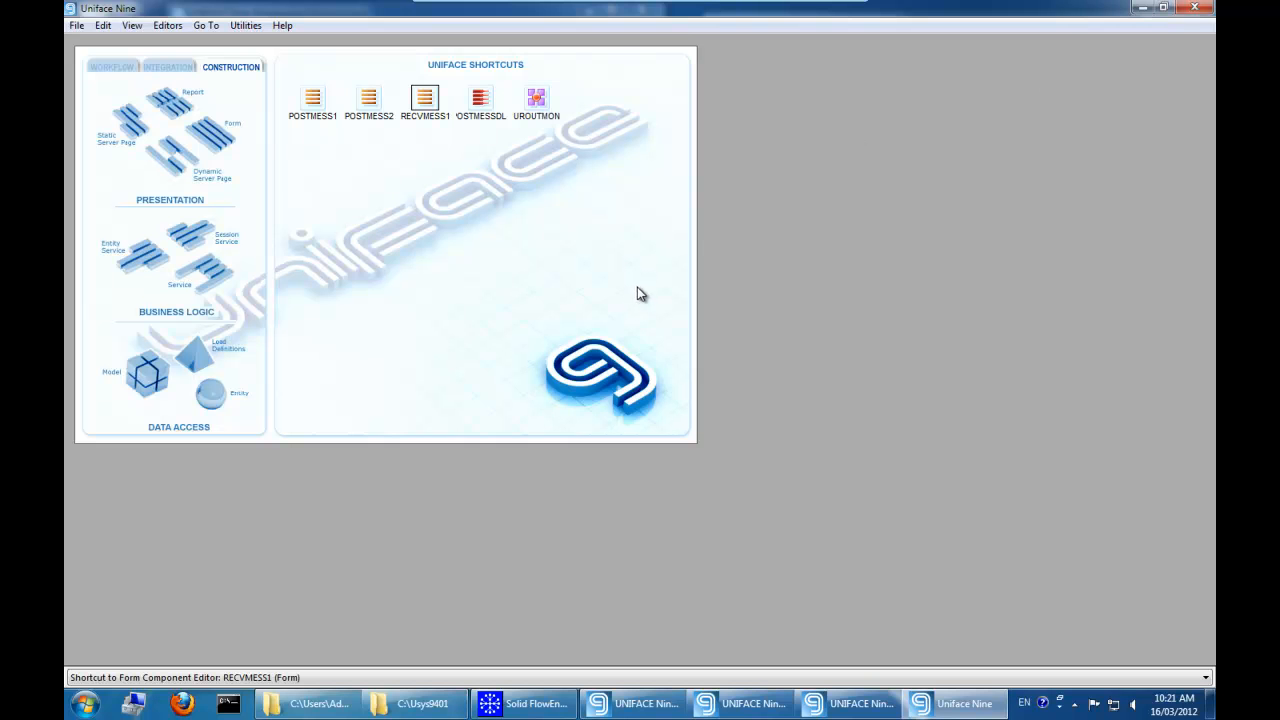
{"action": "mouse_move", "coordinate": [365, 124]}
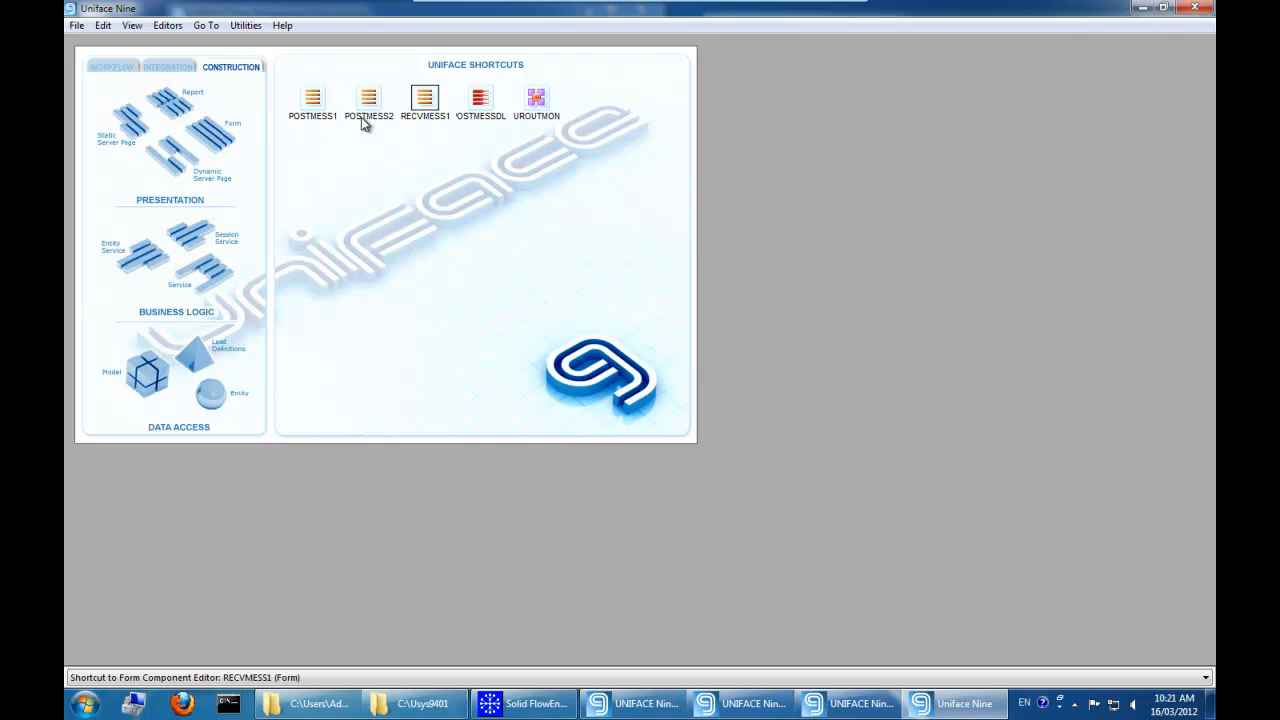
- Open POSTMESS1 in the Component Editor and show the POSTINTERNAL button's code
{"action": "left_click", "coordinate": [314, 100]}
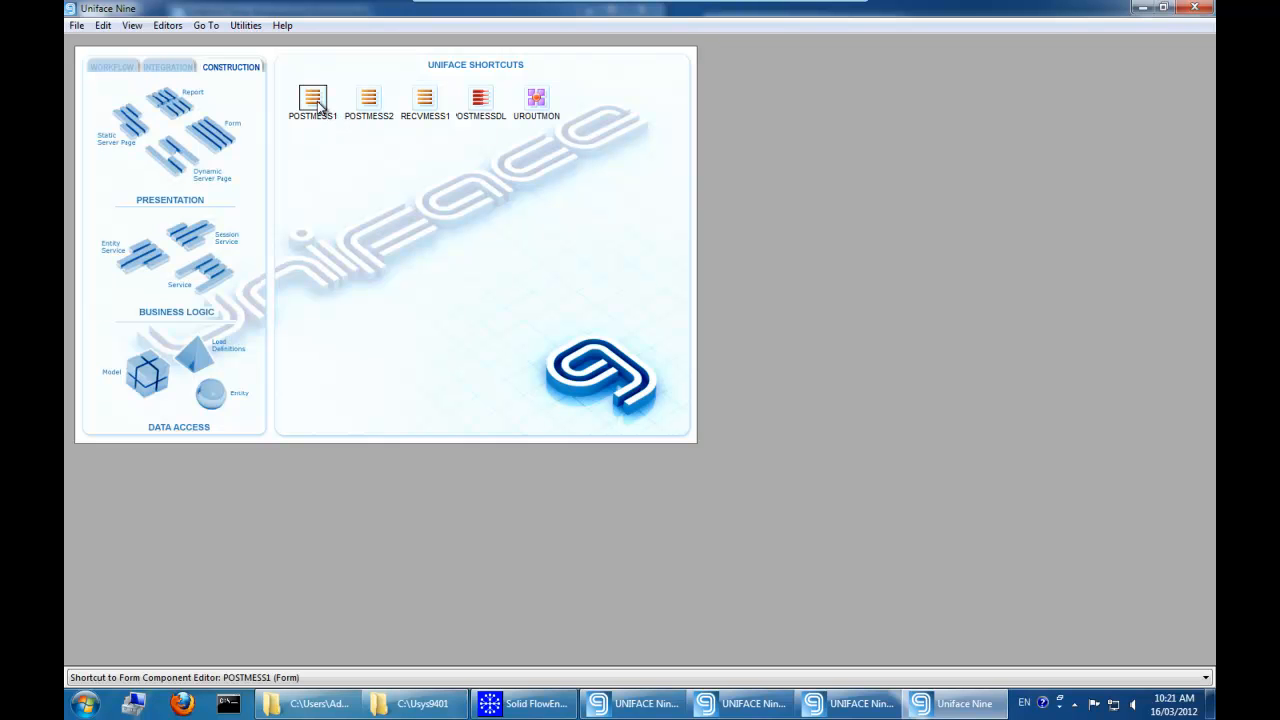
{"action": "double_click", "coordinate": [314, 96]}
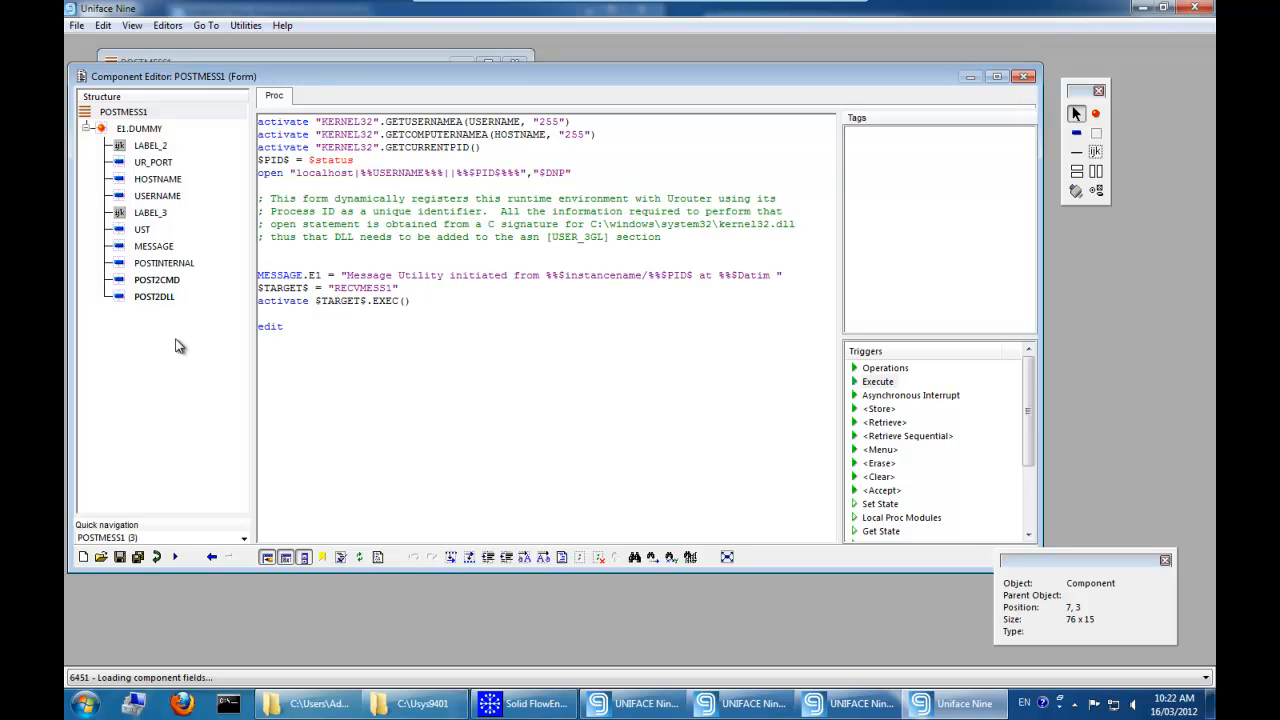
{"action": "mouse_move", "coordinate": [166, 339]}
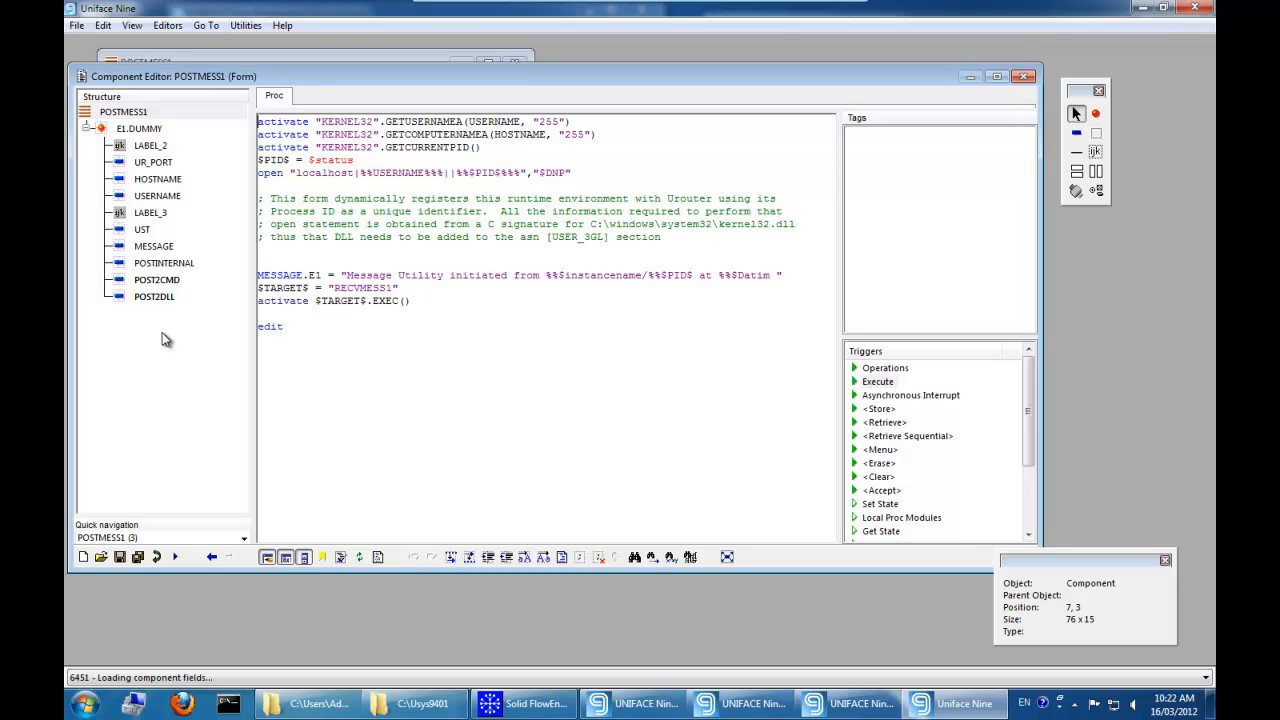
{"action": "left_click", "coordinate": [164, 262]}
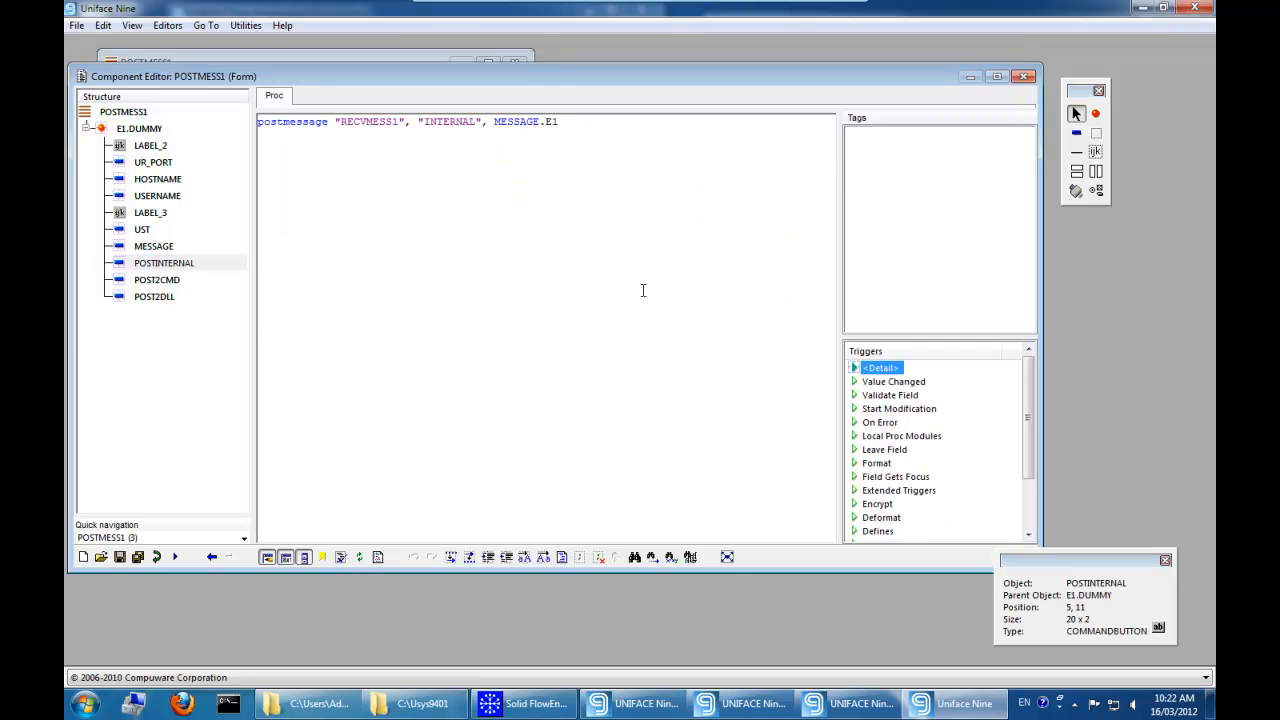
{"action": "mouse_move", "coordinate": [250, 143]}
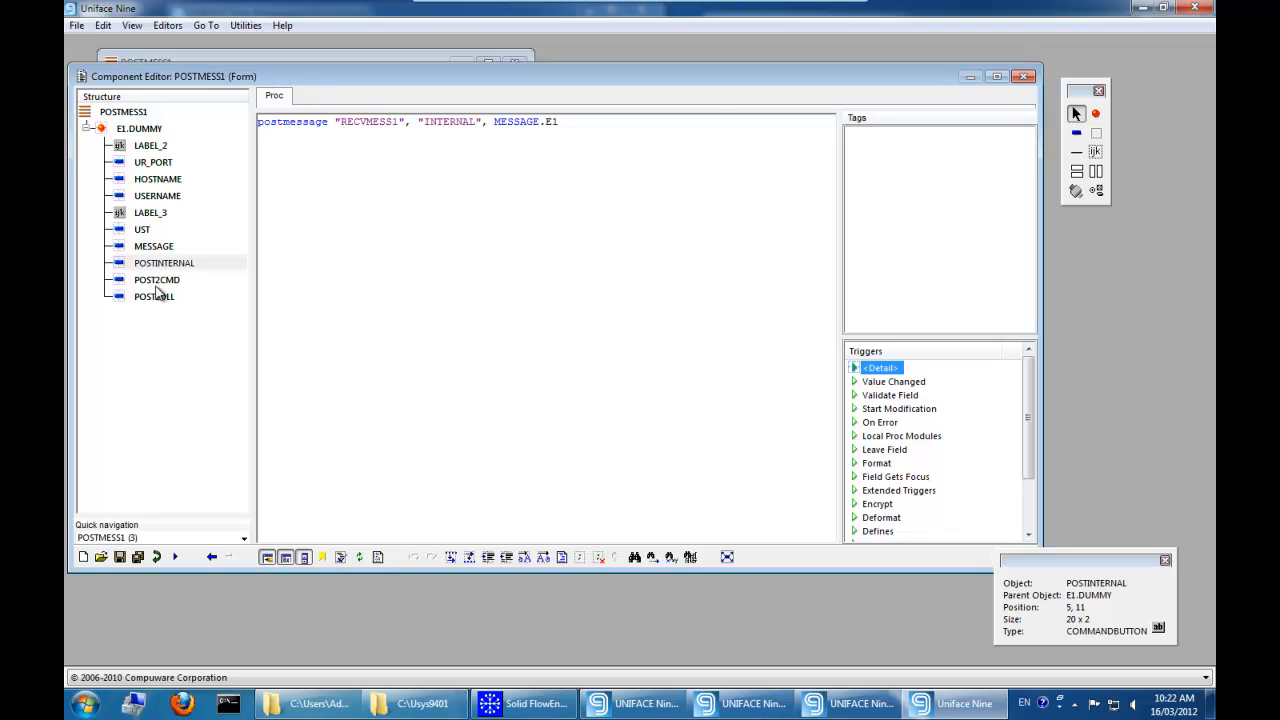
- Show the POST2CMD button's umsgutil.exe command-line code, enlarged to full width
{"action": "left_click", "coordinate": [156, 279]}
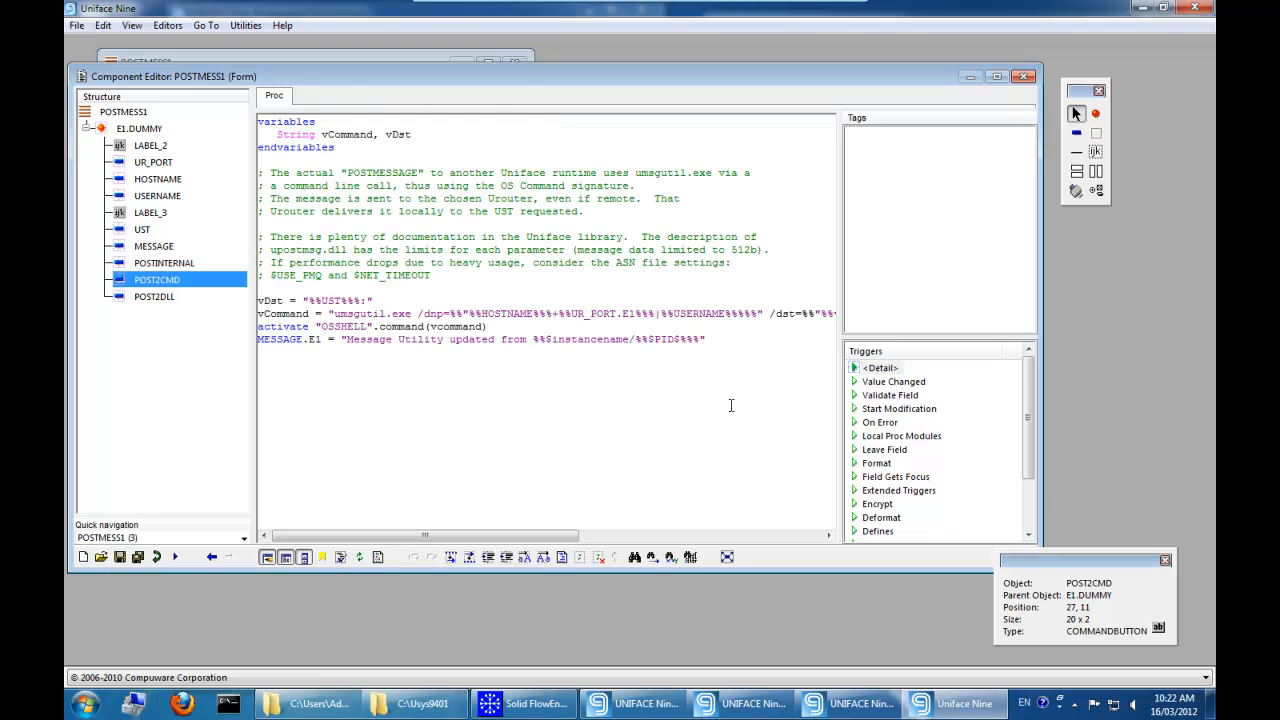
{"action": "mouse_move", "coordinate": [590, 511]}
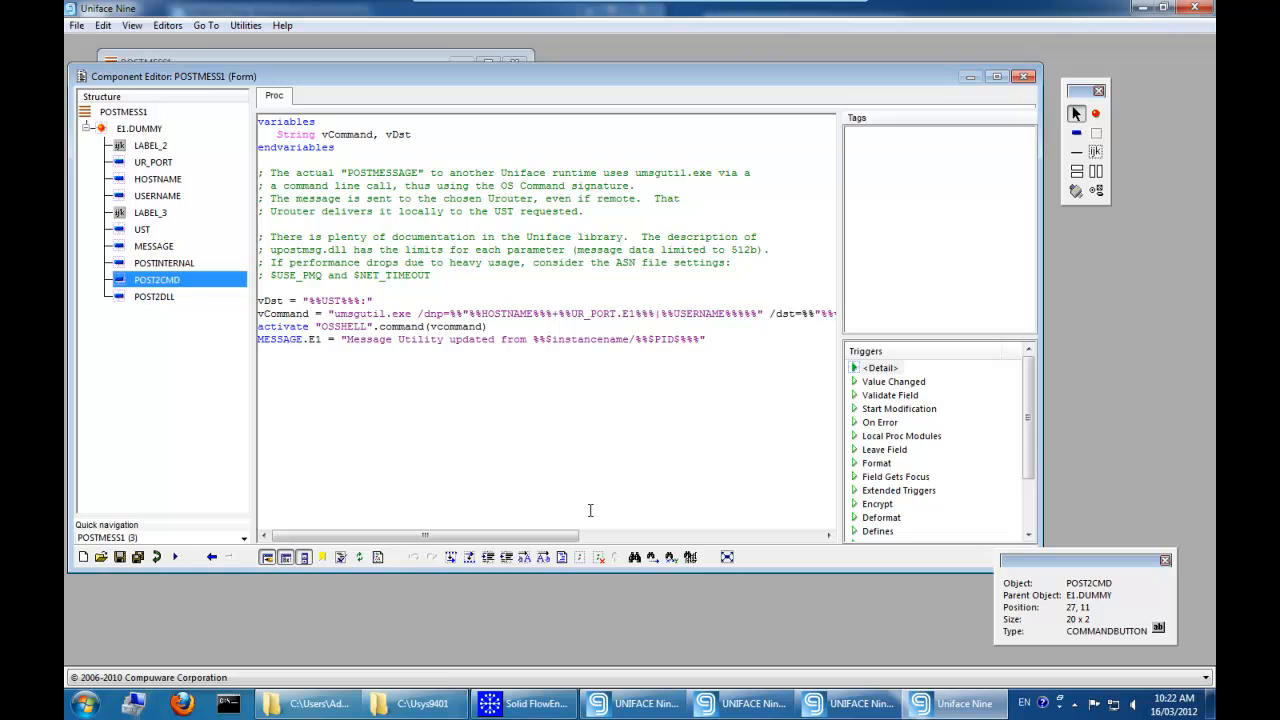
{"action": "mouse_move", "coordinate": [586, 456]}
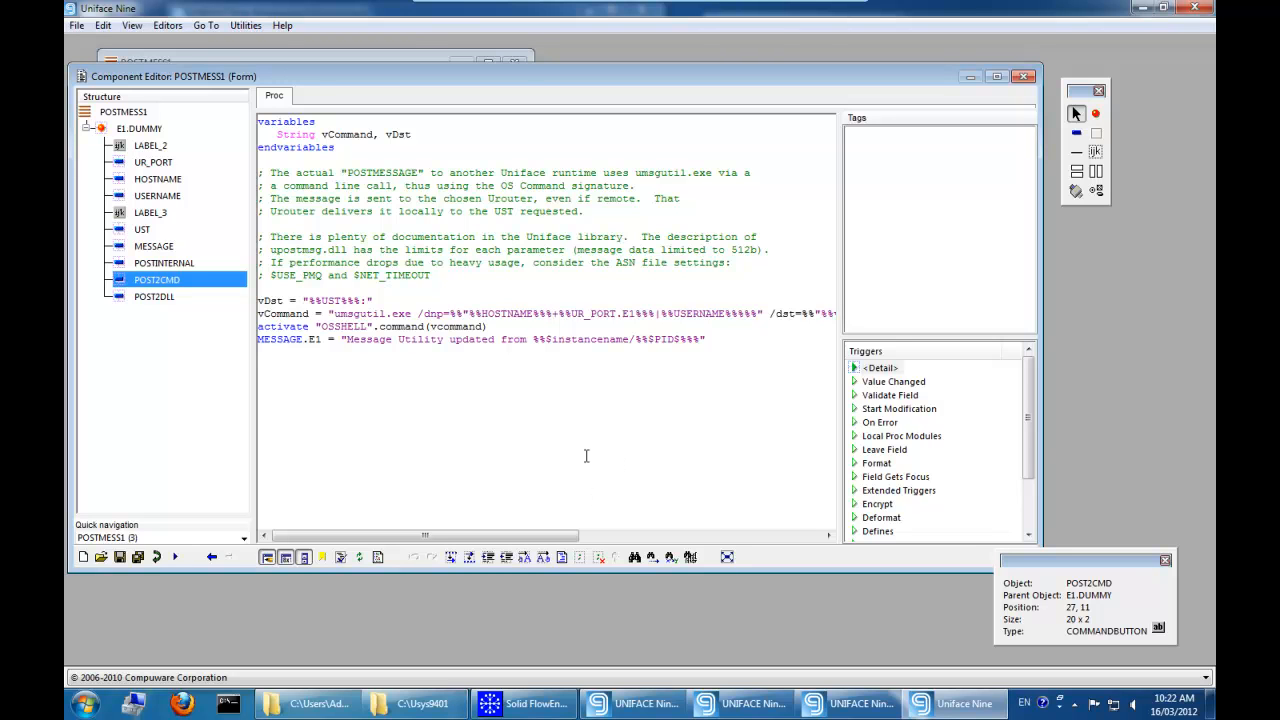
{"action": "double_click", "coordinate": [455, 326]}
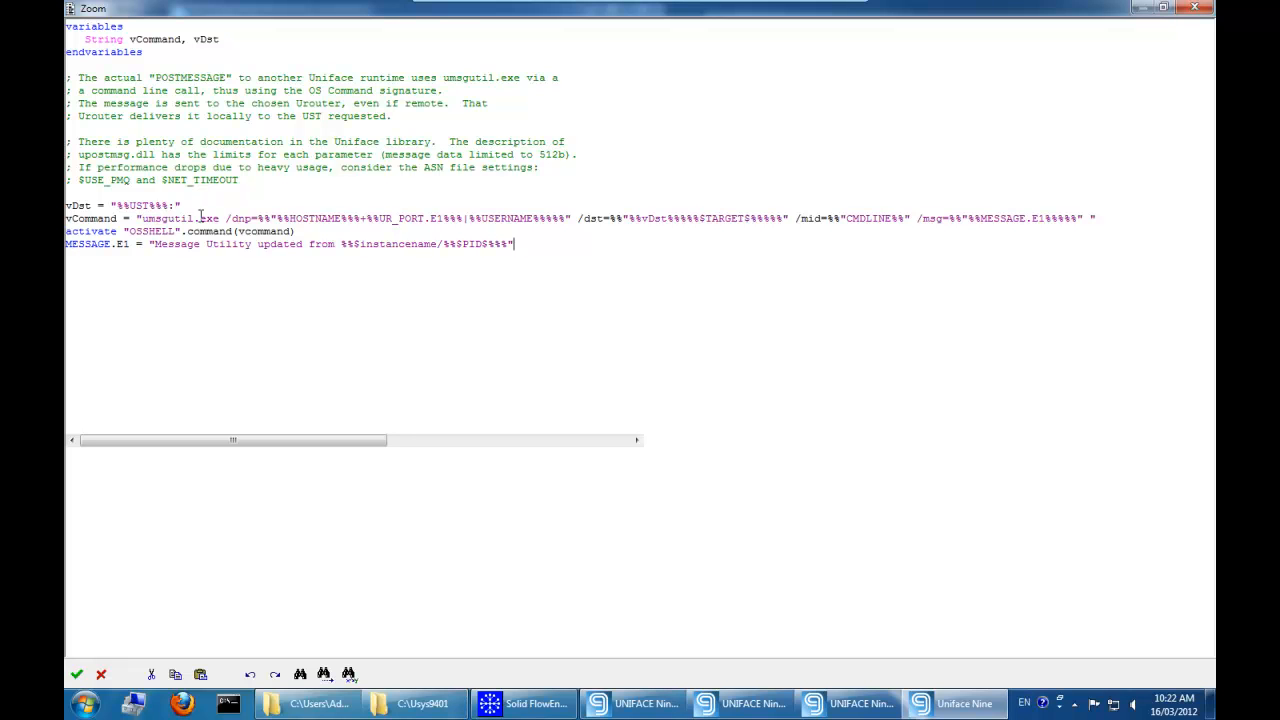
{"action": "mouse_move", "coordinate": [228, 216]}
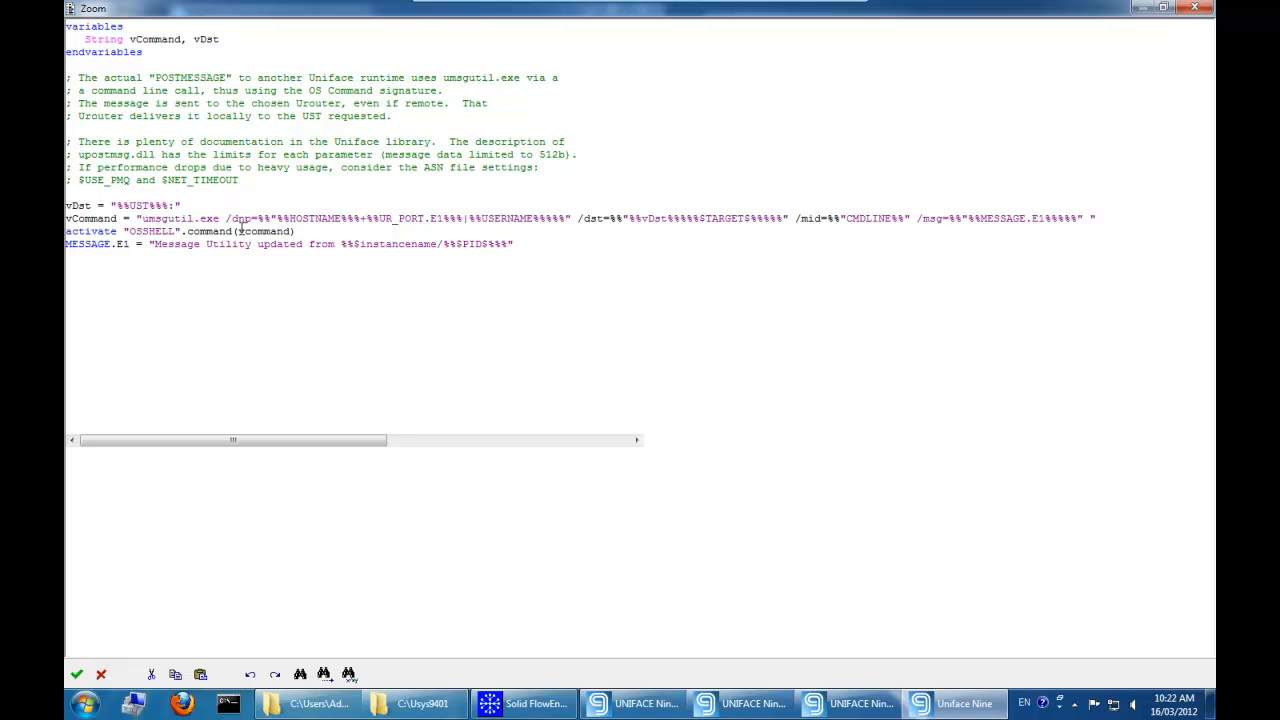
{"action": "mouse_move", "coordinate": [597, 231]}
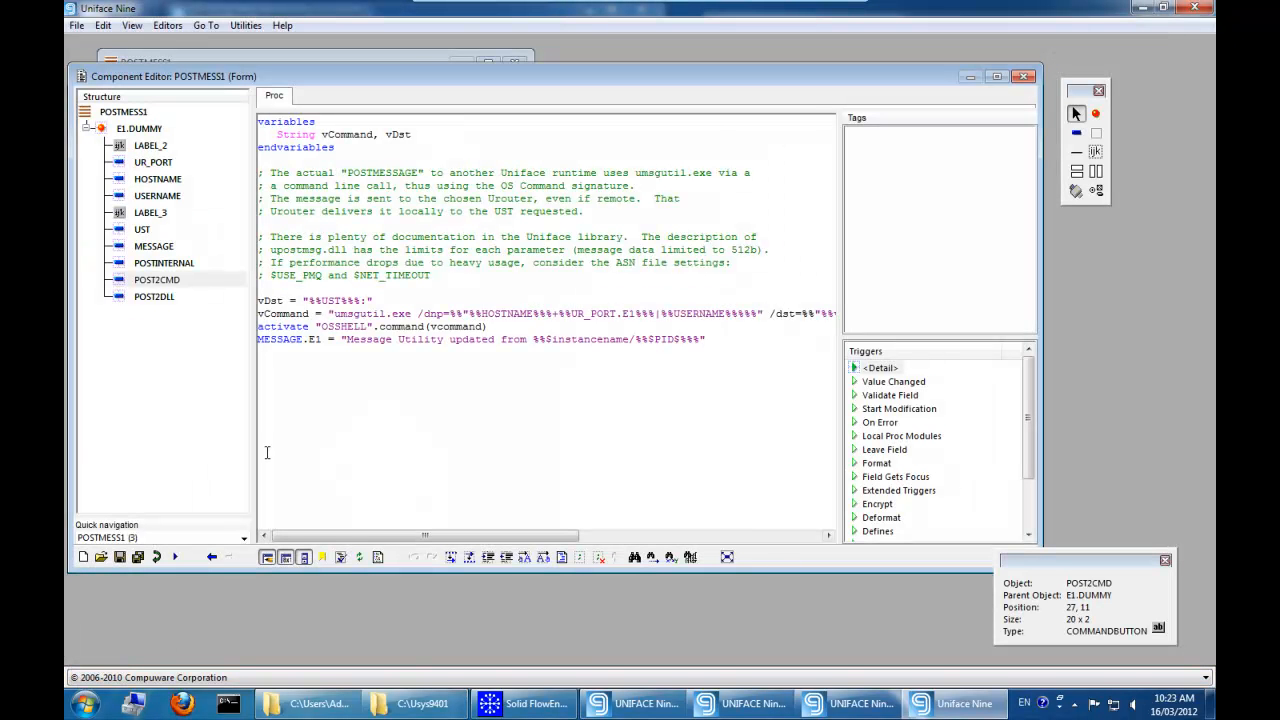
- Show the POST2DLL button's Detail trigger code calling UPOSTMESSAGE
{"action": "left_click", "coordinate": [154, 296]}
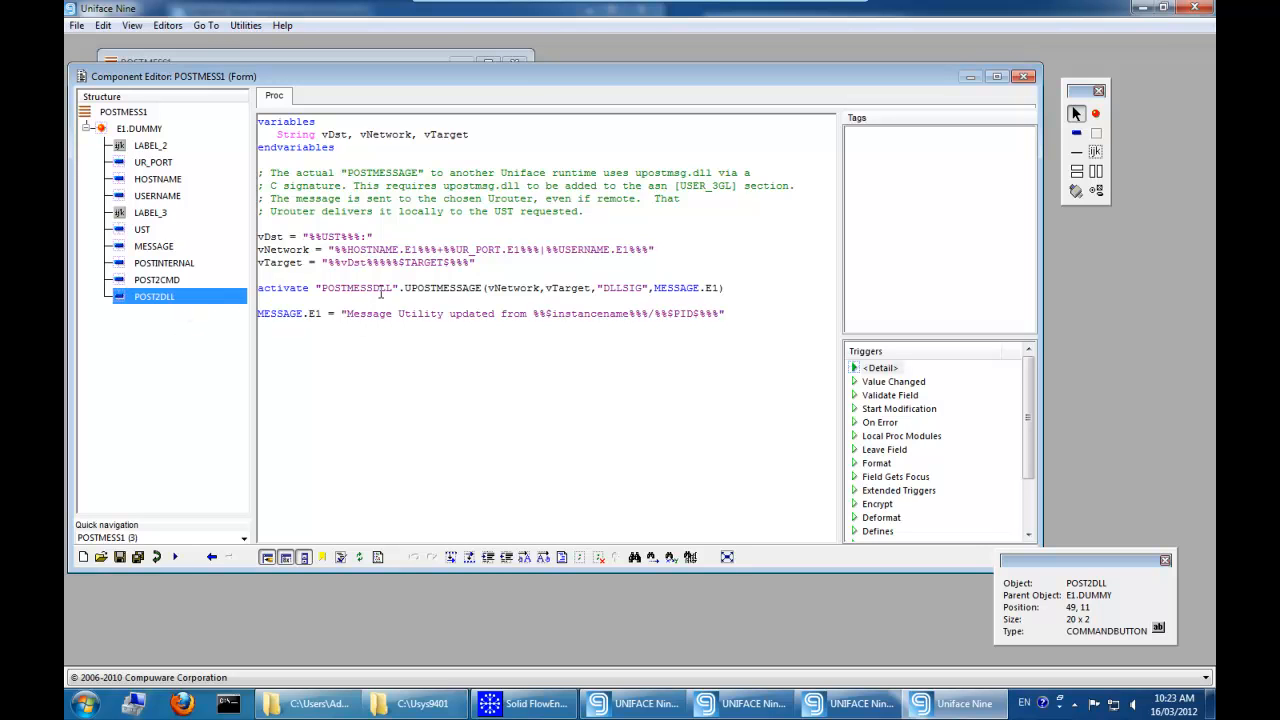
{"action": "mouse_move", "coordinate": [678, 383]}
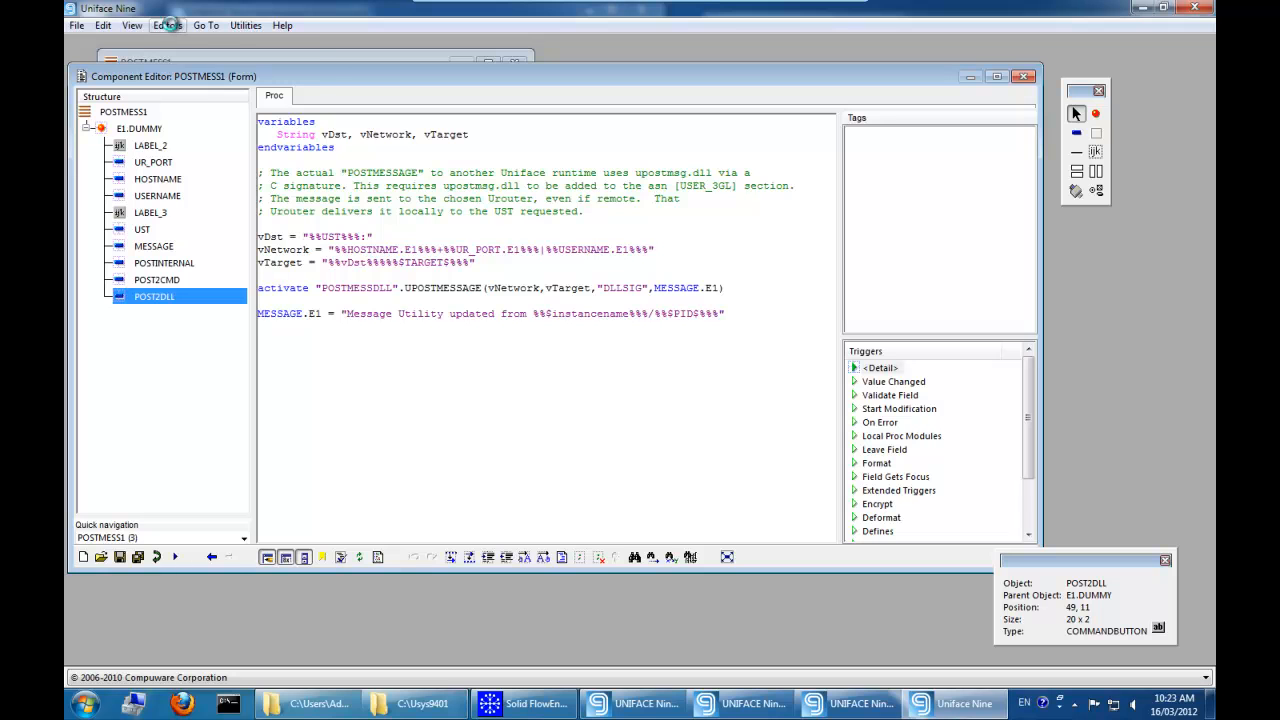
- Open the POSTMESSDLL signature and view its C implementation's DLL name
{"action": "left_click", "coordinate": [176, 25]}
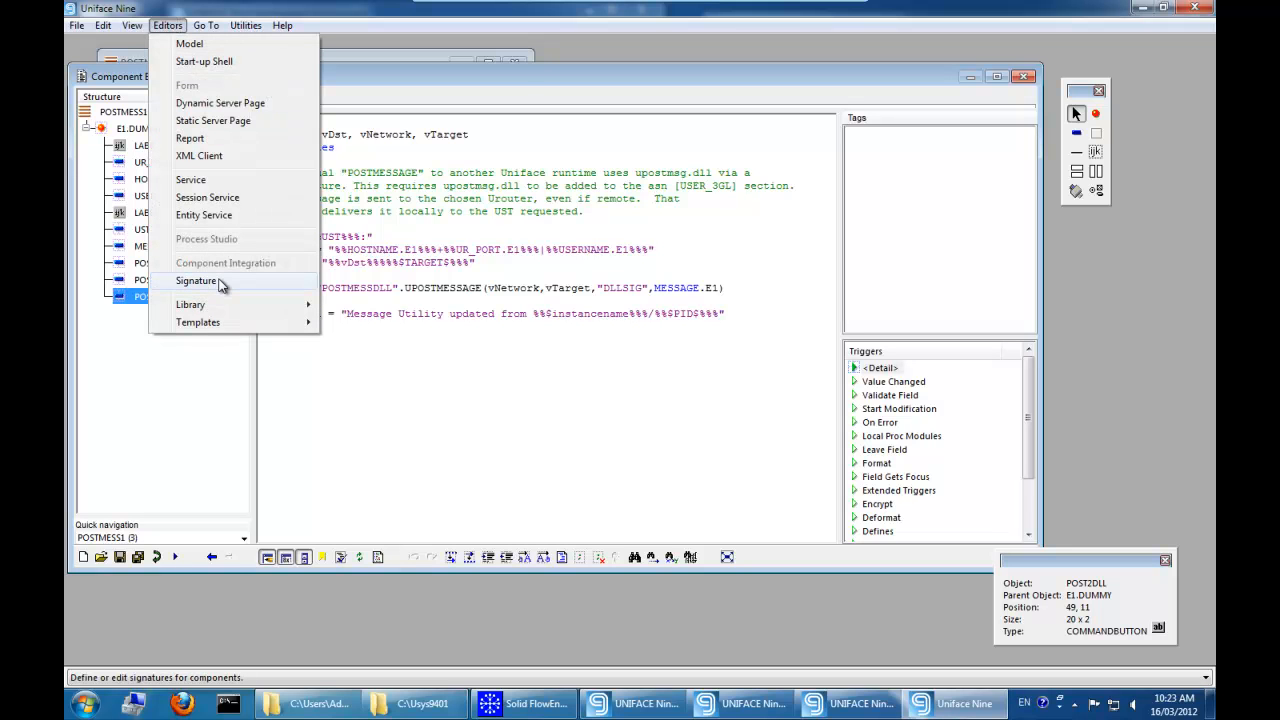
{"action": "left_click", "coordinate": [196, 280]}
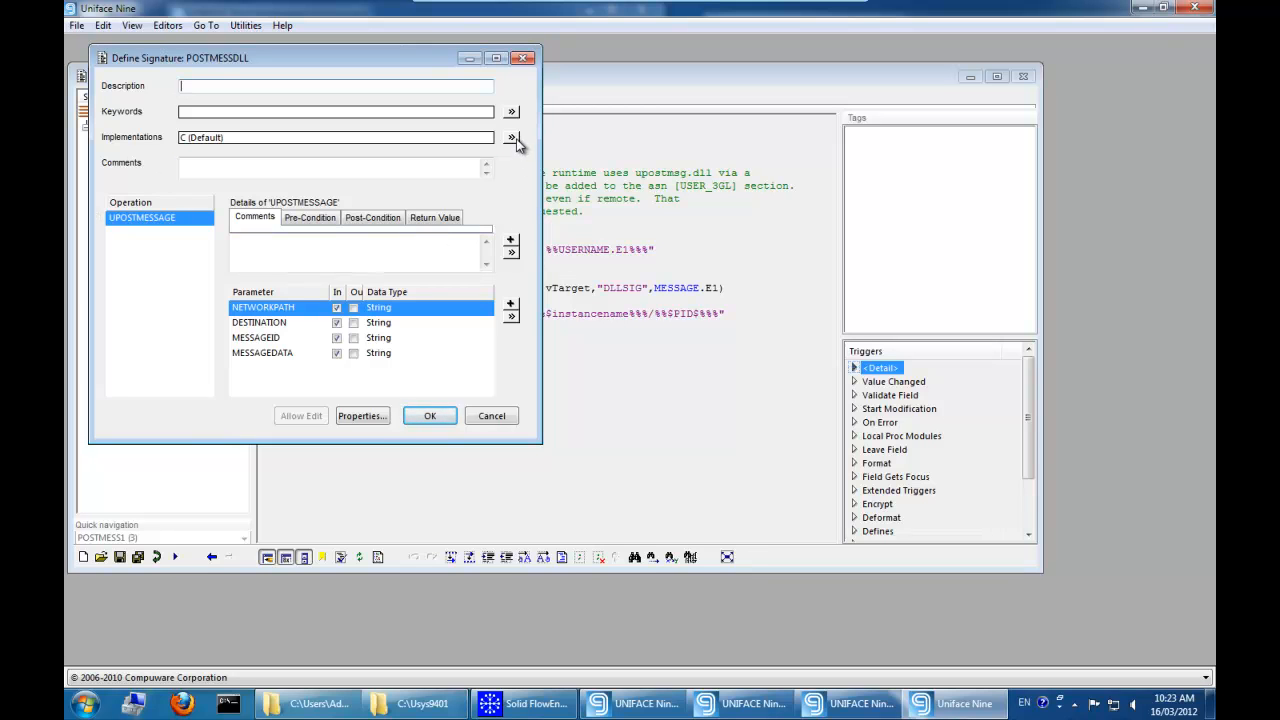
{"action": "left_click", "coordinate": [512, 137]}
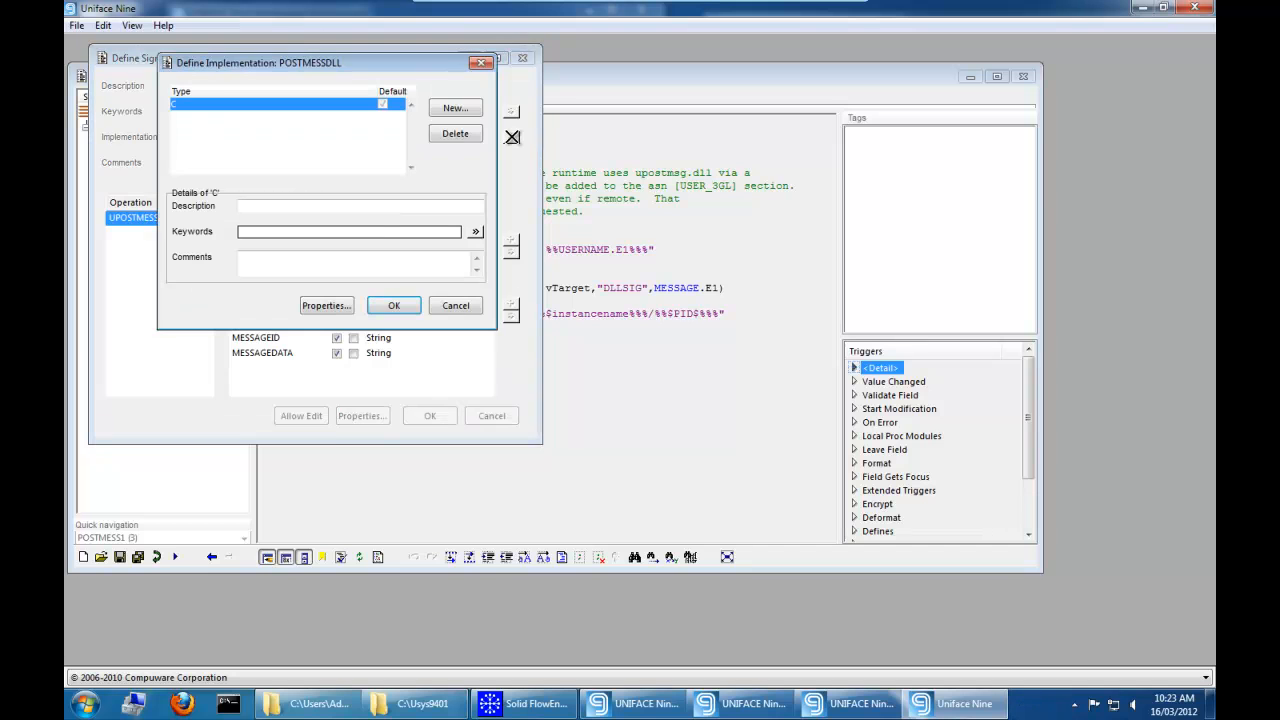
{"action": "left_click", "coordinate": [326, 305]}
{"action": "type", "text": "upostmsg.dll"}
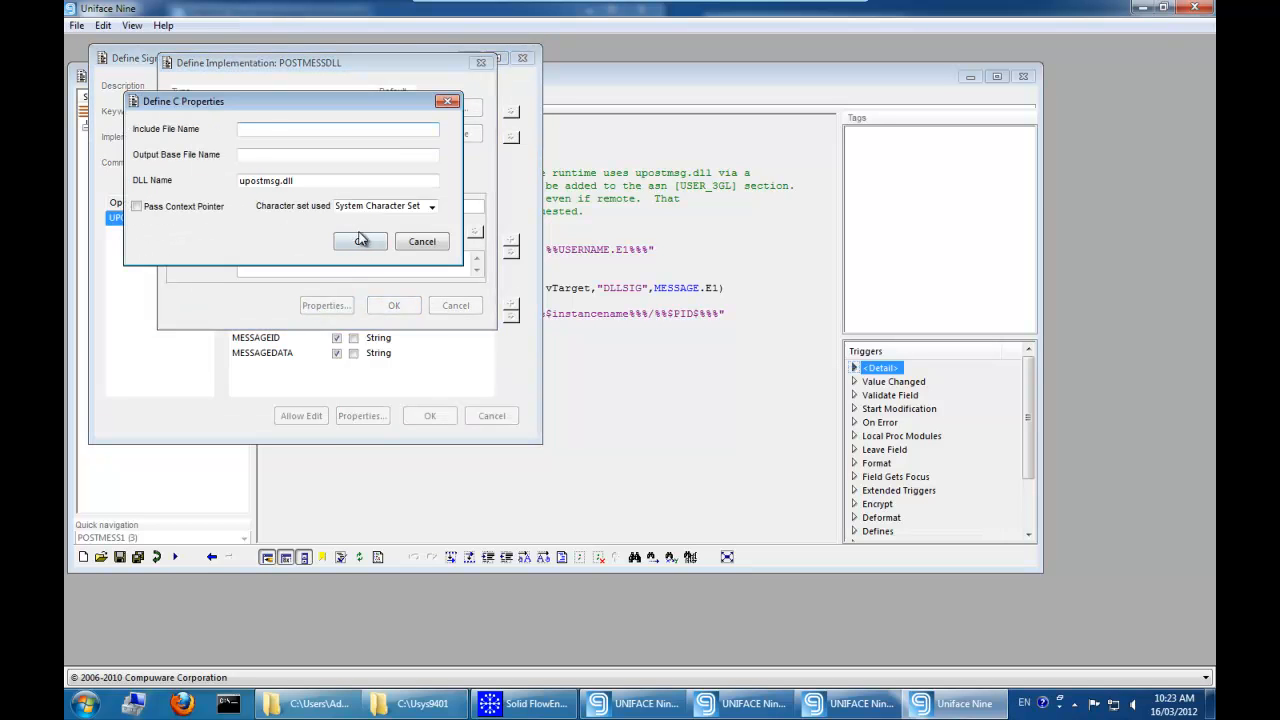
{"action": "left_click", "coordinate": [359, 241]}
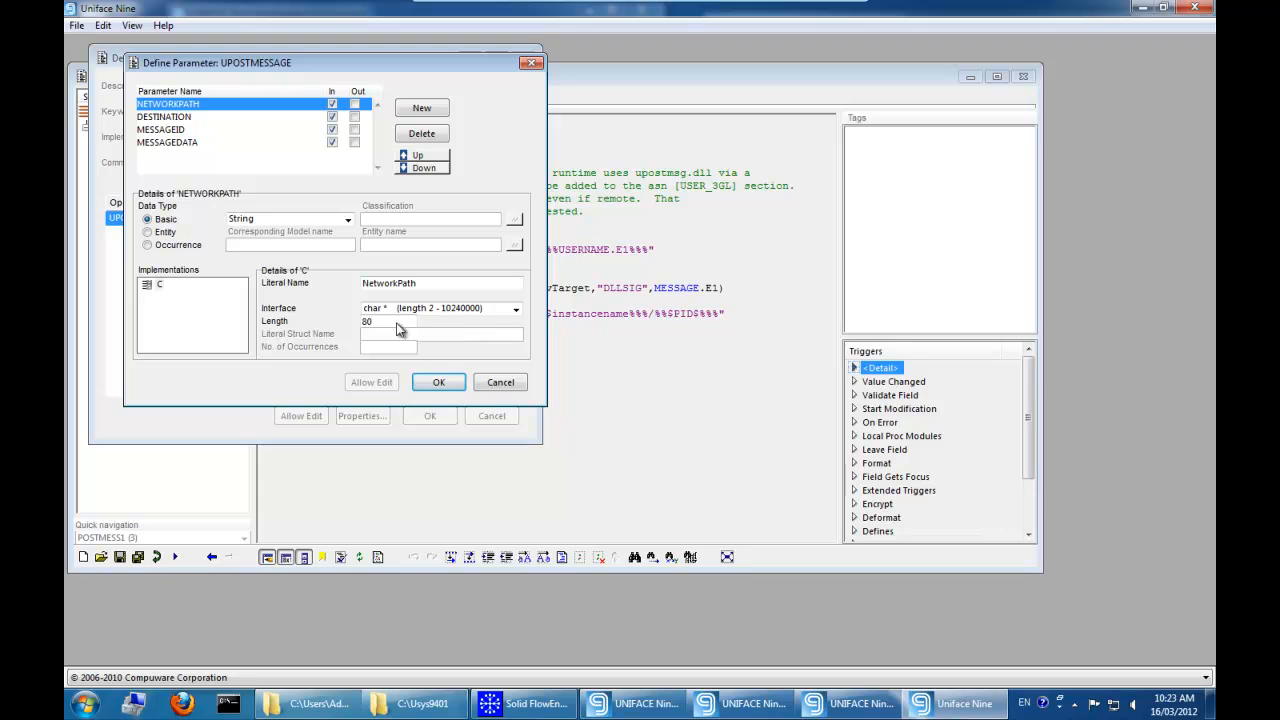
- Inspect the DESTINATION and MESSAGEID parameter details, then close the definition
{"action": "left_click", "coordinate": [165, 117]}
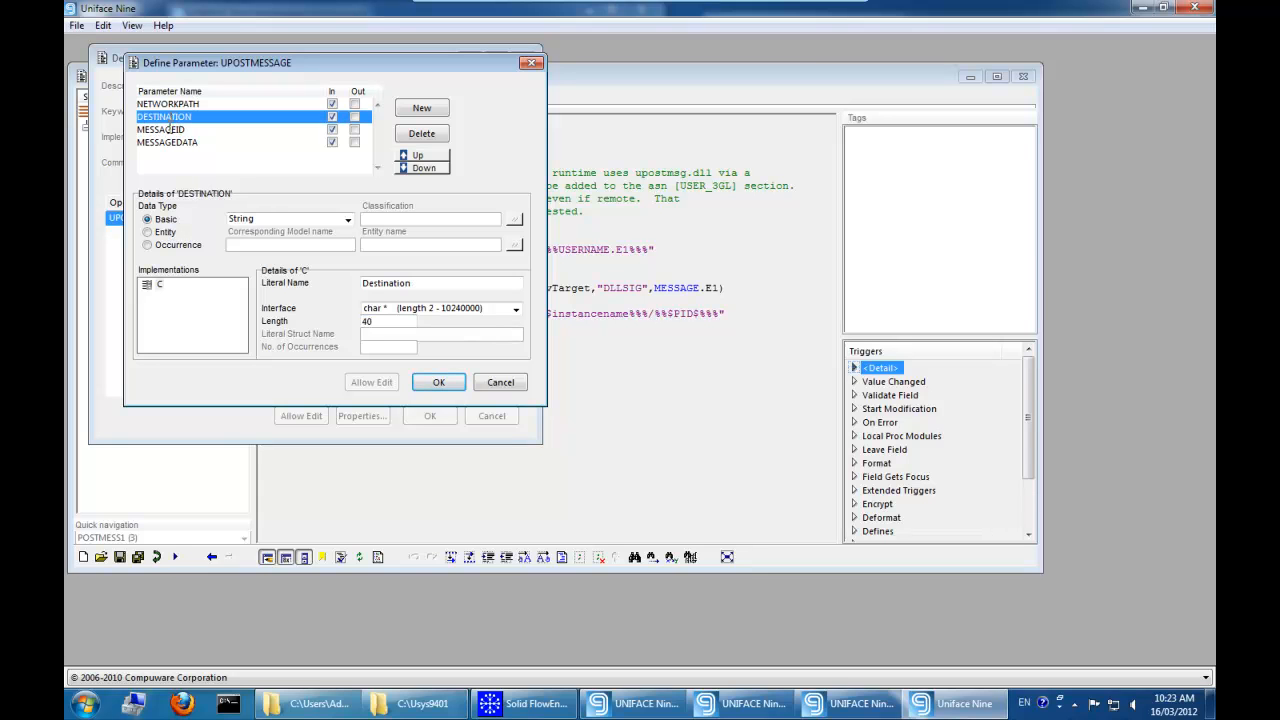
{"action": "left_click", "coordinate": [185, 155]}
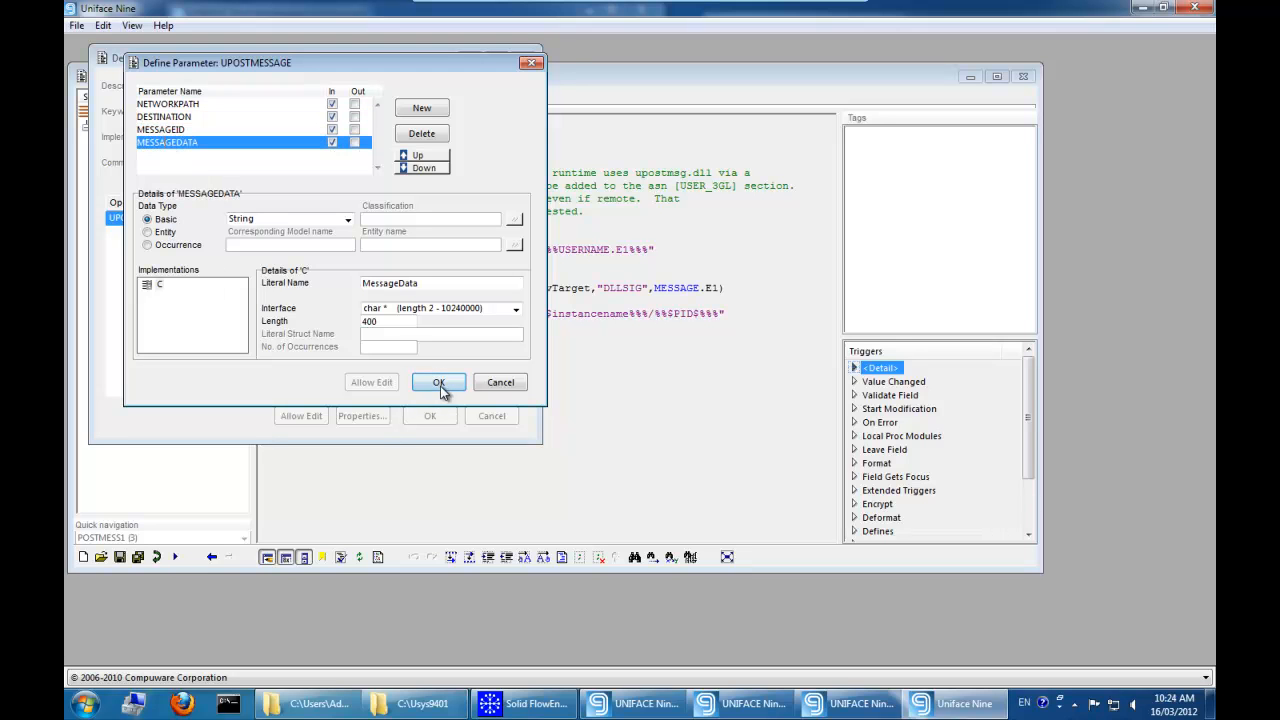
{"action": "left_click", "coordinate": [438, 382]}
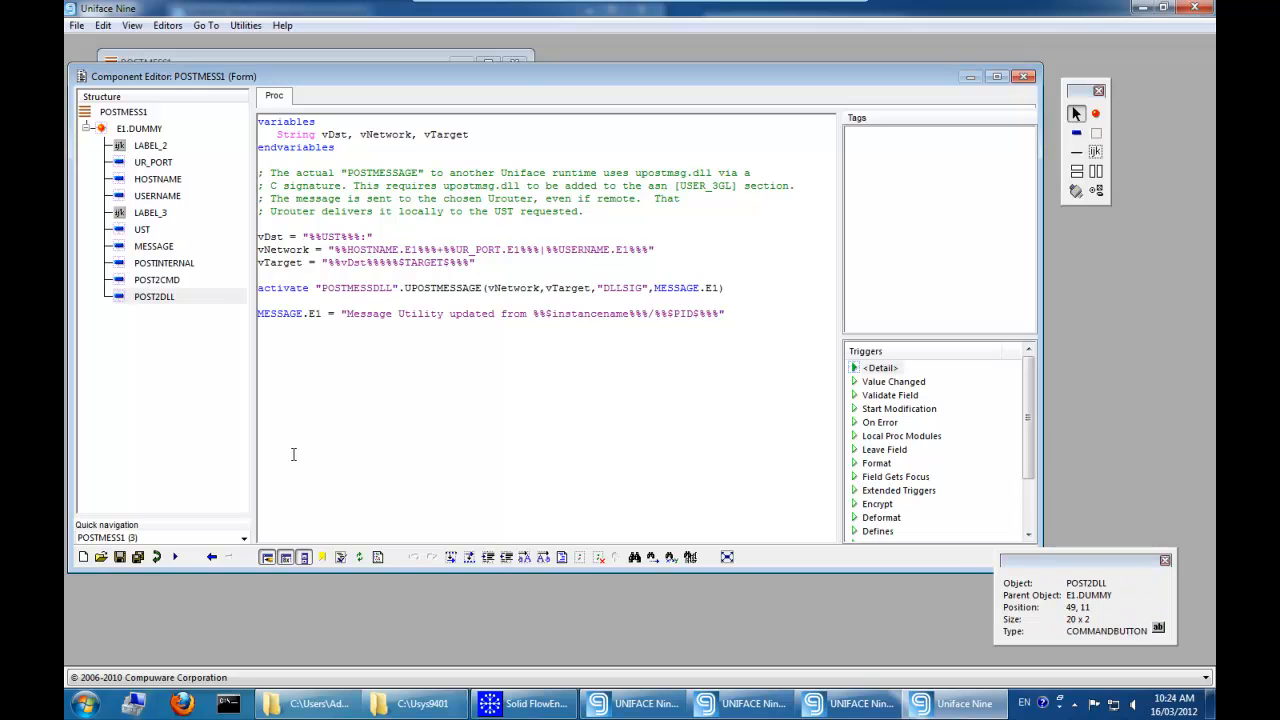
{"action": "mouse_move", "coordinate": [249, 363]}
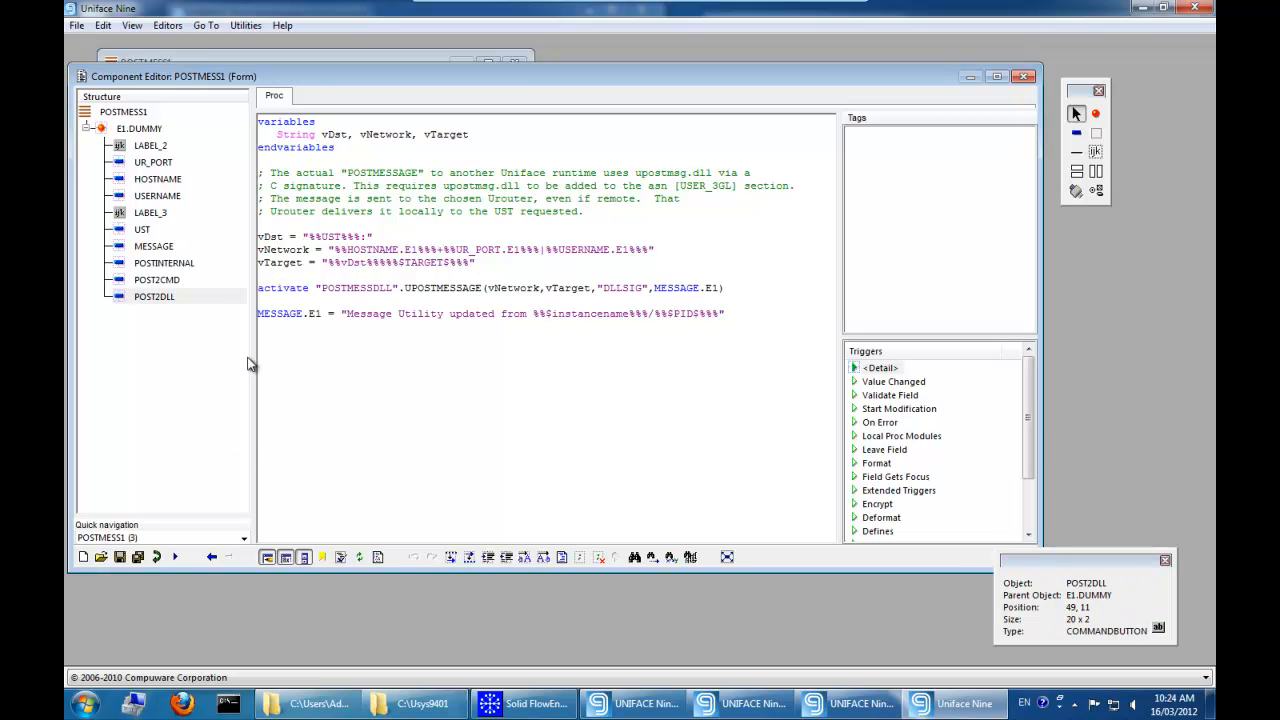
{"action": "mouse_move", "coordinate": [240, 414]}
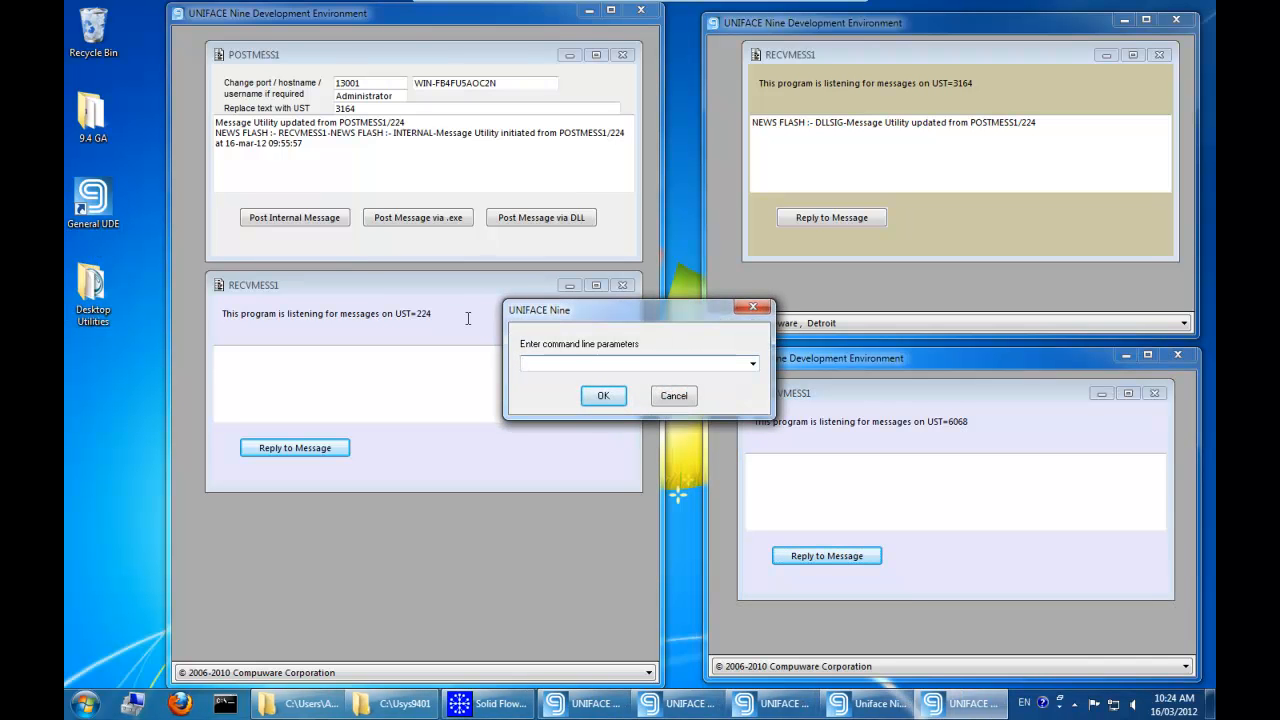
- Run the monitor with '/tst recvmess1', place it beside the receivers, and post a DLL message to UST 224
{"action": "type", "text": "/tst recvmess1"}
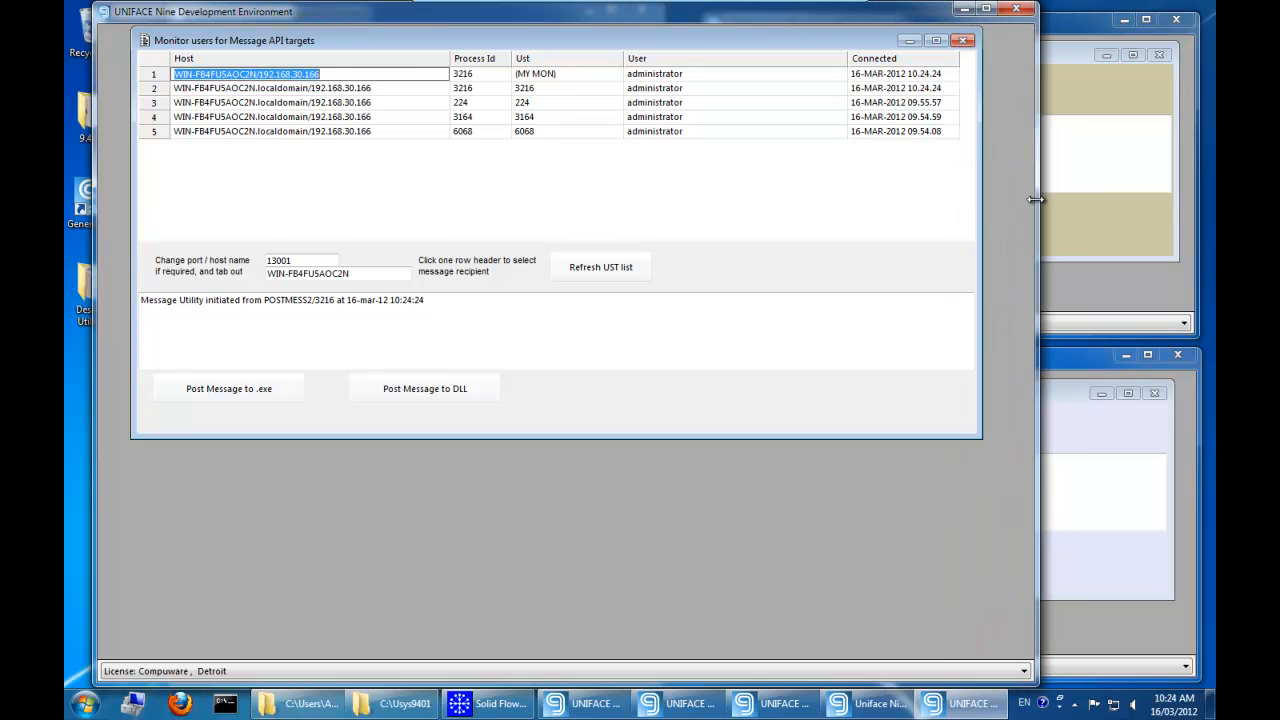
{"action": "mouse_move", "coordinate": [482, 118]}
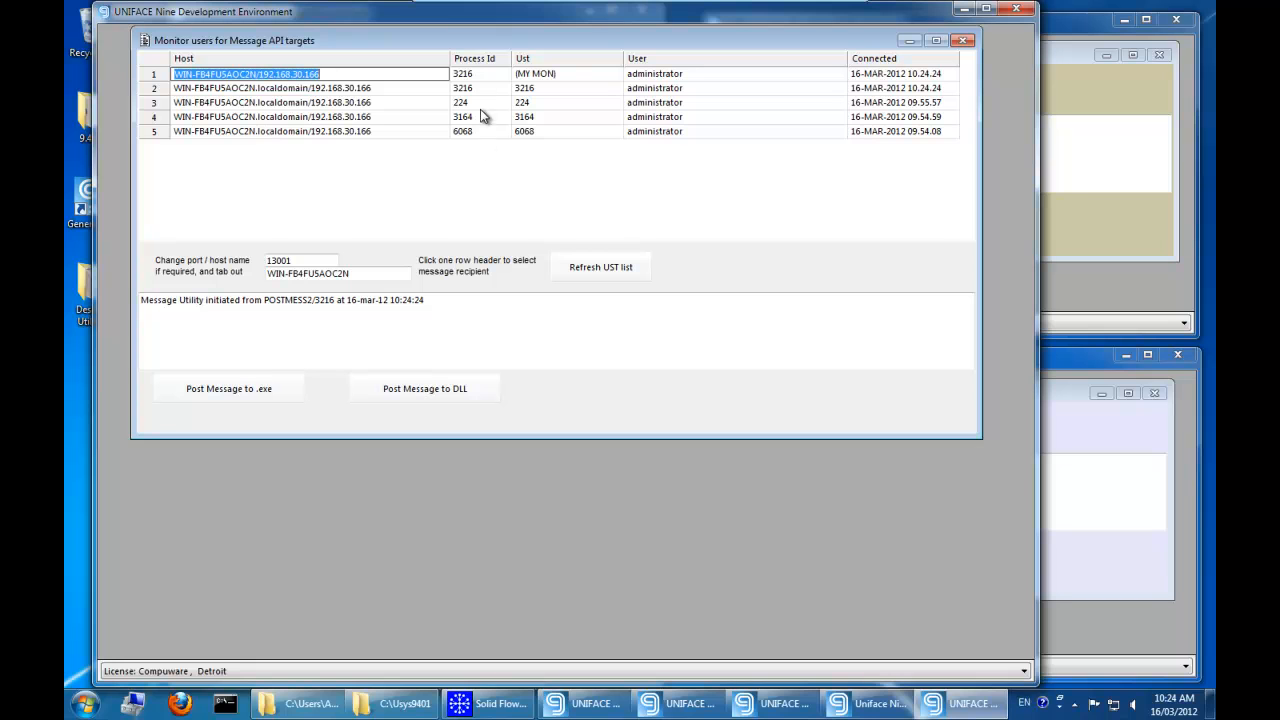
{"action": "mouse_move", "coordinate": [1025, 136]}
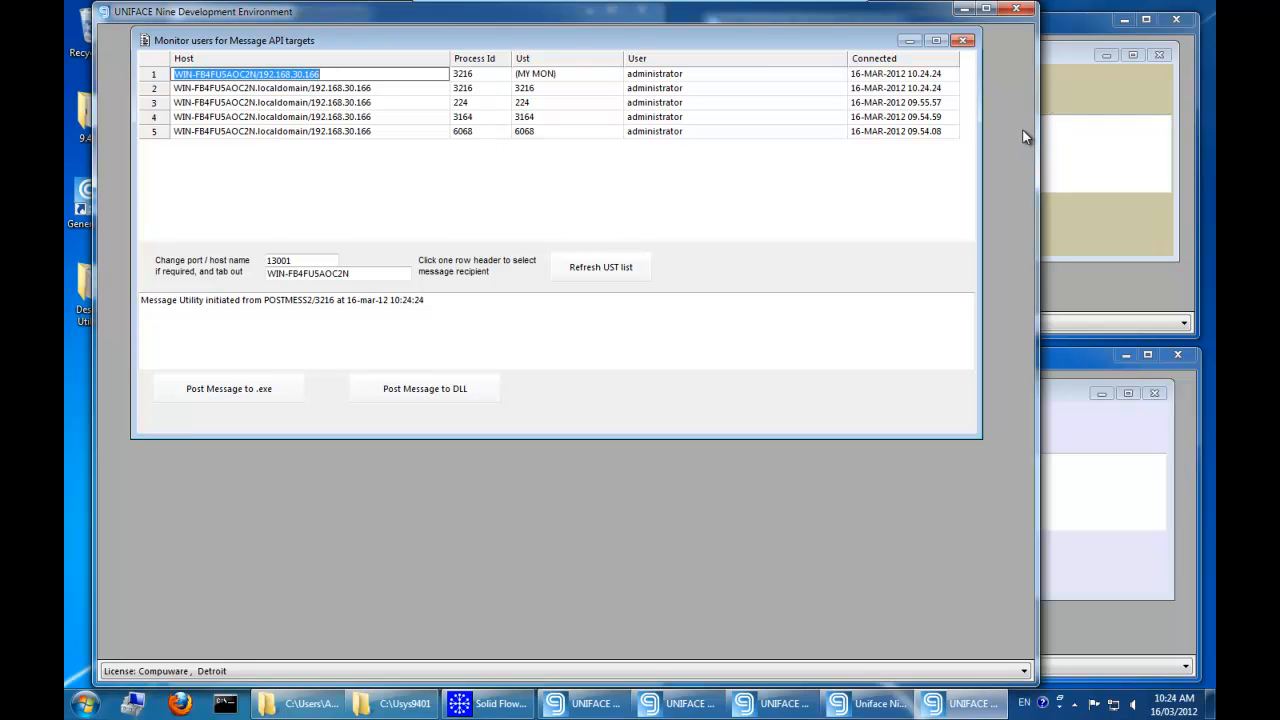
{"action": "mouse_move", "coordinate": [705, 496]}
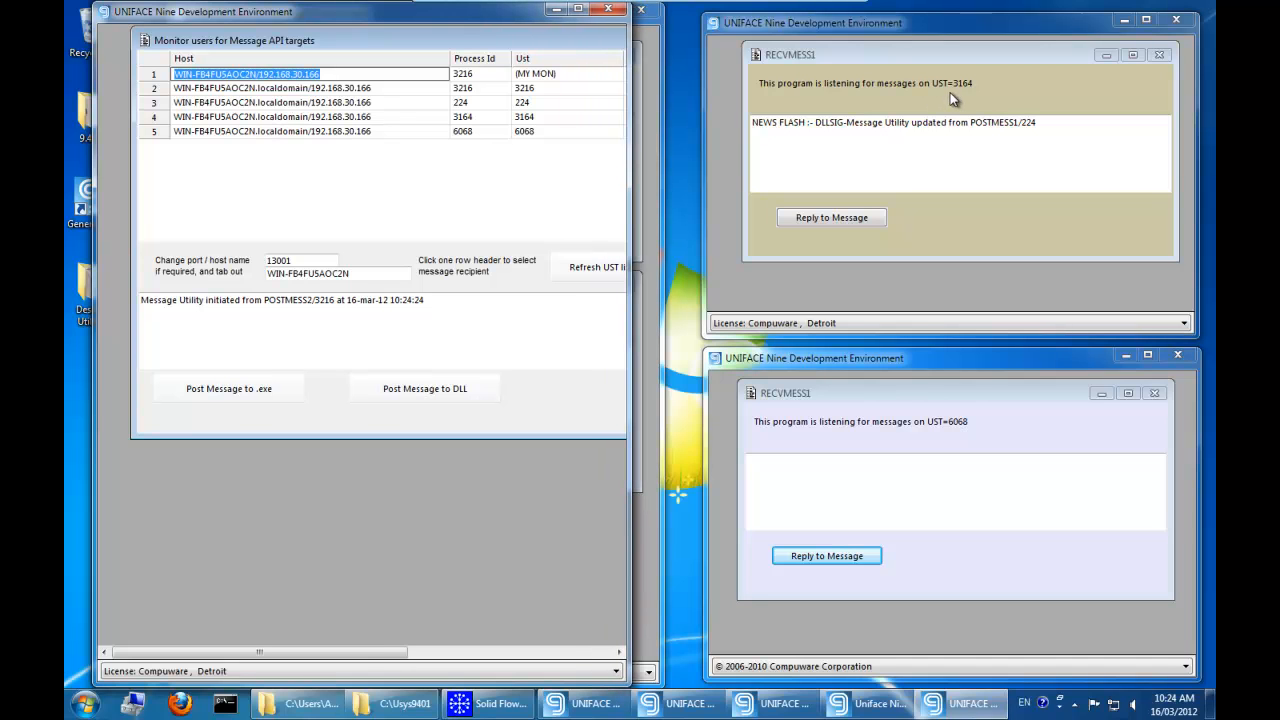
{"action": "mouse_move", "coordinate": [480, 92]}
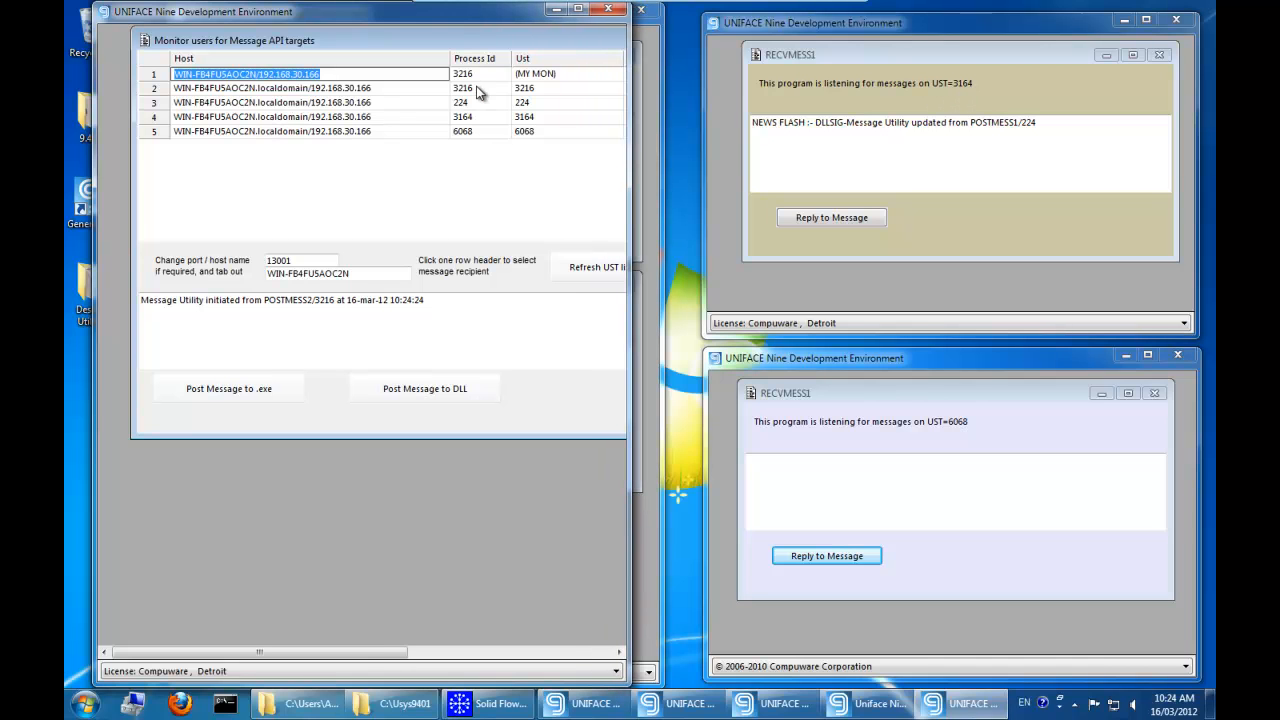
{"action": "mouse_move", "coordinate": [483, 125]}
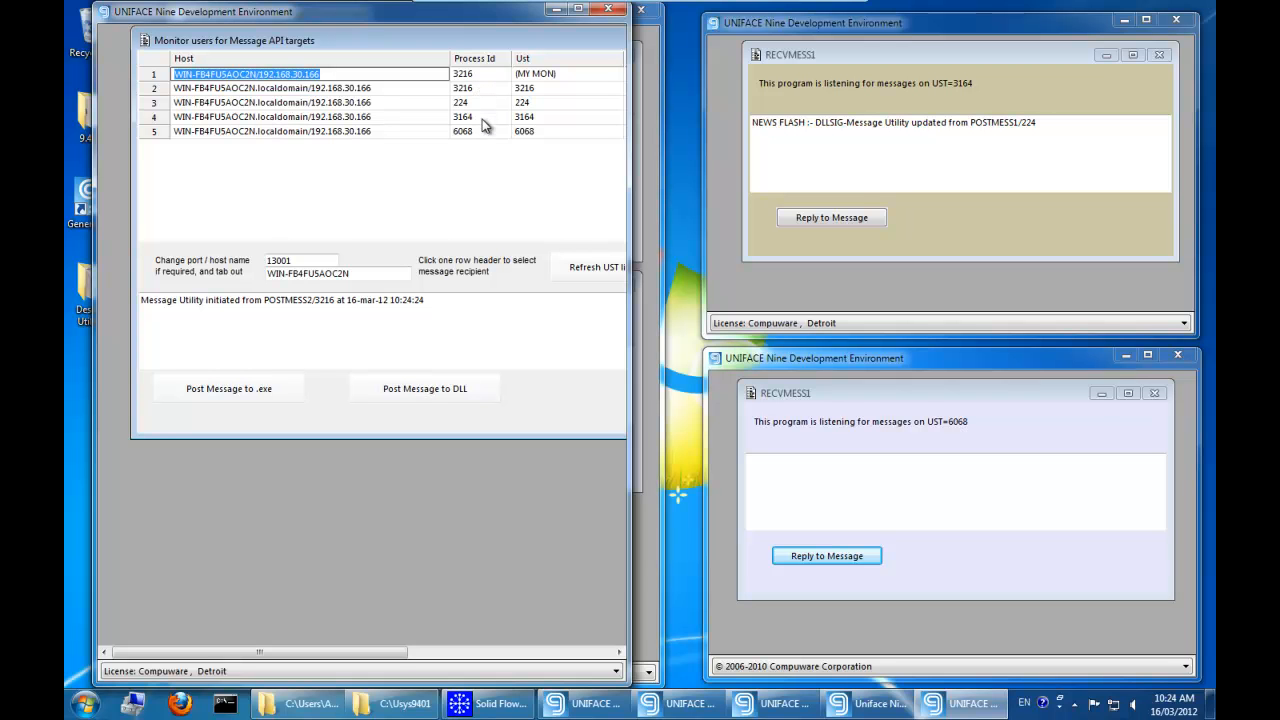
{"action": "mouse_move", "coordinate": [469, 22]}
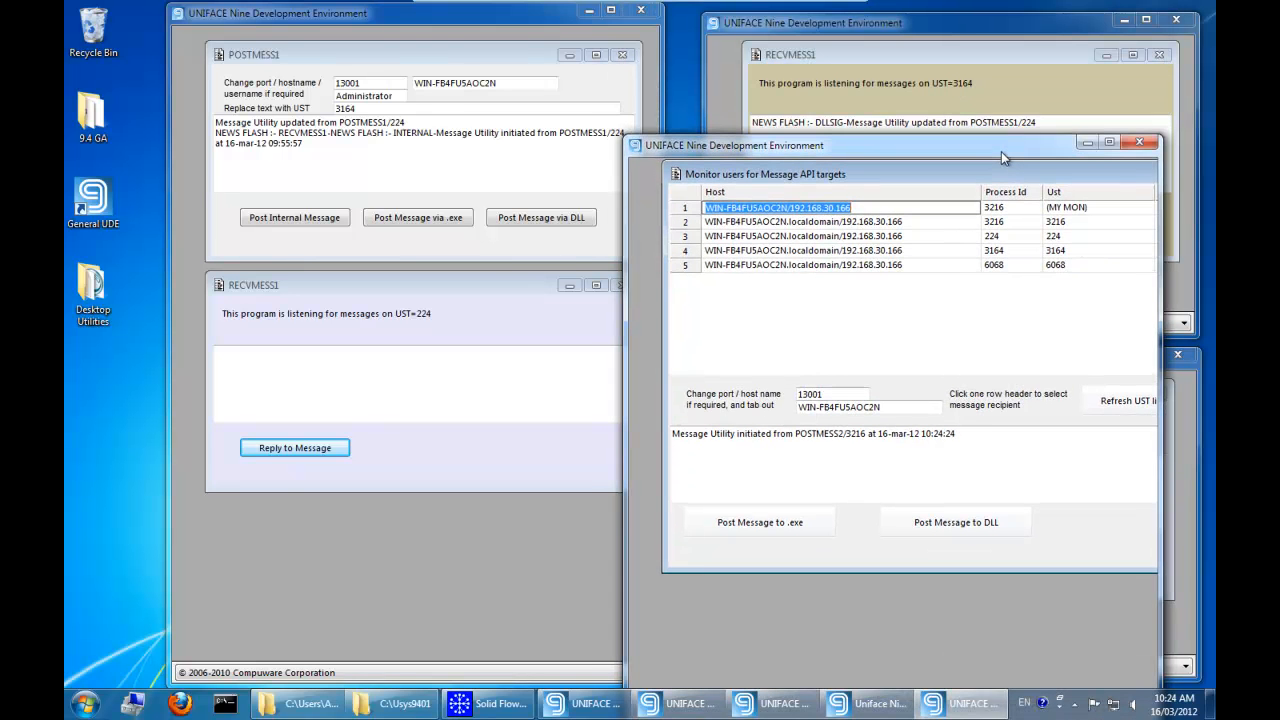
{"action": "left_click_drag", "start_coordinate": [1005, 145], "coordinate": [960, 44]}
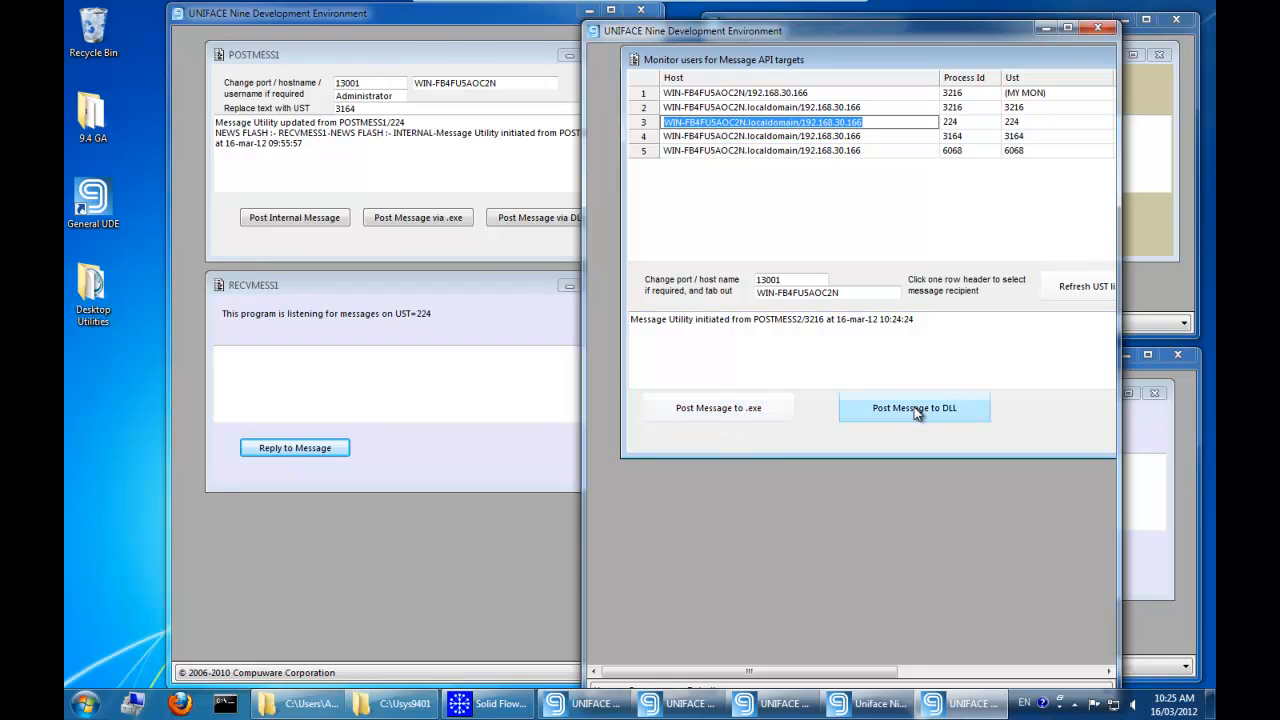
{"action": "left_click", "coordinate": [914, 407]}
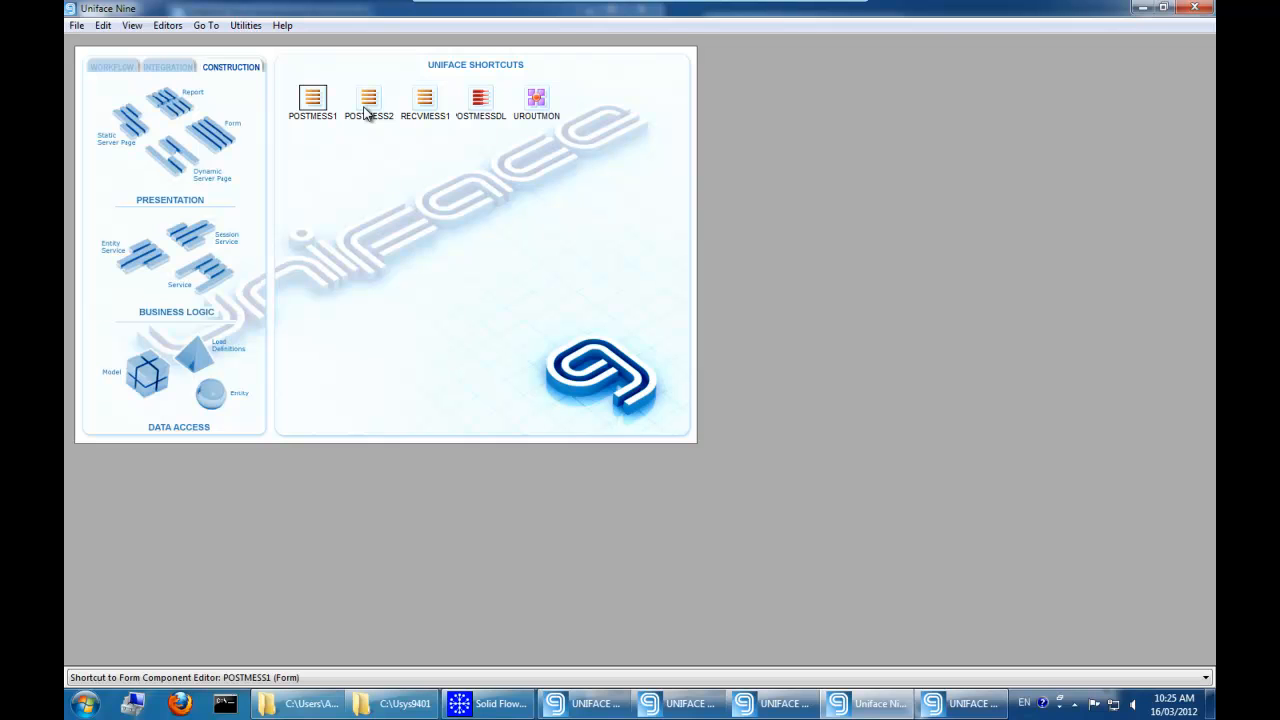
- Open the POSTMESS2 shortcut from the start page into the form editor
{"action": "double_click", "coordinate": [366, 97]}
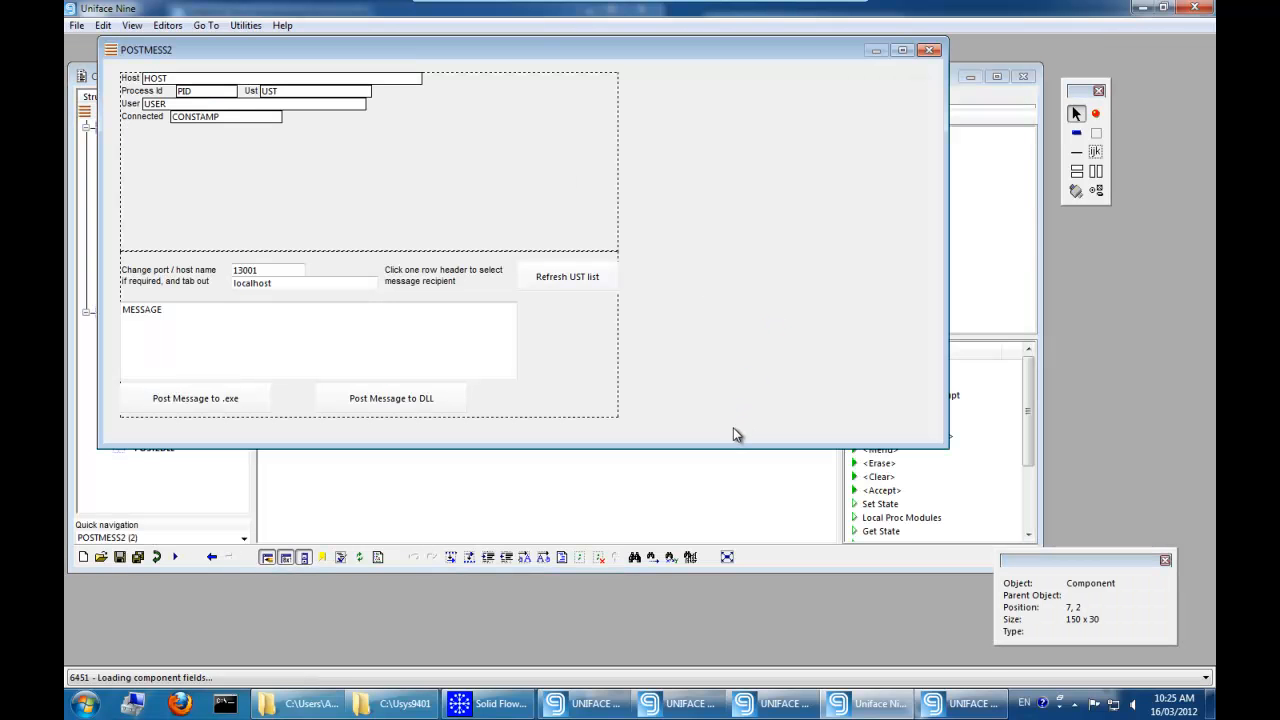
{"action": "mouse_move", "coordinate": [541, 138]}
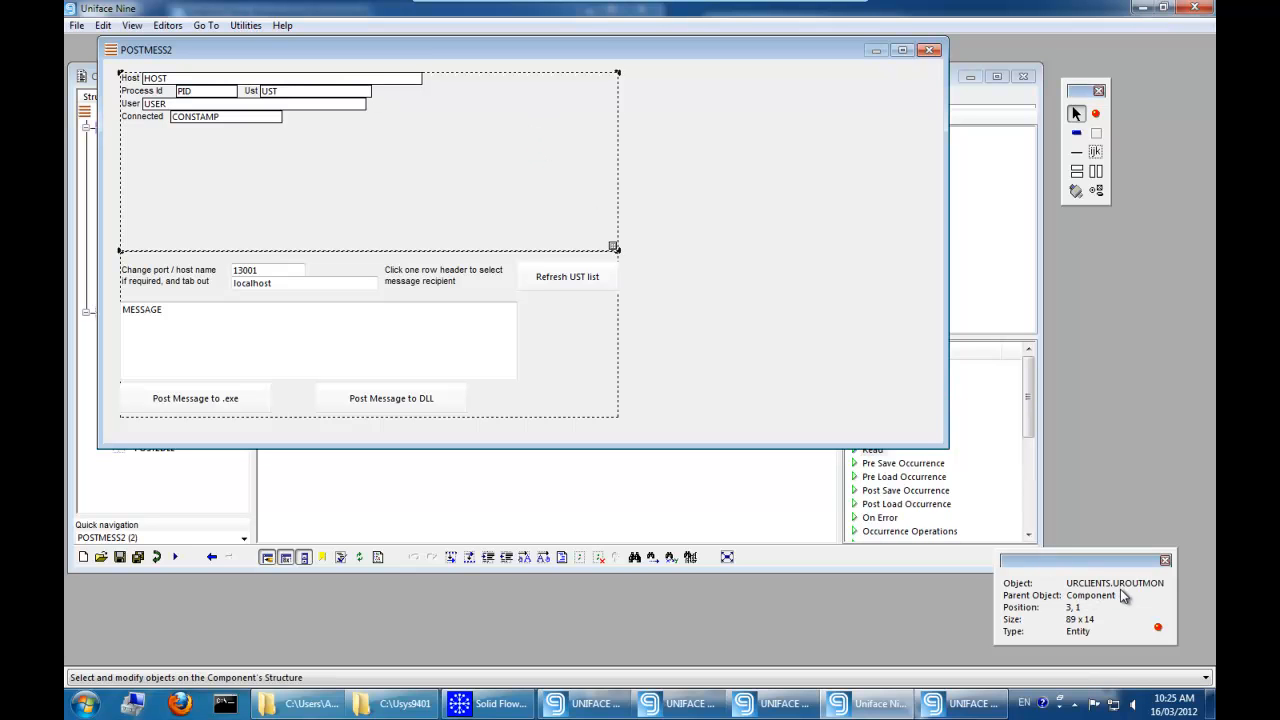
{"action": "mouse_move", "coordinate": [770, 300]}
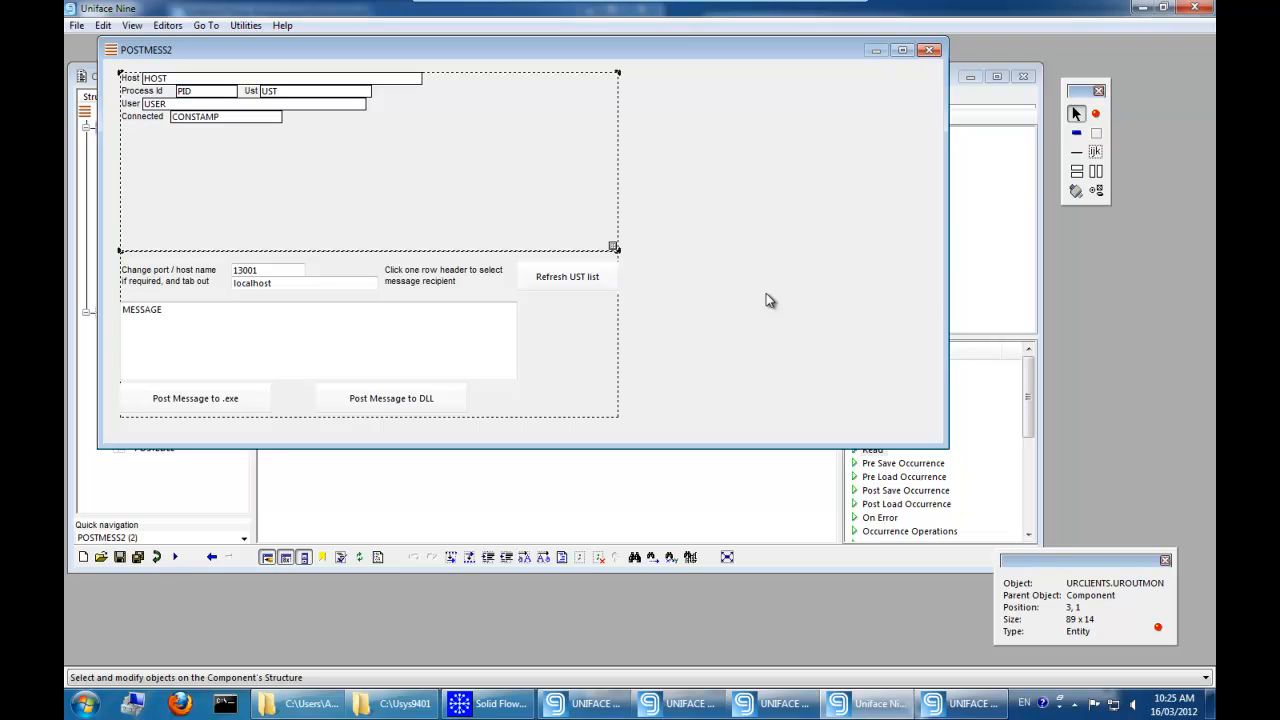
{"action": "mouse_move", "coordinate": [644, 318]}
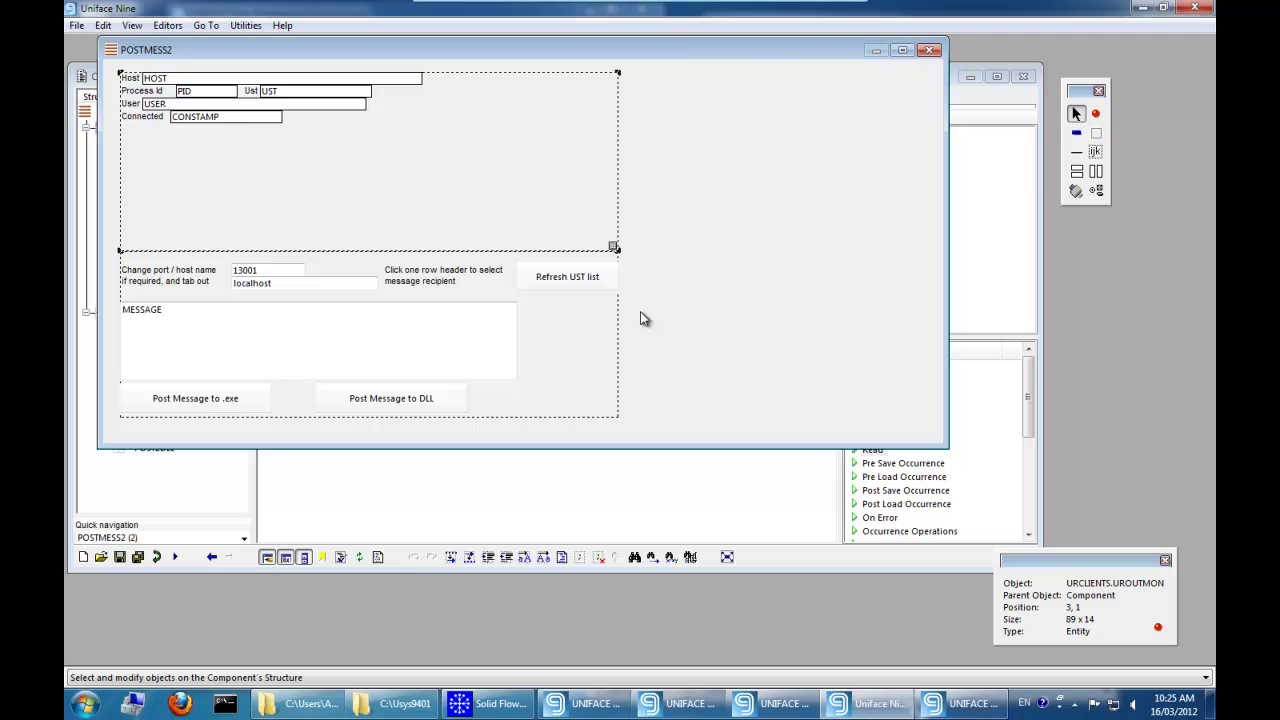
{"action": "mouse_move", "coordinate": [690, 529]}
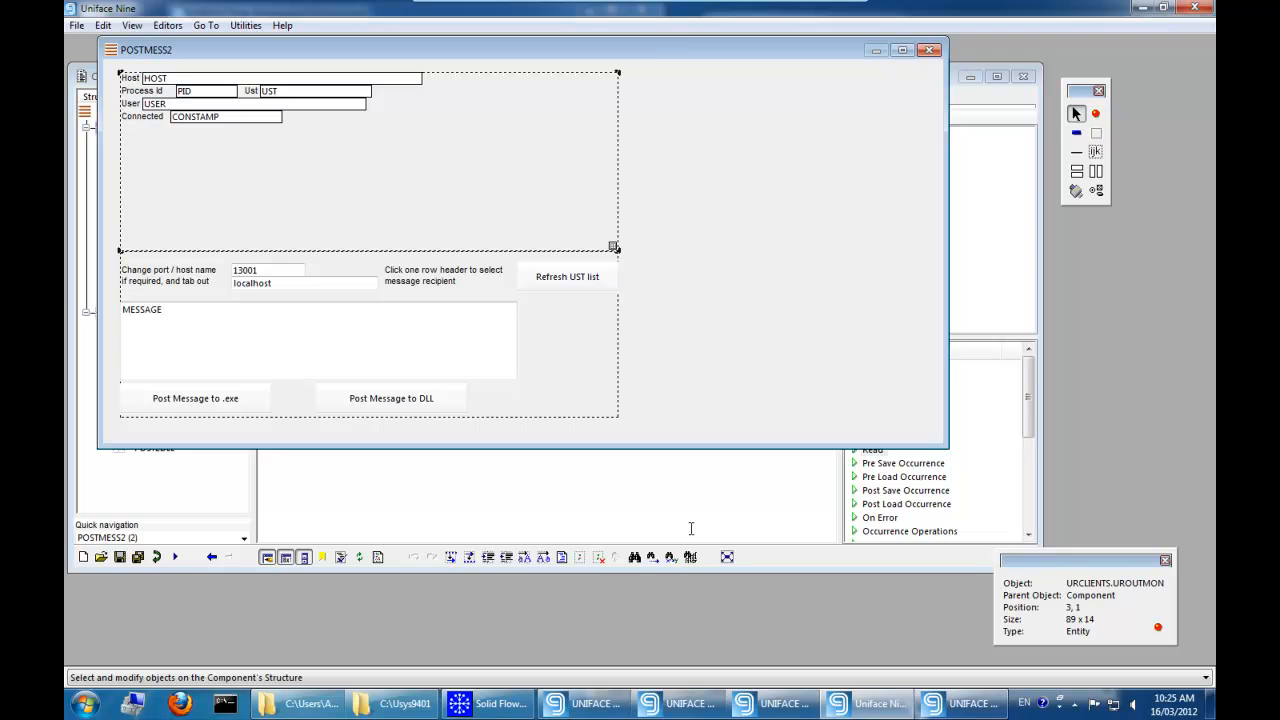
{"action": "mouse_move", "coordinate": [692, 515]}
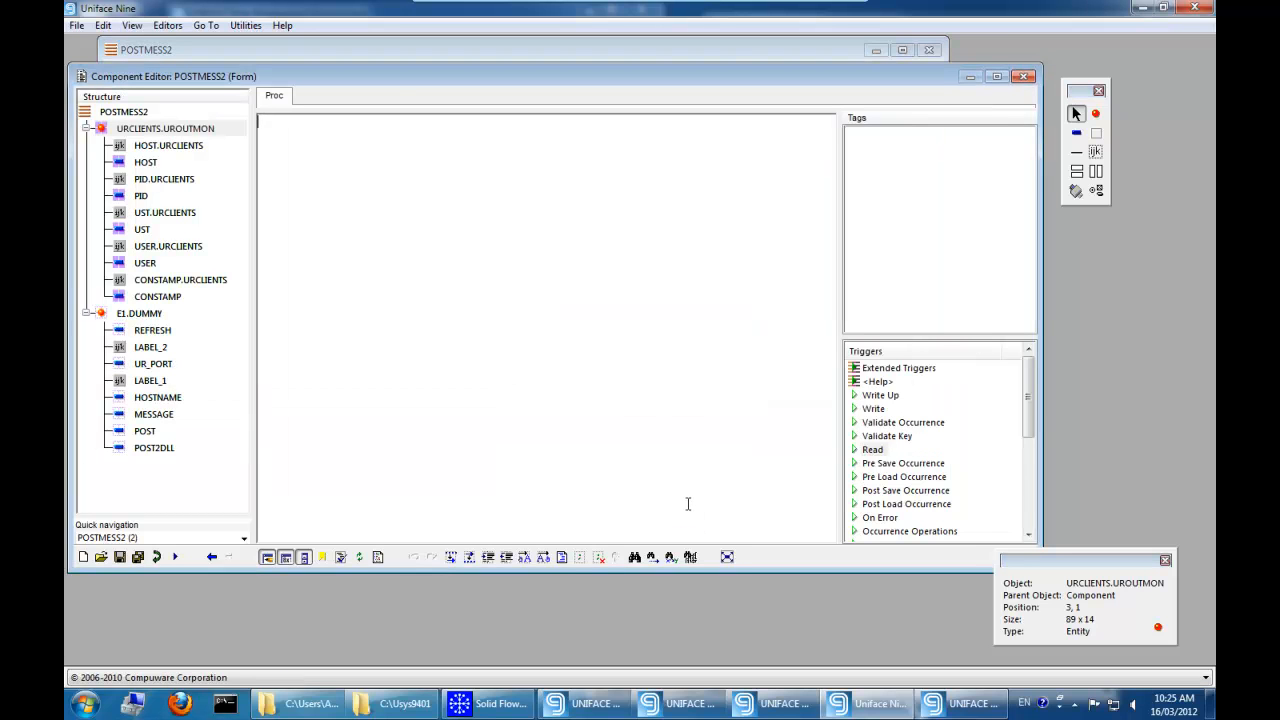
- Select POSTMESS2 in the Structure tree to view its execute trigger activating UROUTMON
{"action": "left_click", "coordinate": [123, 111]}
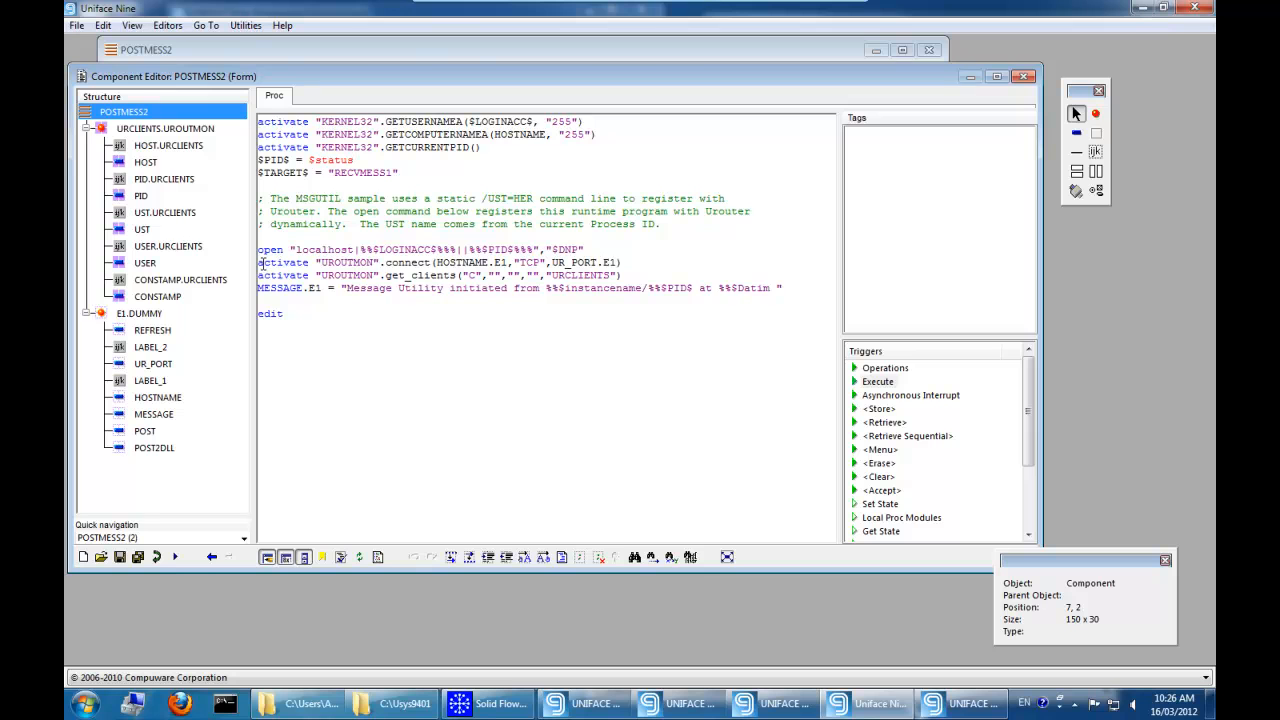
{"action": "left_click_drag", "start_coordinate": [258, 262], "coordinate": [625, 275]}
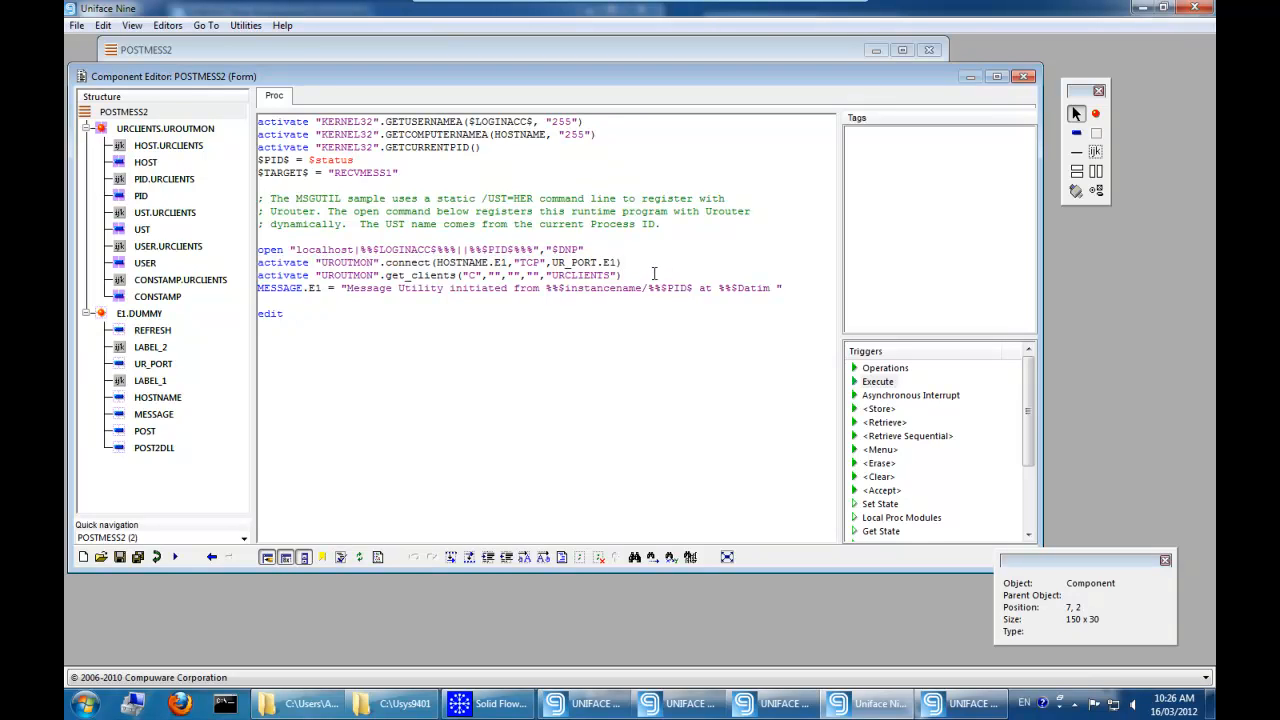
{"action": "mouse_move", "coordinate": [651, 355]}
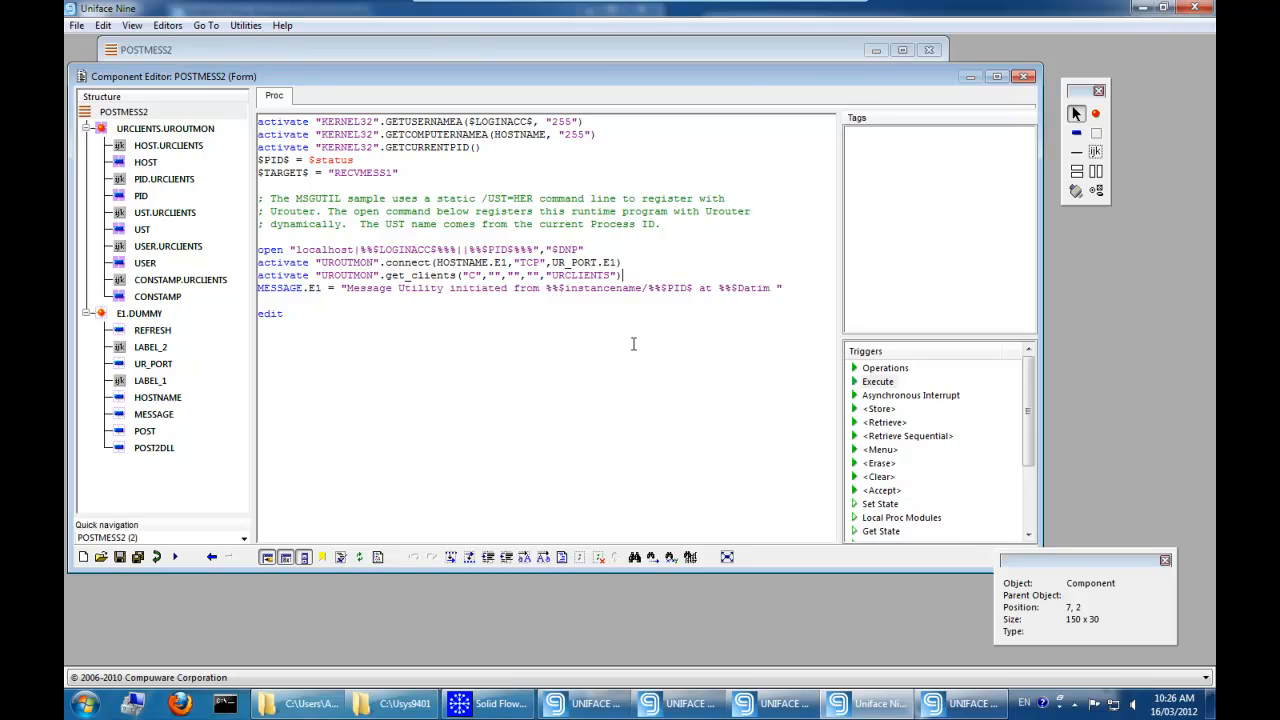
{"action": "mouse_move", "coordinate": [641, 325]}
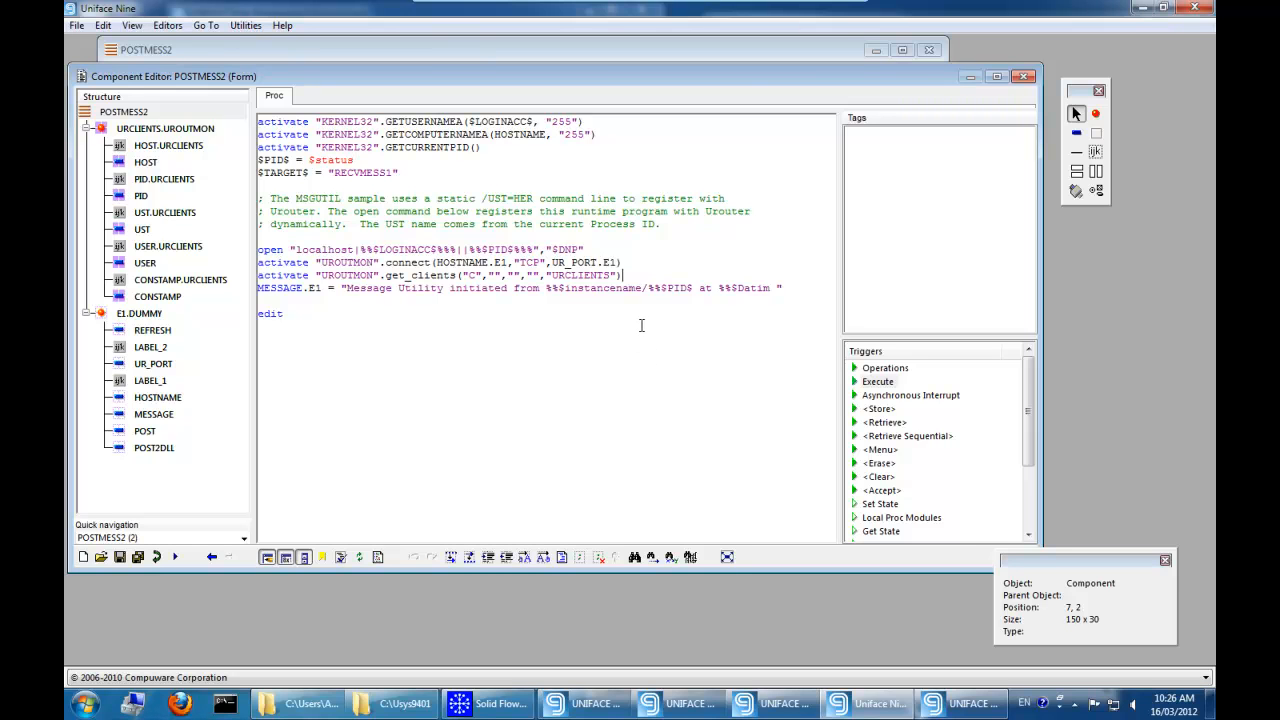